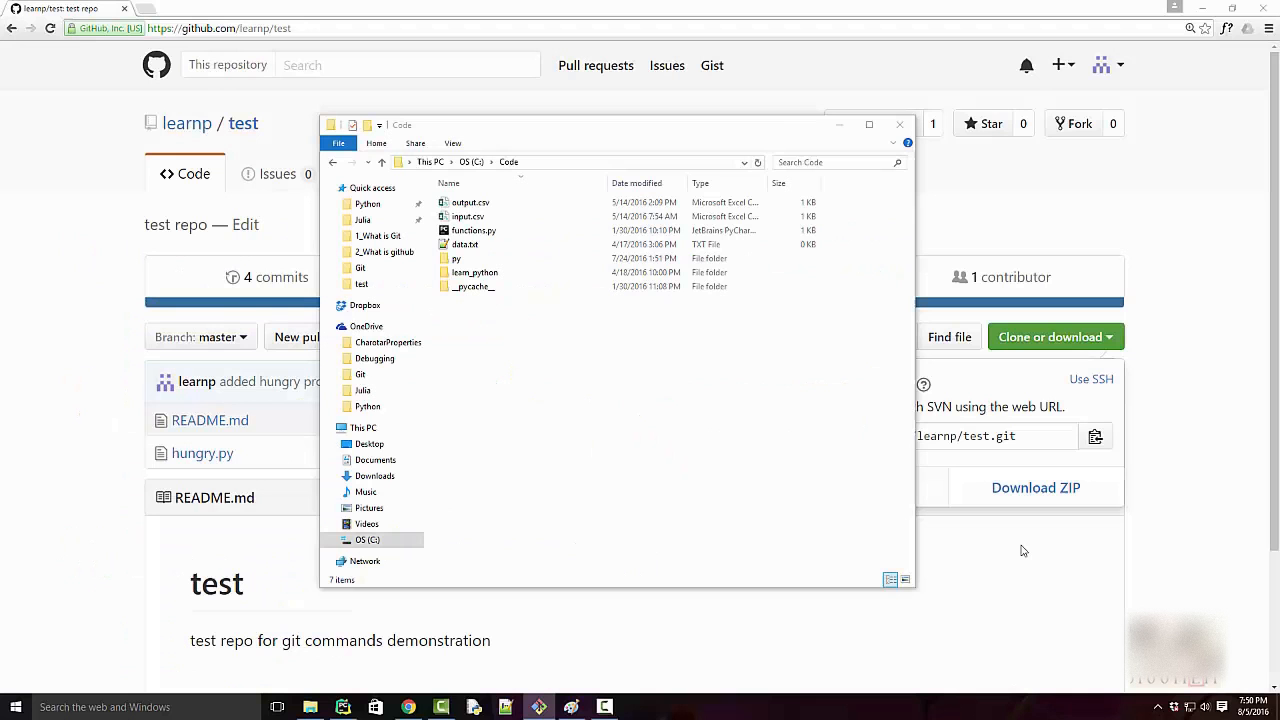
{"action": "mouse_move", "coordinate": [1074, 408]}
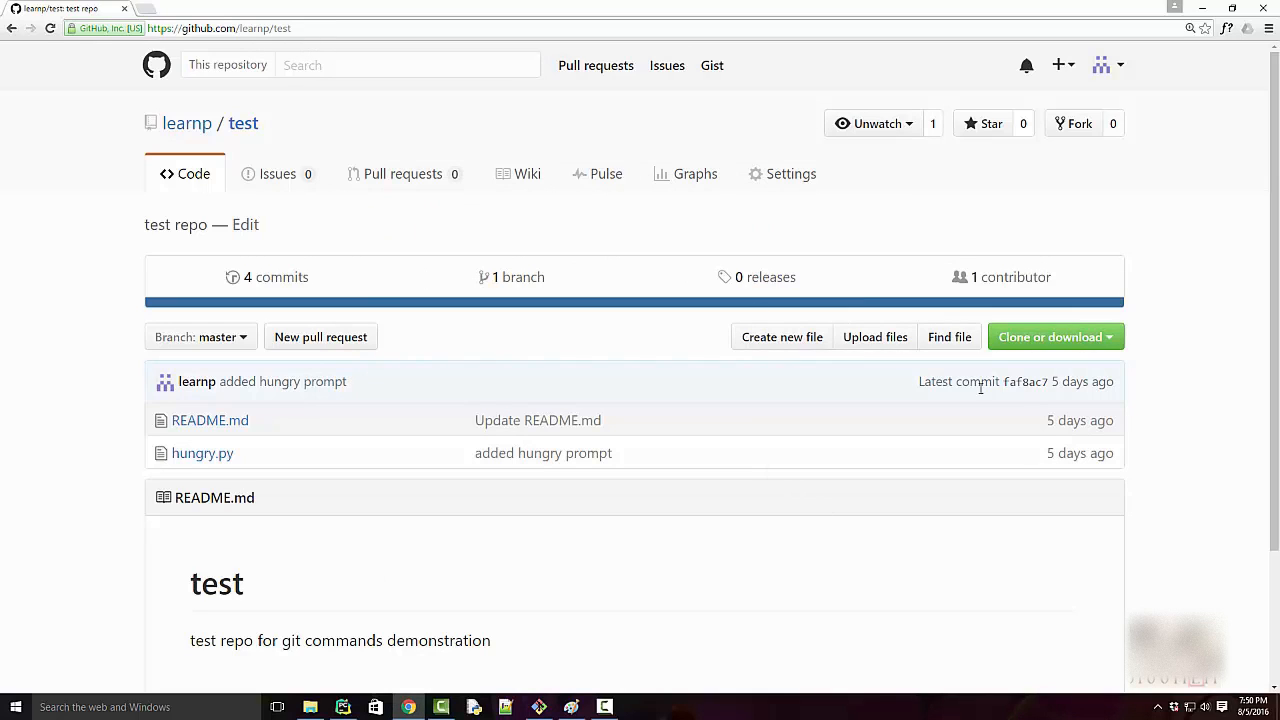
- Close the File Explorer window to return to the GitHub test repo page
{"action": "left_click", "coordinate": [1050, 336]}
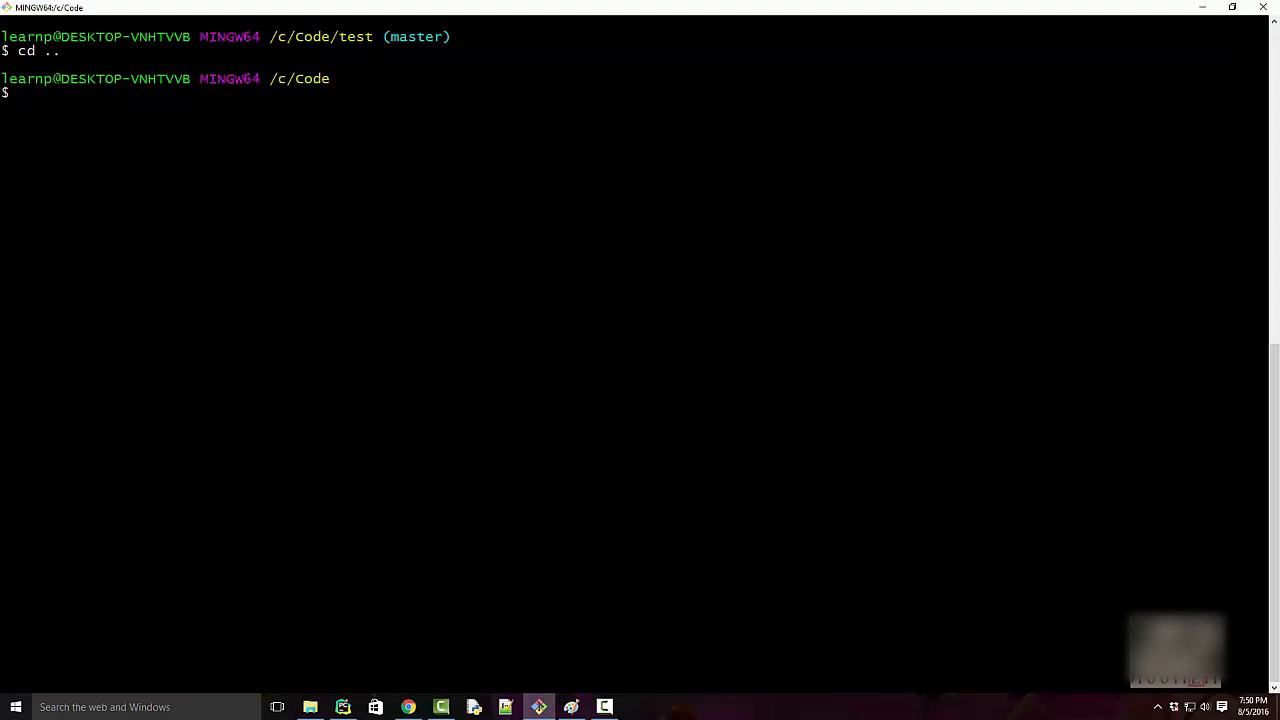
- Run git clone from /c/Code using the test repository's .git URL
{"action": "type", "text": "git clone https://github.com/learnp/test.git"}
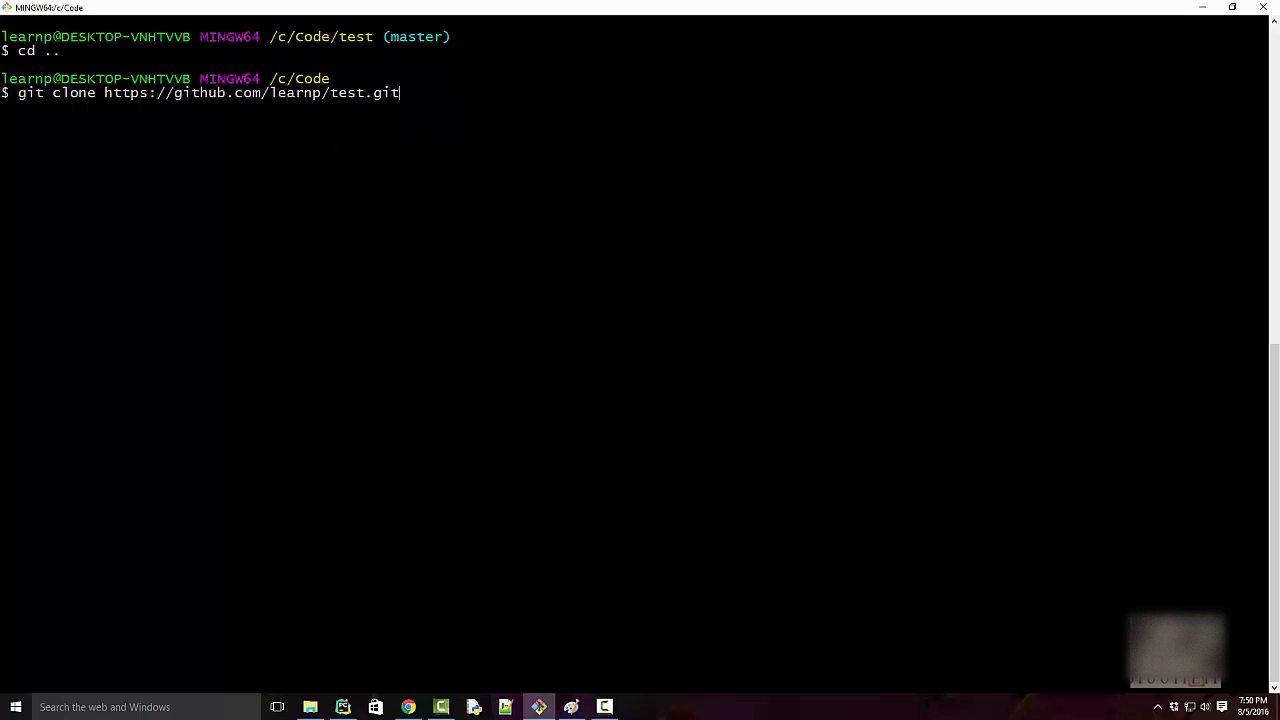
{"action": "double_click", "coordinate": [299, 78]}
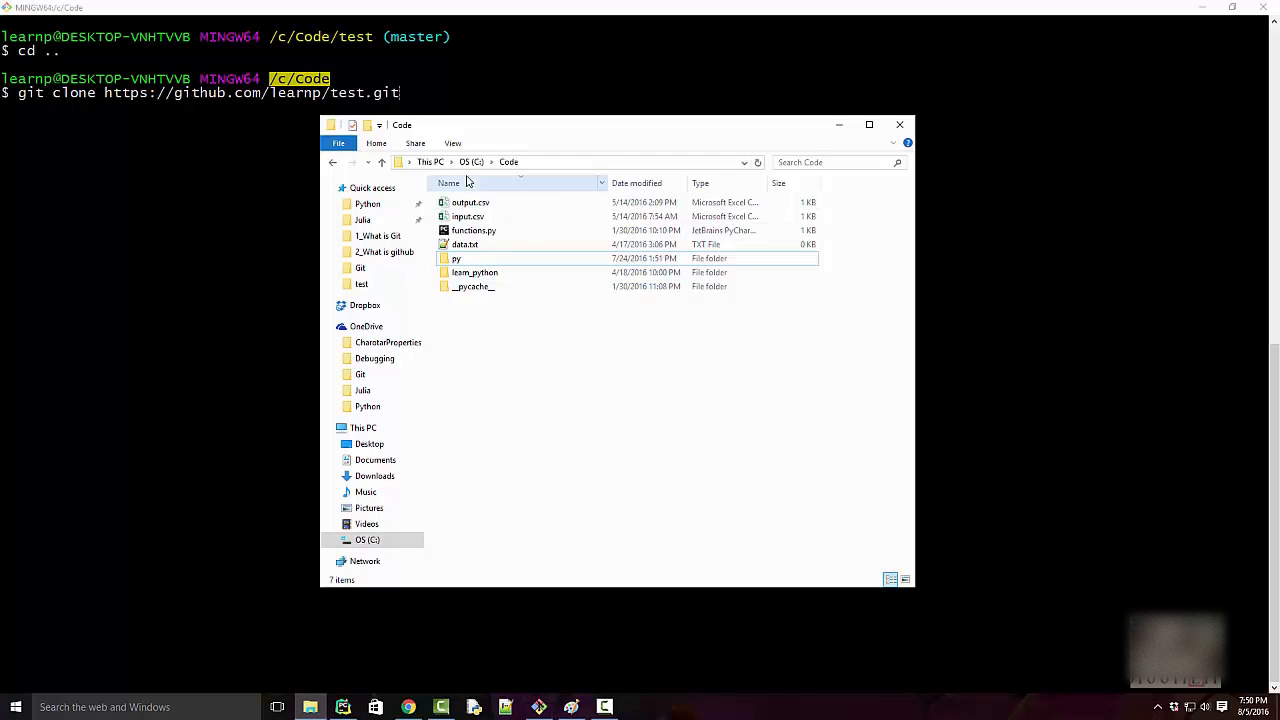
{"action": "mouse_move", "coordinate": [480, 308]}
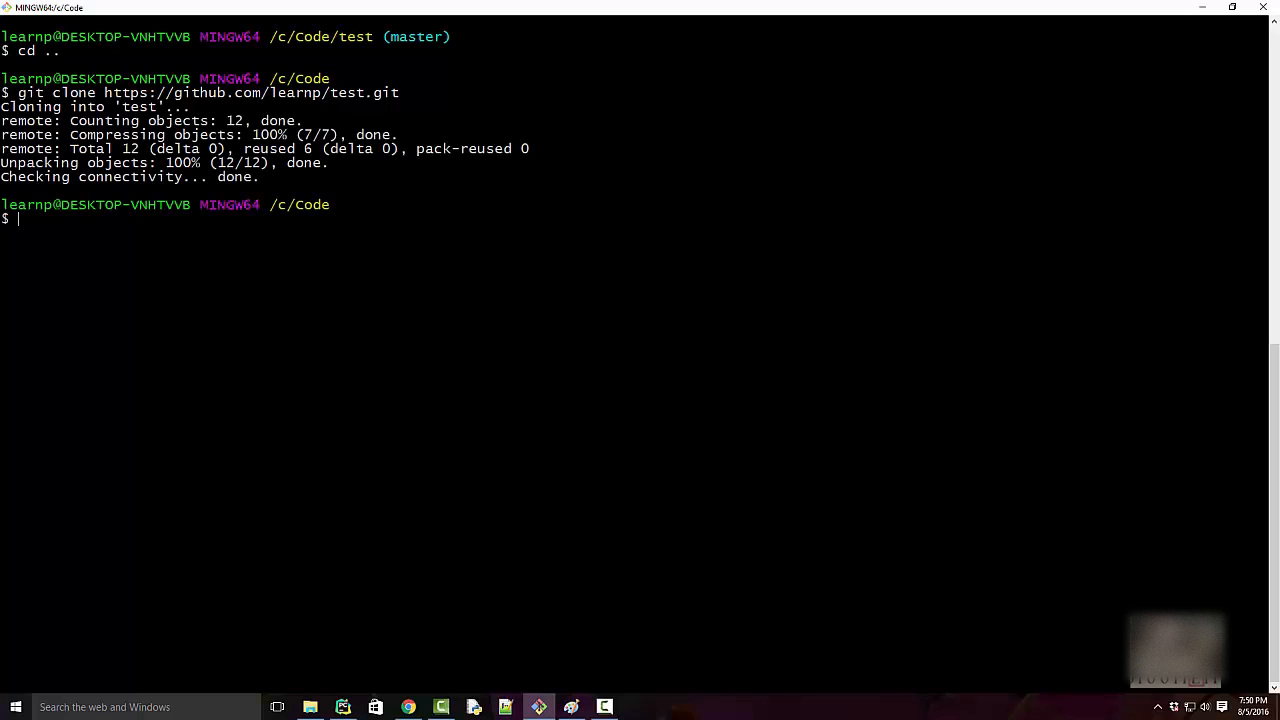
{"action": "left_click", "coordinate": [310, 707]}
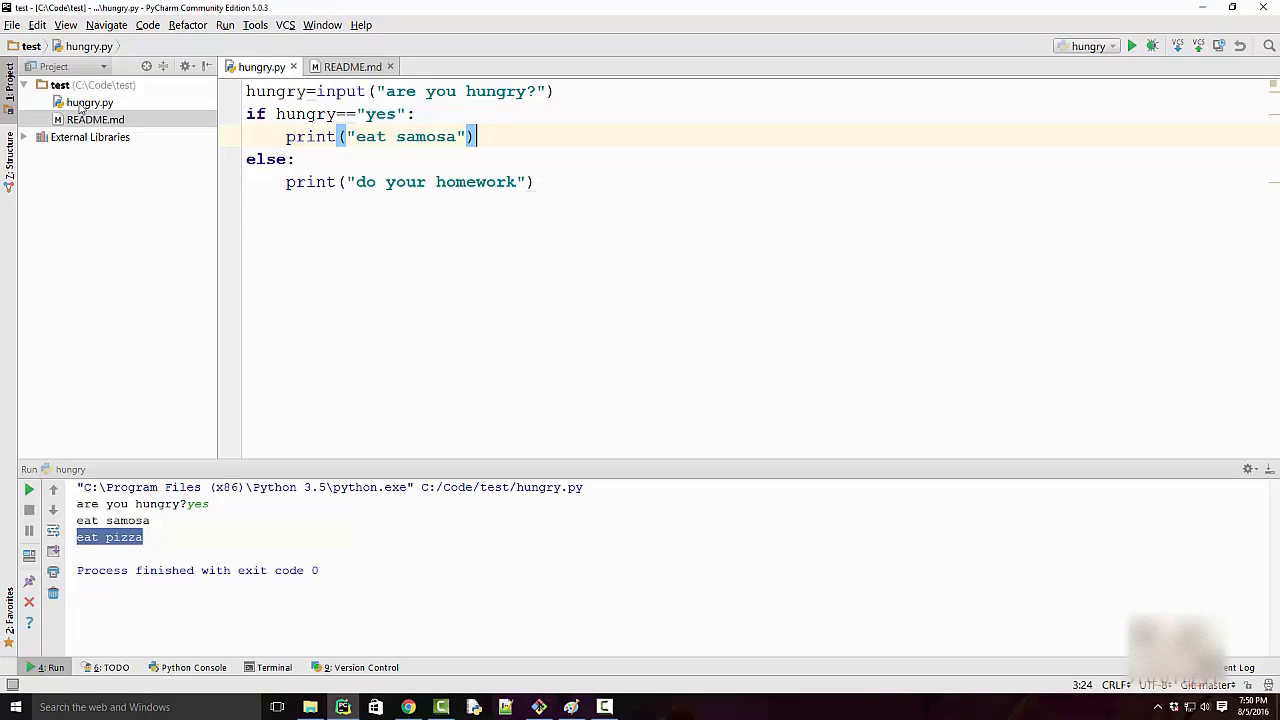
{"action": "mouse_move", "coordinate": [590, 185]}
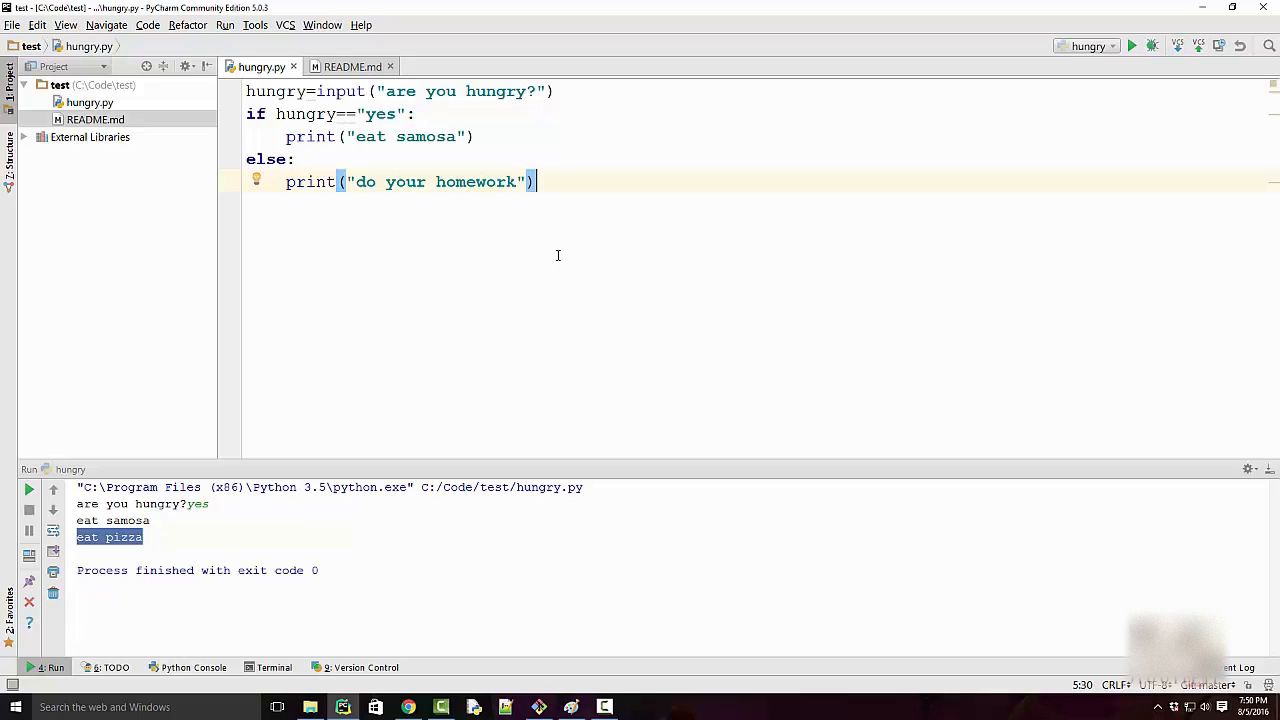
{"action": "mouse_move", "coordinate": [366, 200]}
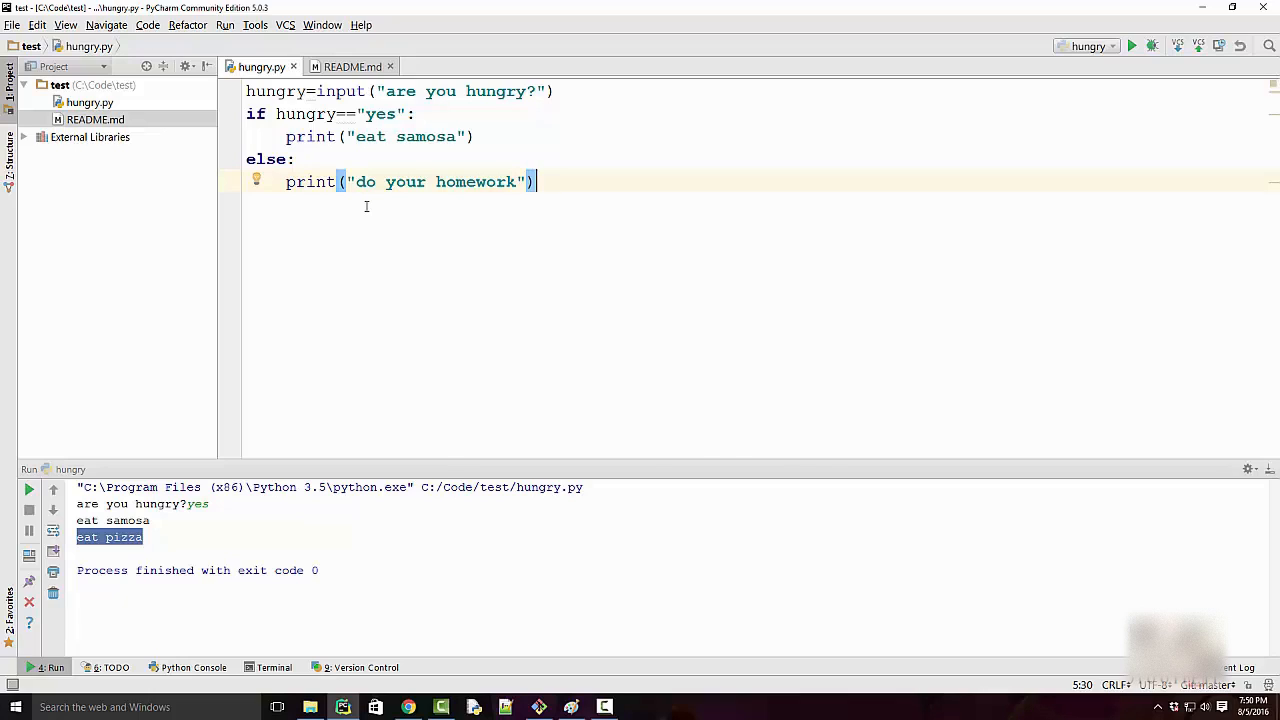
- Add print("eat pizza") under the samosa line, then re-run hungry.py answering yes
{"action": "type", "text": "print(\"eat samosa\")"}
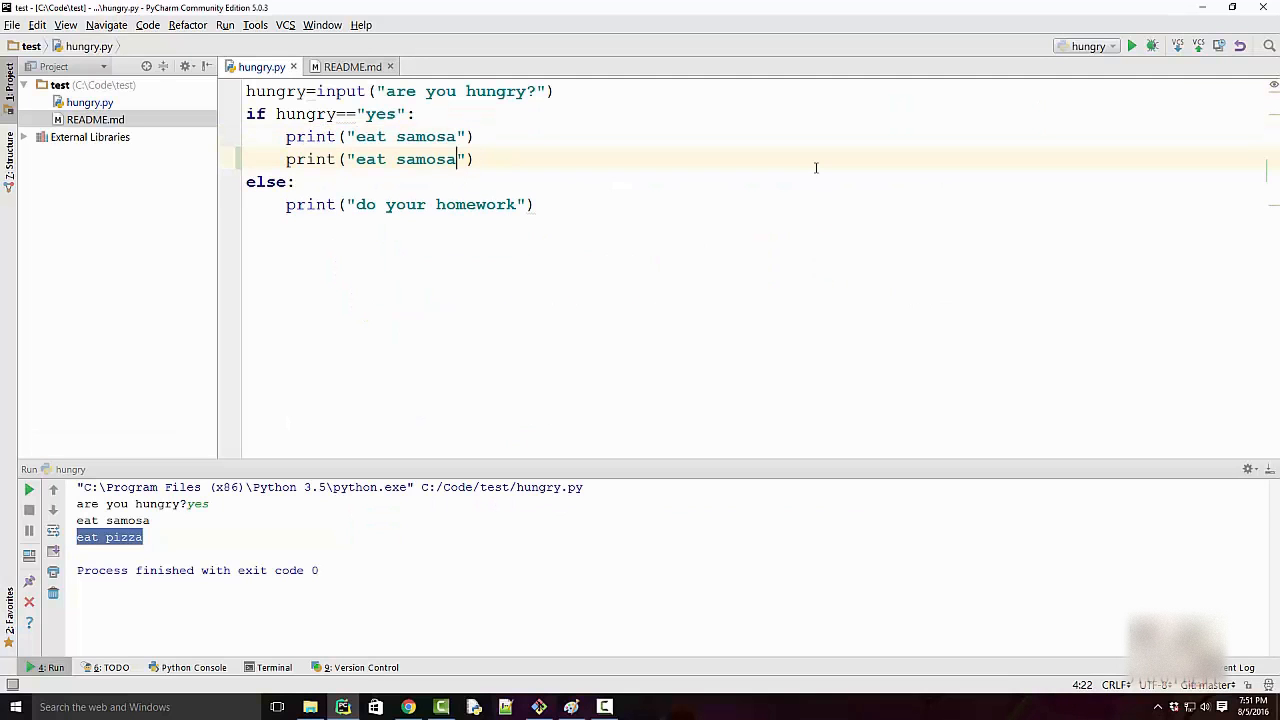
{"action": "type", "text": "pizz"}
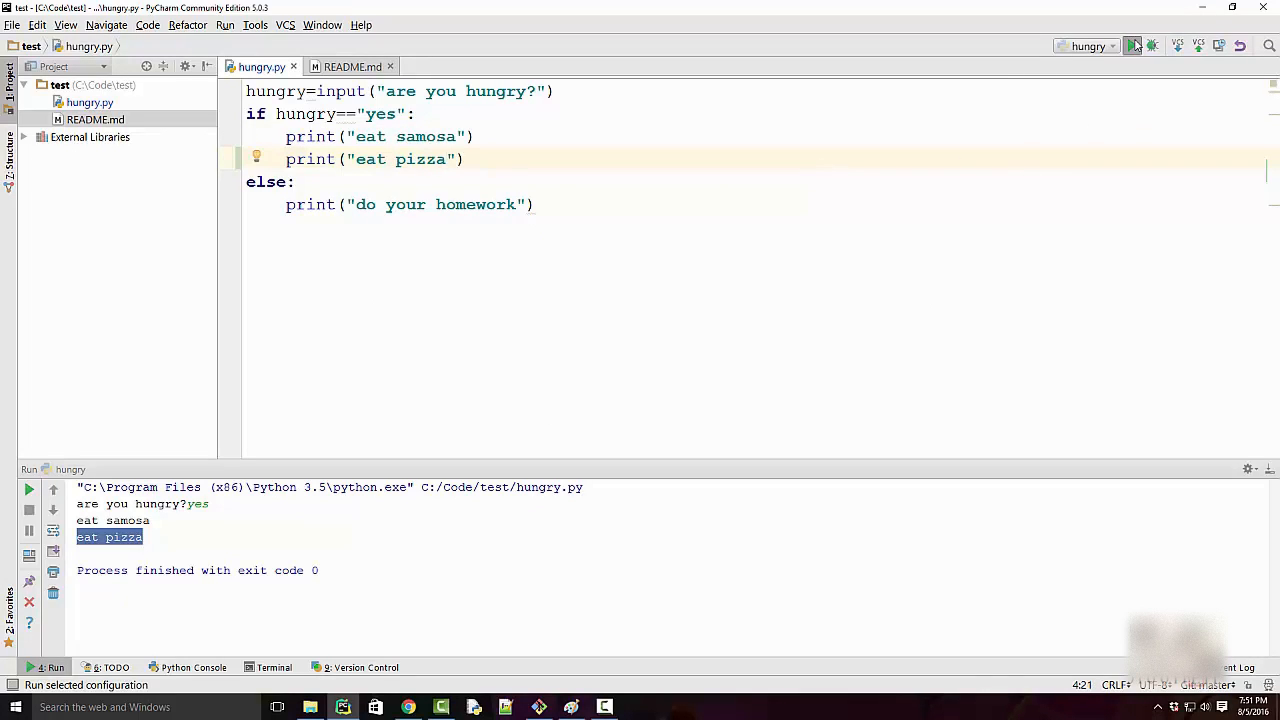
{"action": "left_click", "coordinate": [1133, 46]}
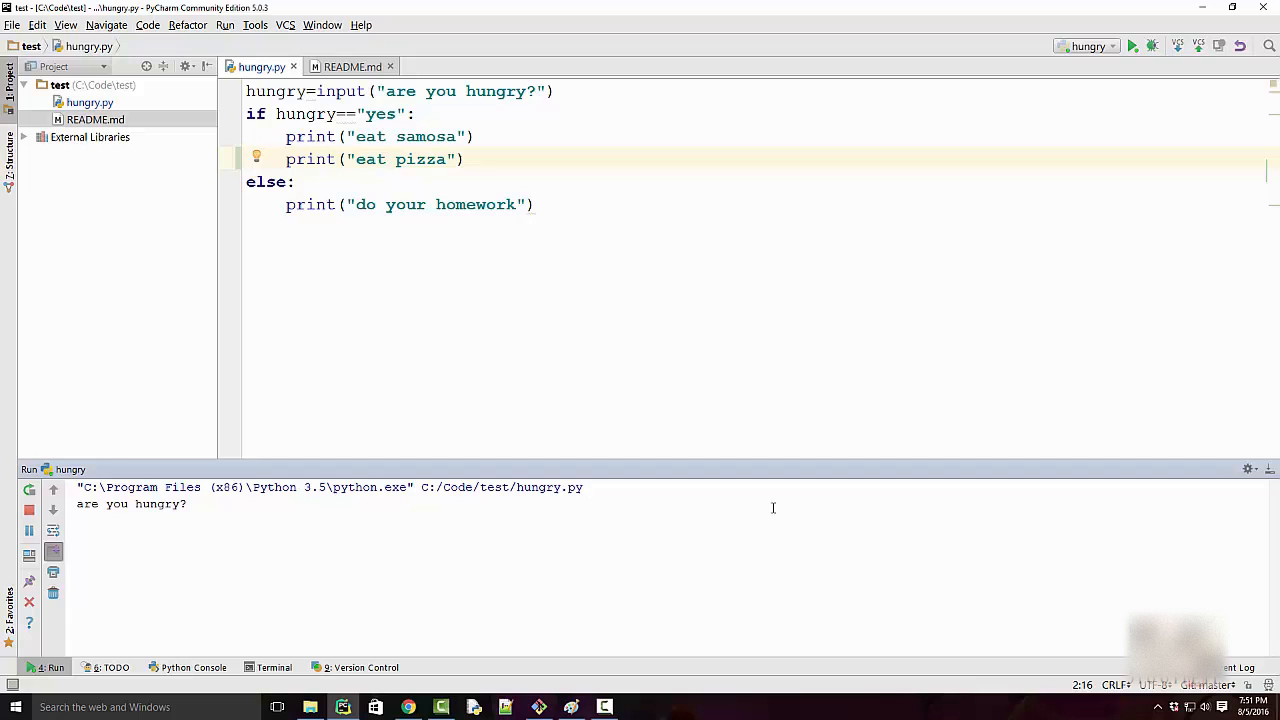
{"action": "type", "text": "yes"}
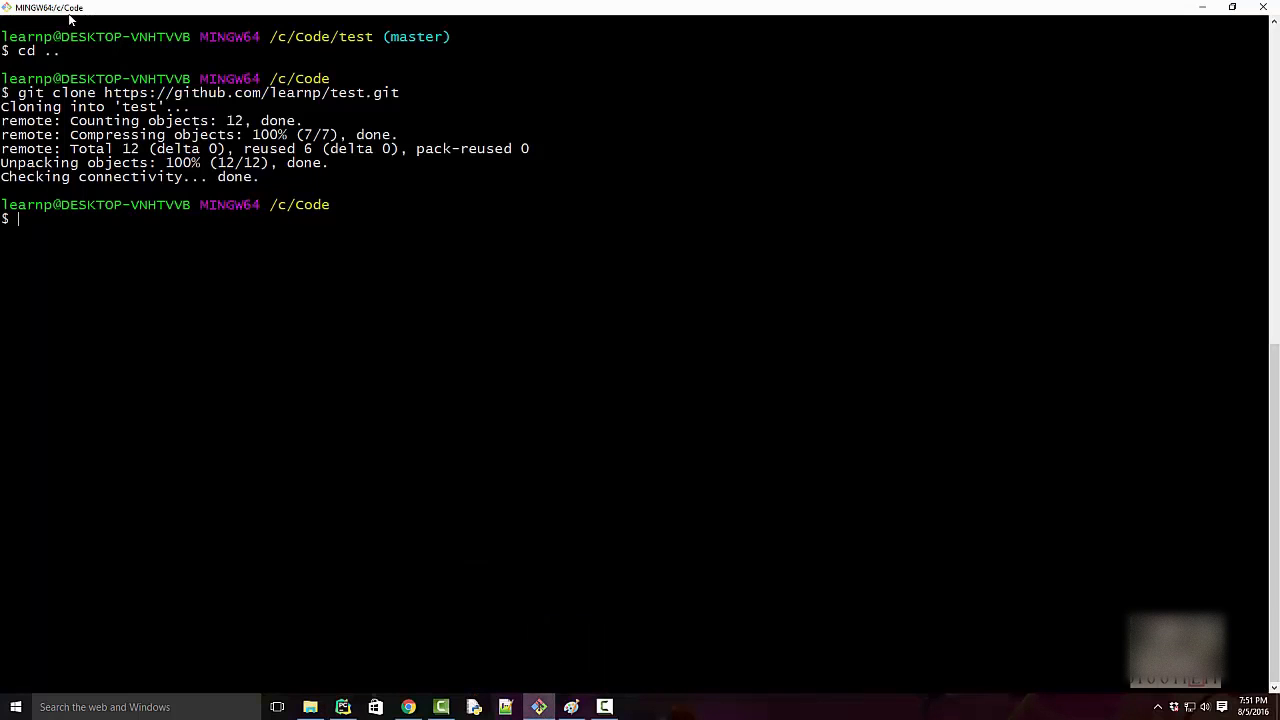
- Enter the test folder, check git status, and discard hungry.py changes via git checkout
{"action": "type", "text": "git status"}
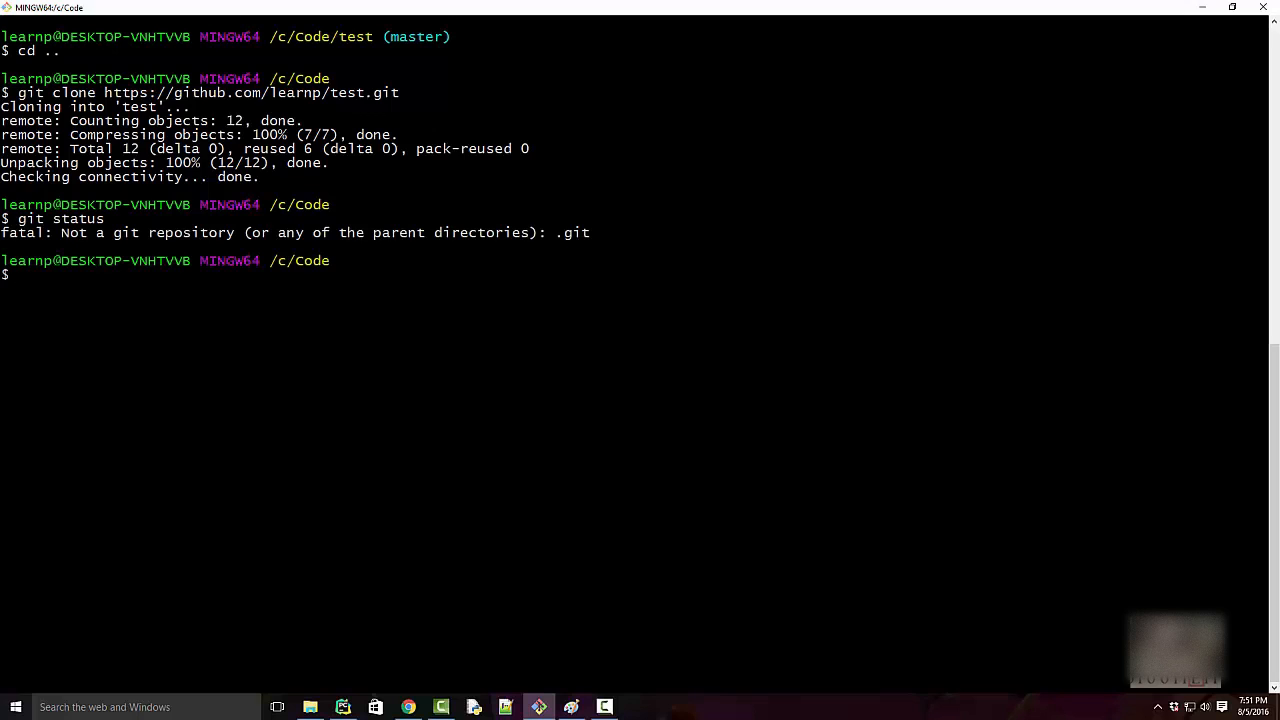
{"action": "type", "text": "cd test"}
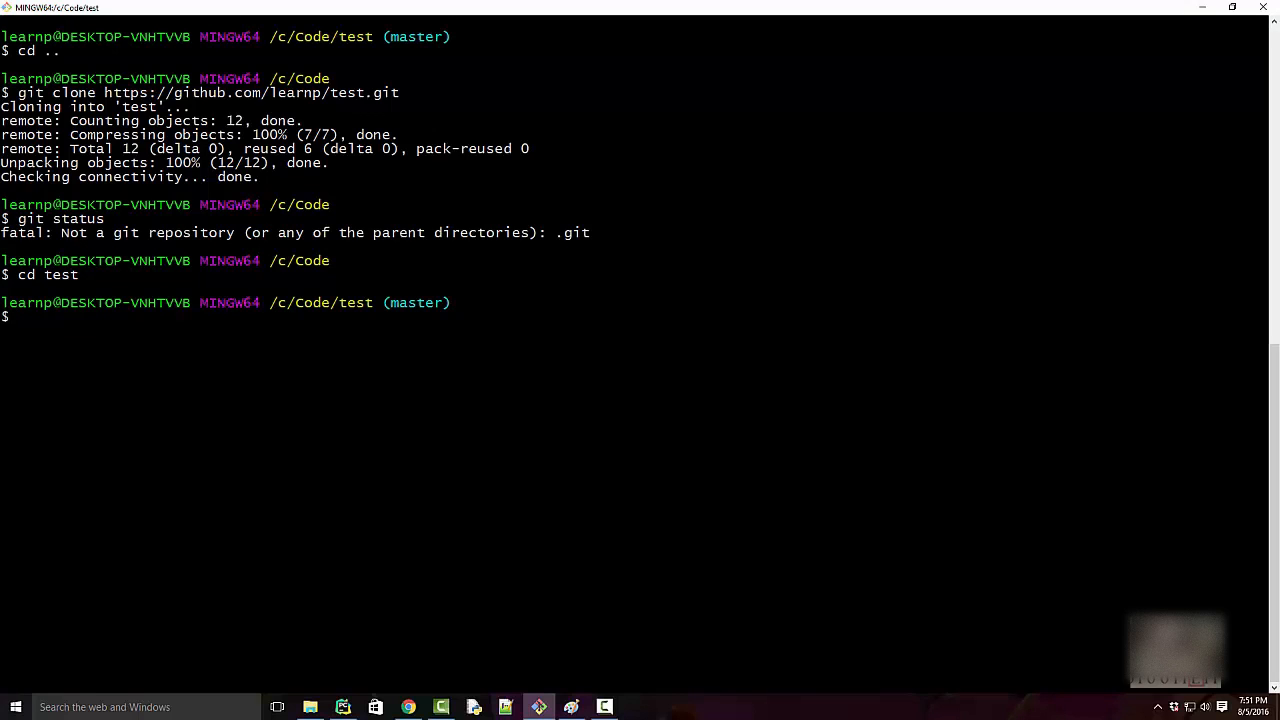
{"action": "type", "text": "git status"}
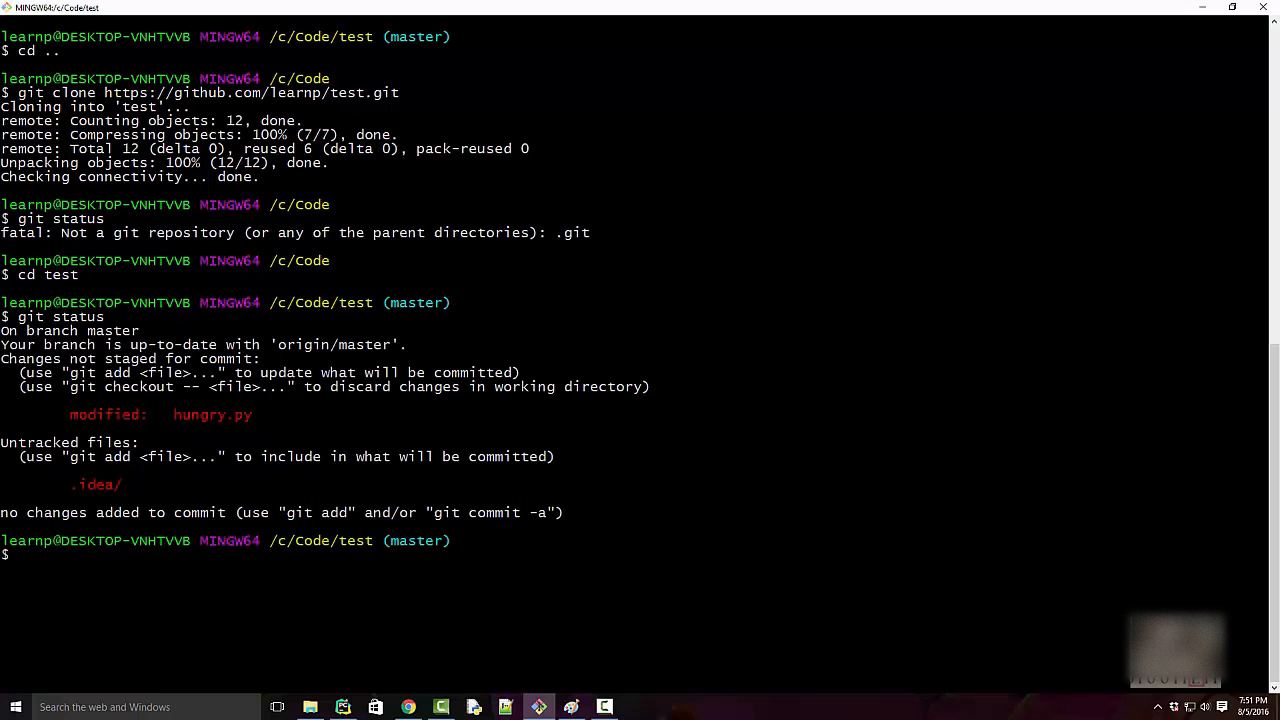
{"action": "double_click", "coordinate": [197, 414]}
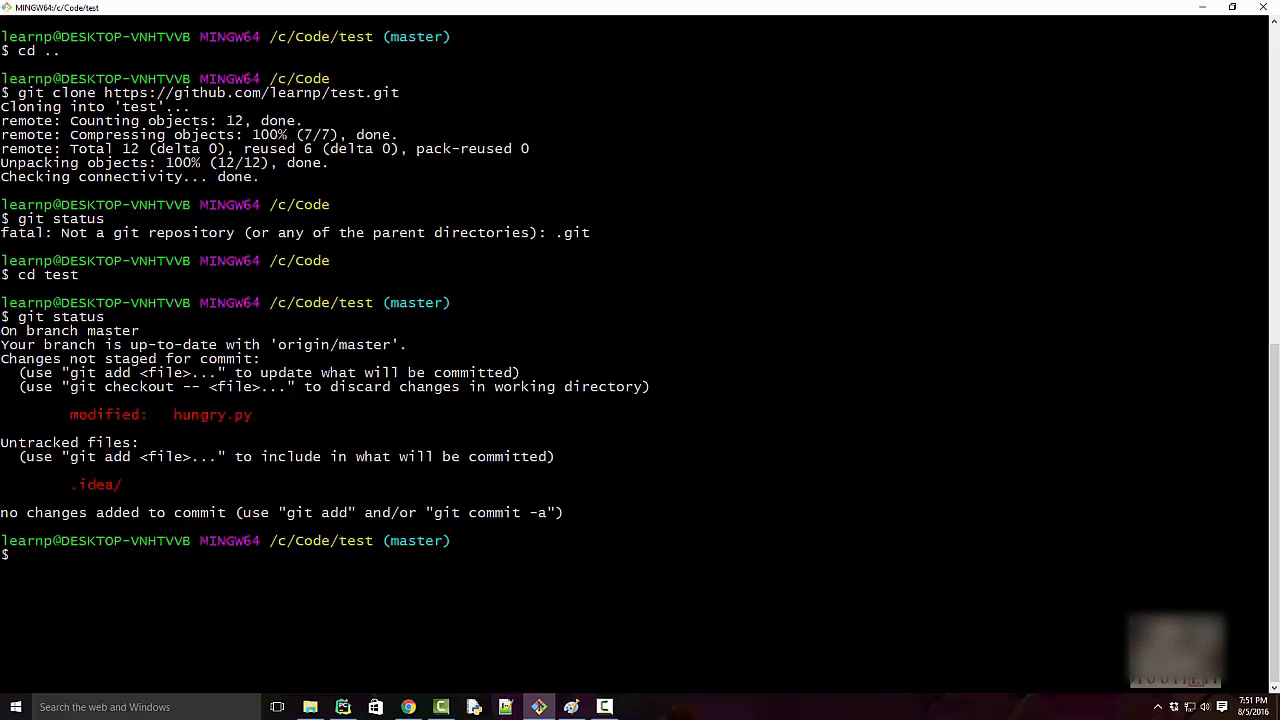
{"action": "type", "text": "git checkout -"}
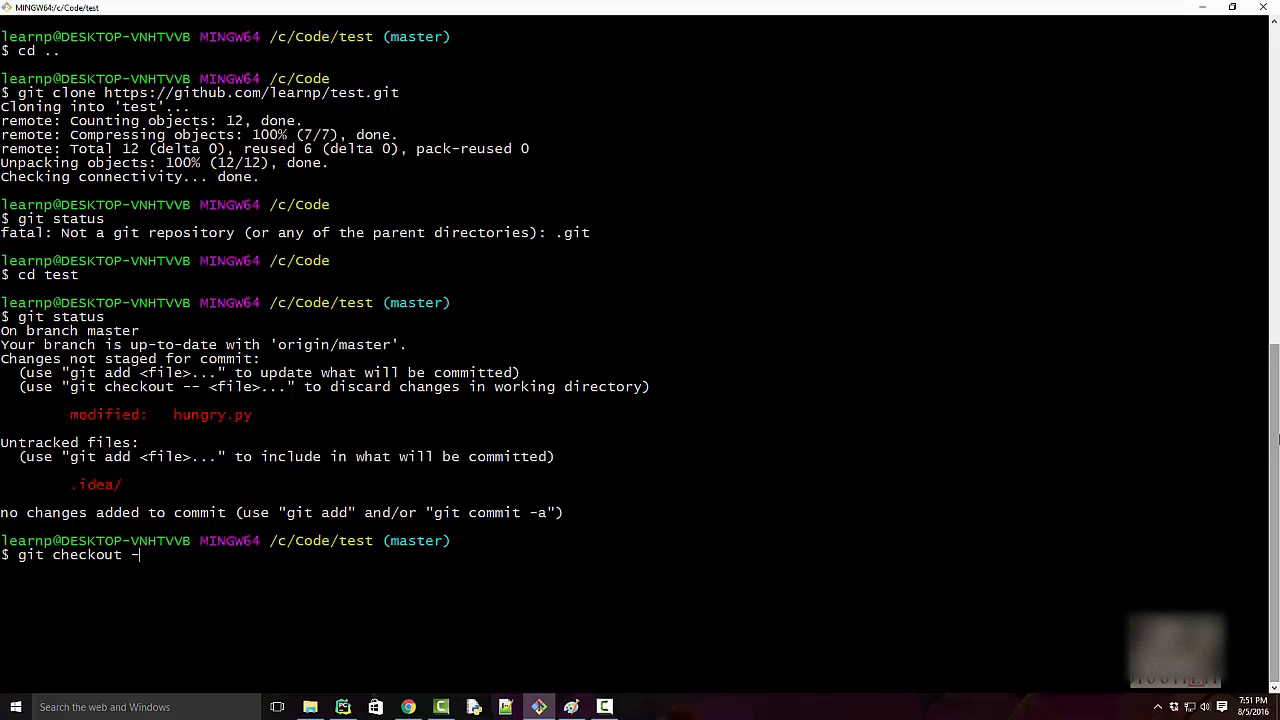
{"action": "type", "text": "hungry.py"}
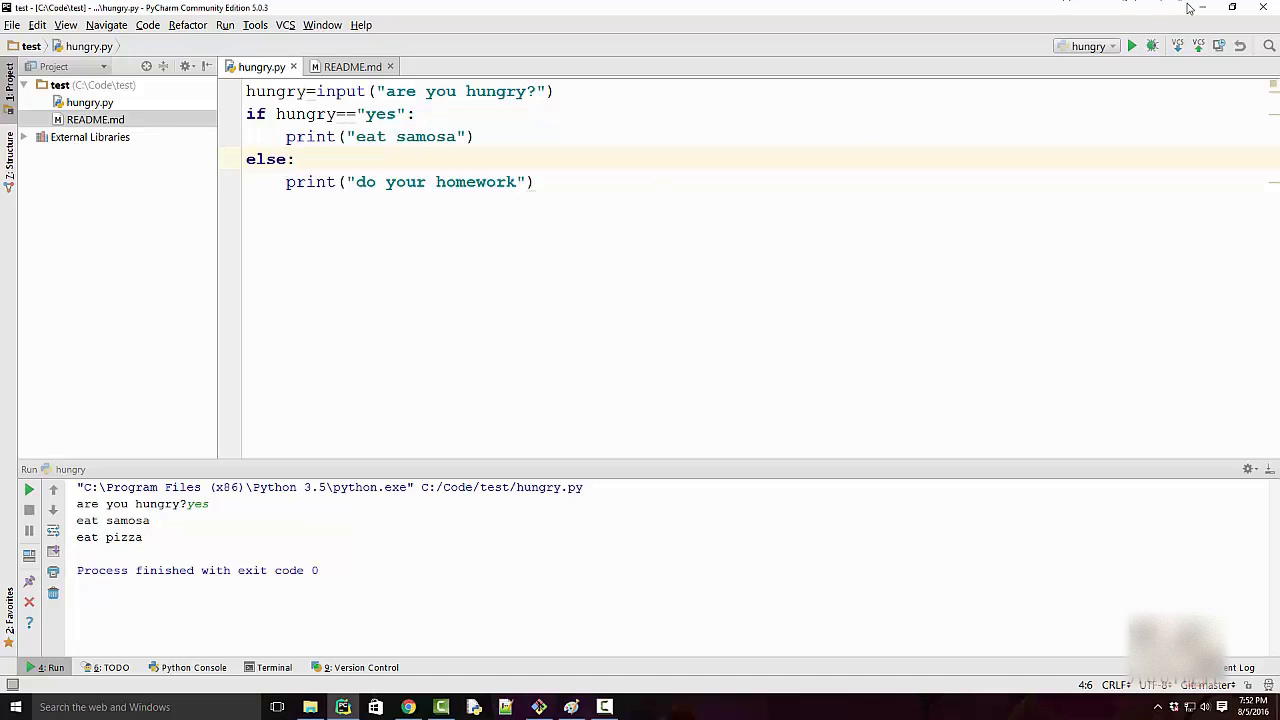
- Decline undoing the reload, retype the "eat pizza" line, and add 'asf' to README.md
{"action": "left_click", "coordinate": [538, 707]}
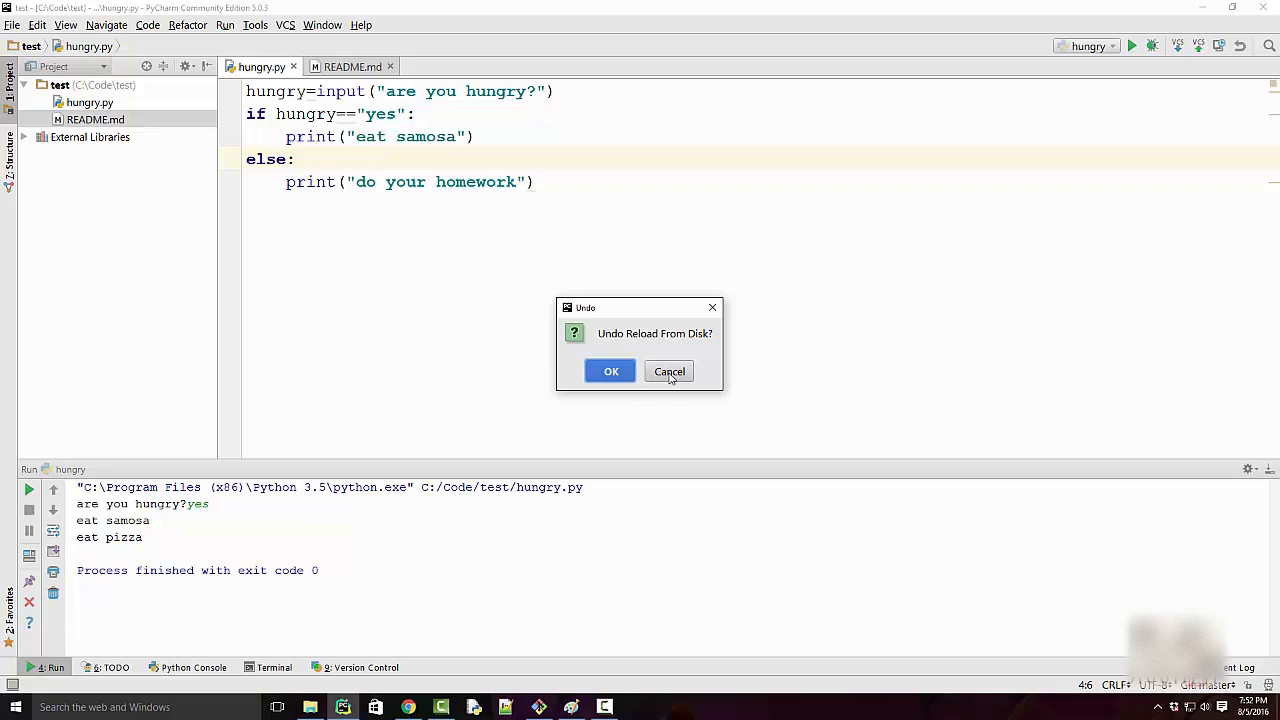
{"action": "left_click", "coordinate": [669, 371]}
{"action": "type", "text": "print(\"eat p"}
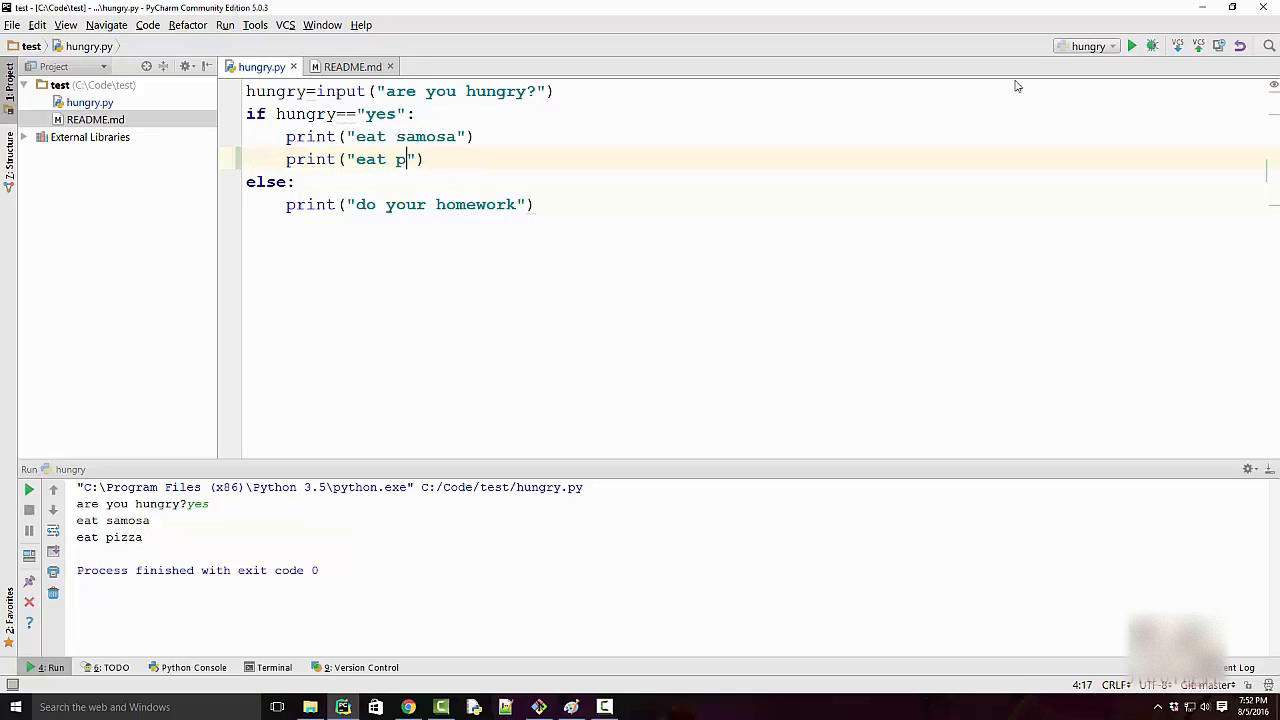
{"action": "type", "text": "izza"}
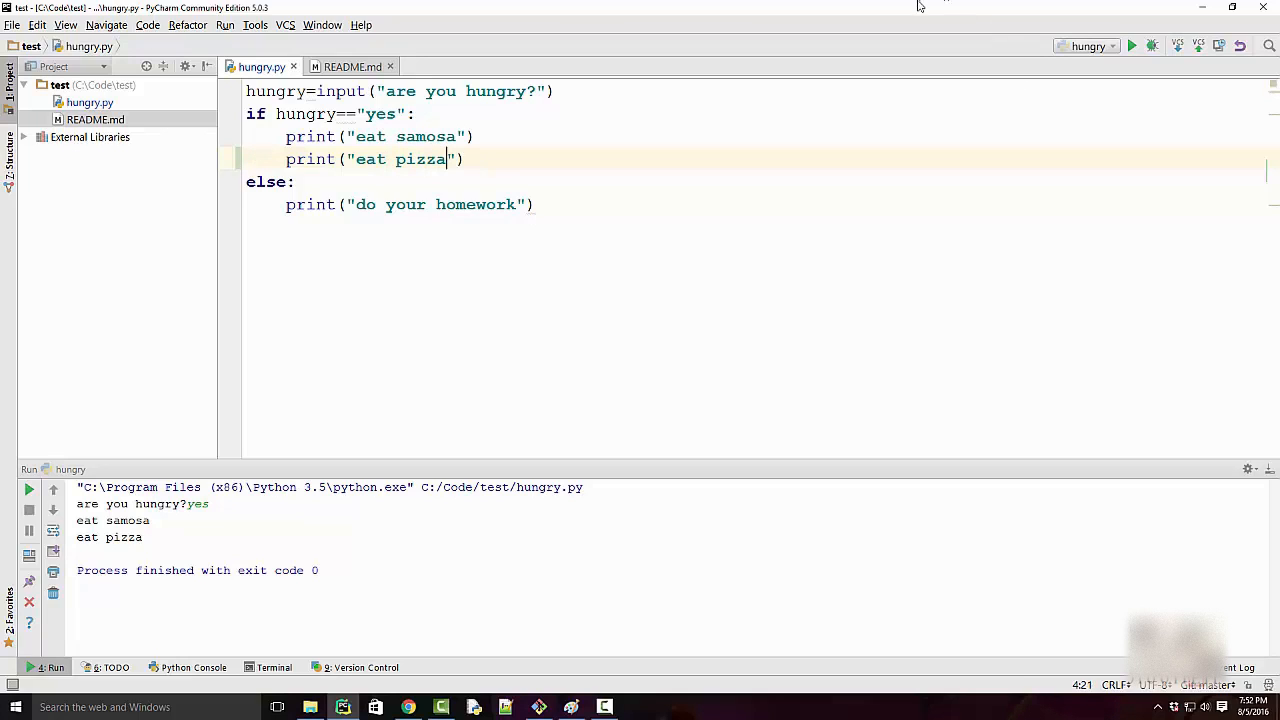
{"action": "left_click", "coordinate": [351, 66]}
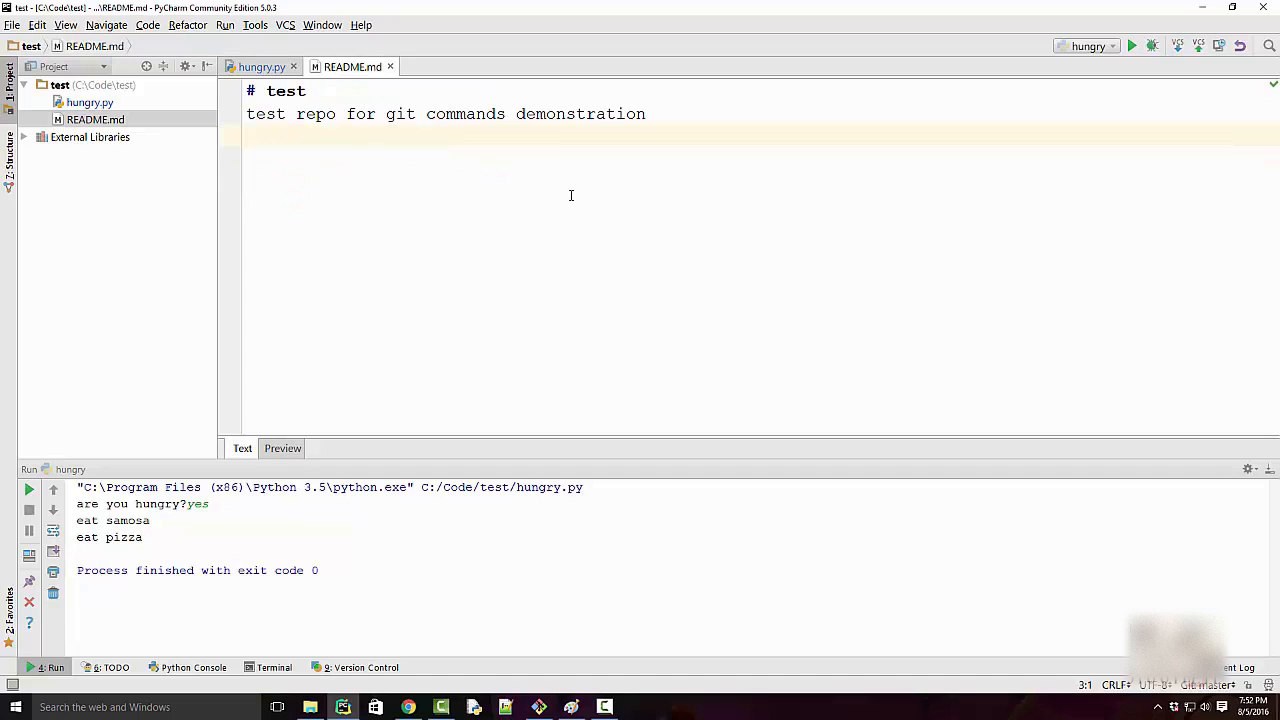
{"action": "type", "text": "asf"}
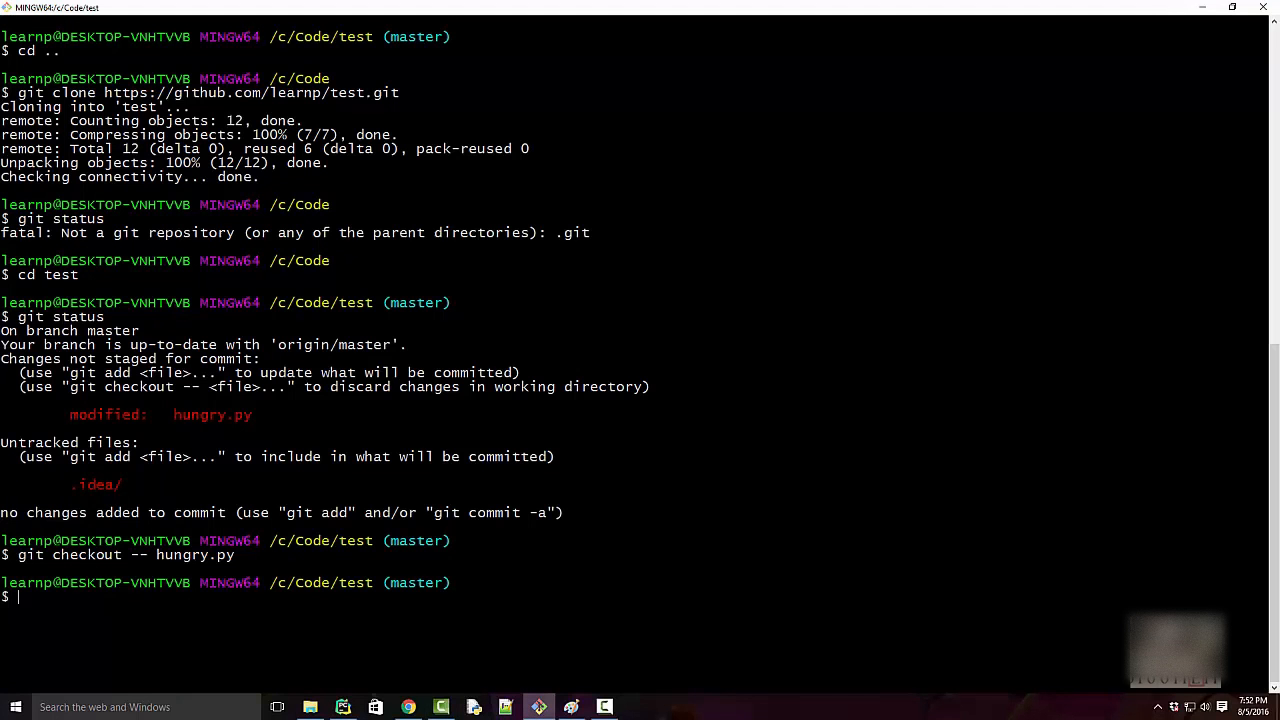
- Discard README.md and hungry.py changes with git checkout -- . and recheck git status
{"action": "type", "text": "clear"}
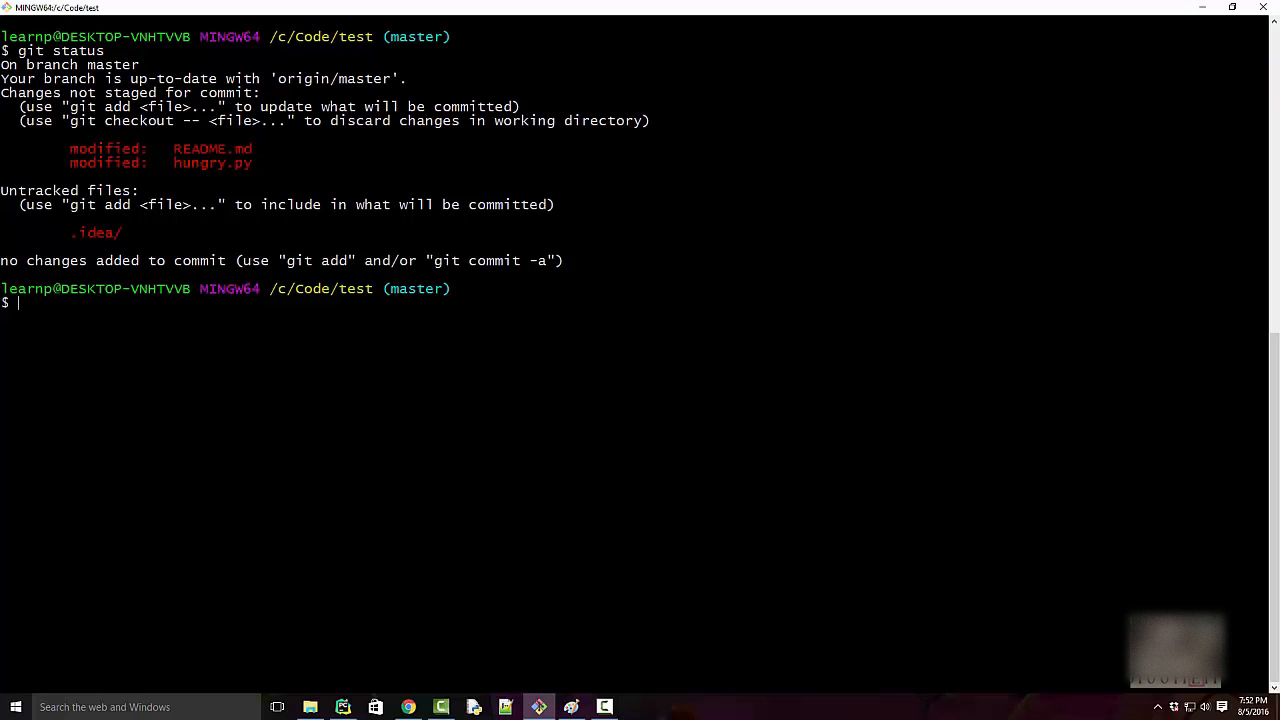
{"action": "type", "text": "git checkout --"}
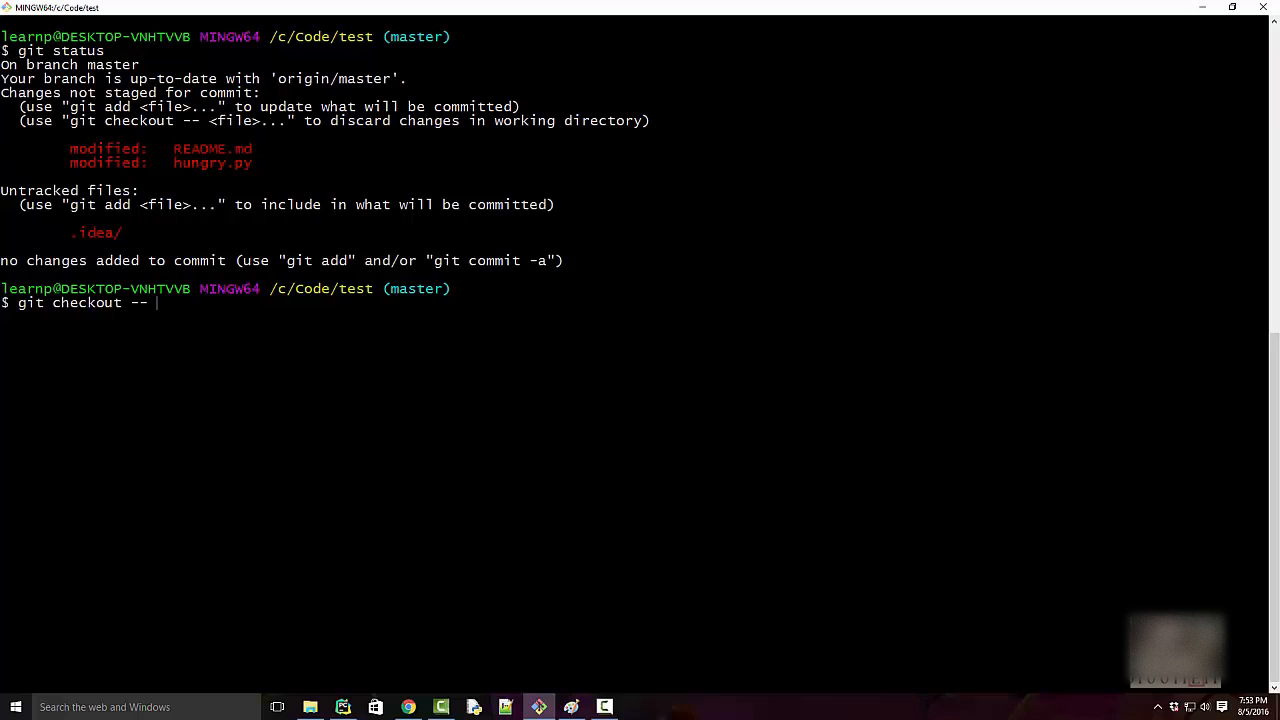
{"action": "type", "text": "."}
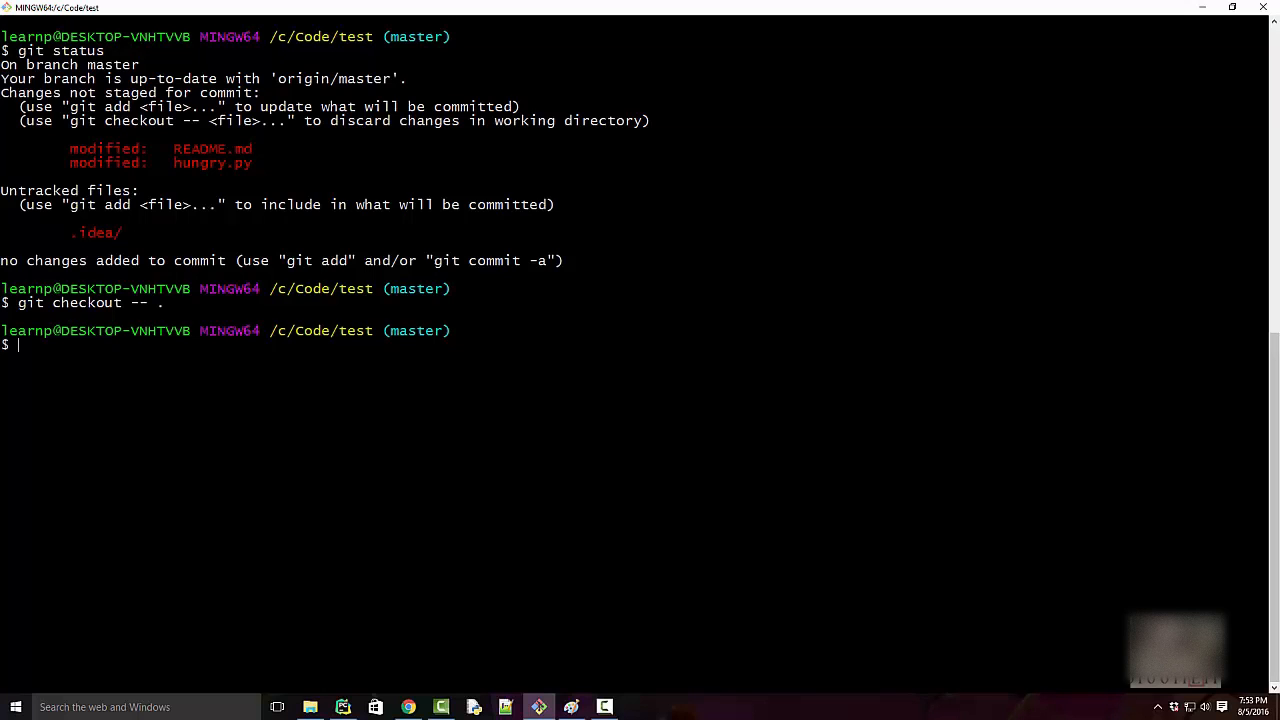
{"action": "type", "text": "git status"}
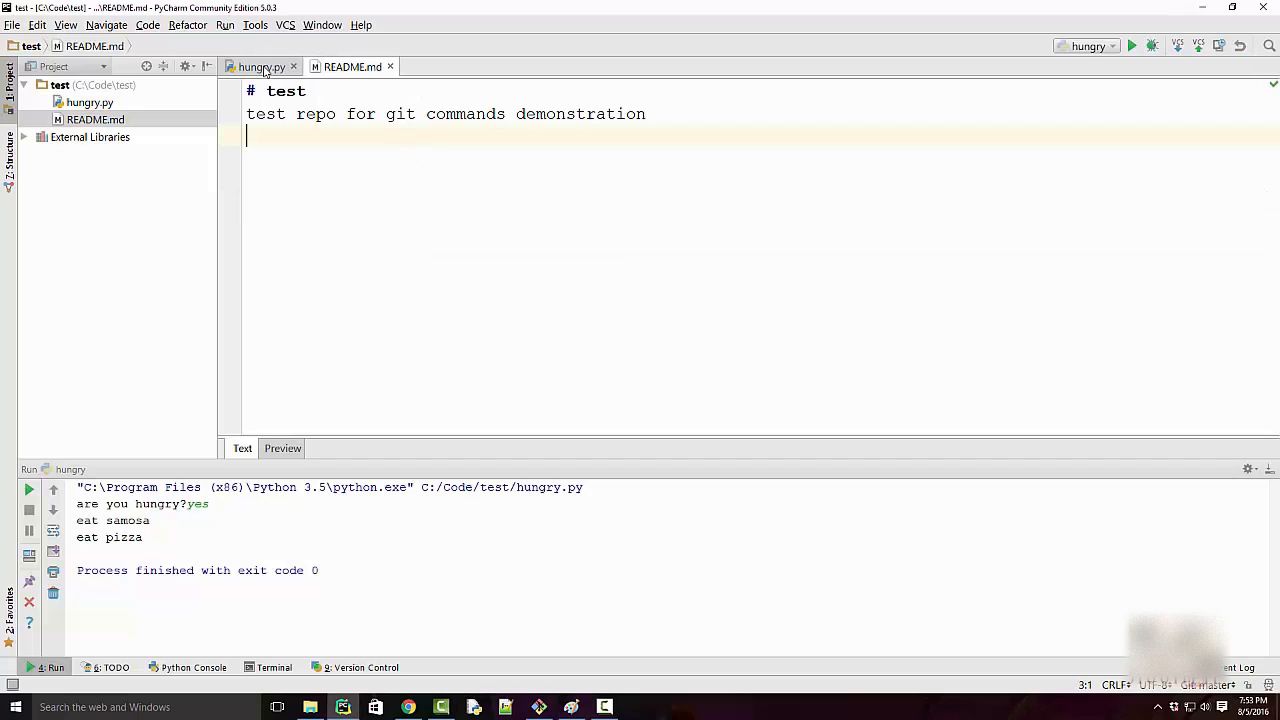
- Type print("eat pizza") on a new line below the samosa print in hungry.py
{"action": "left_click", "coordinate": [260, 66]}
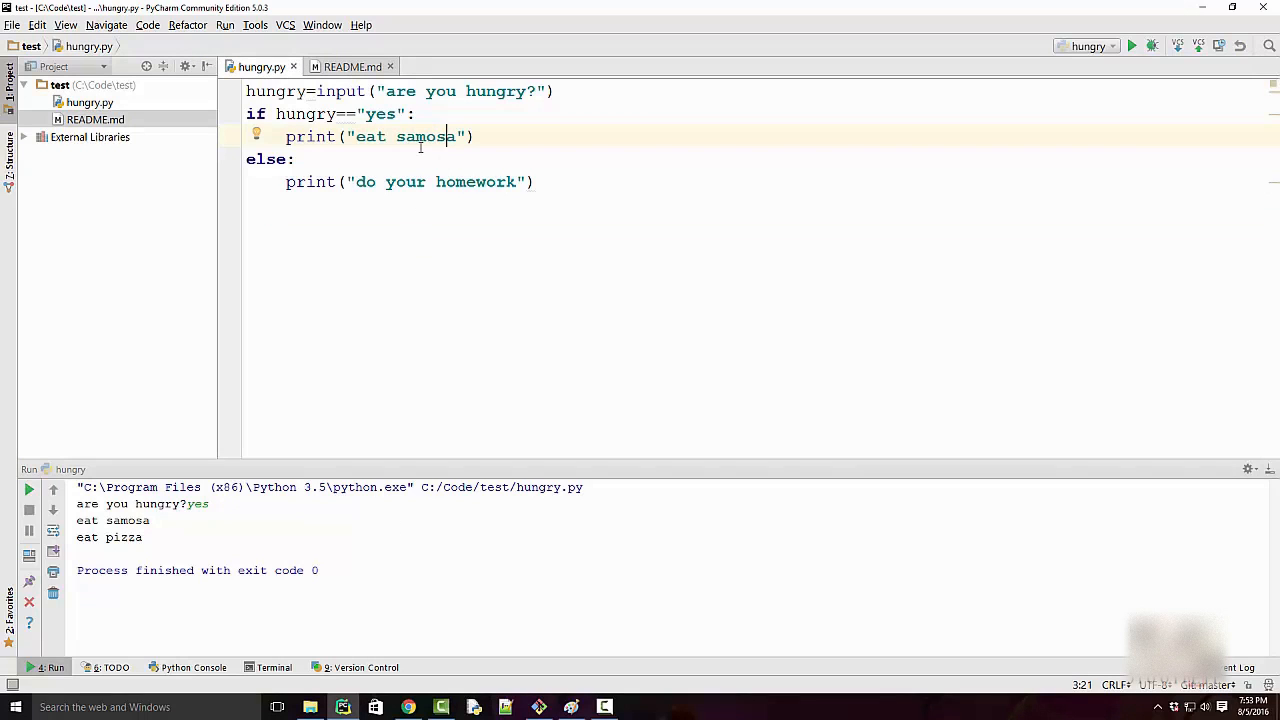
{"action": "left_click", "coordinate": [352, 66]}
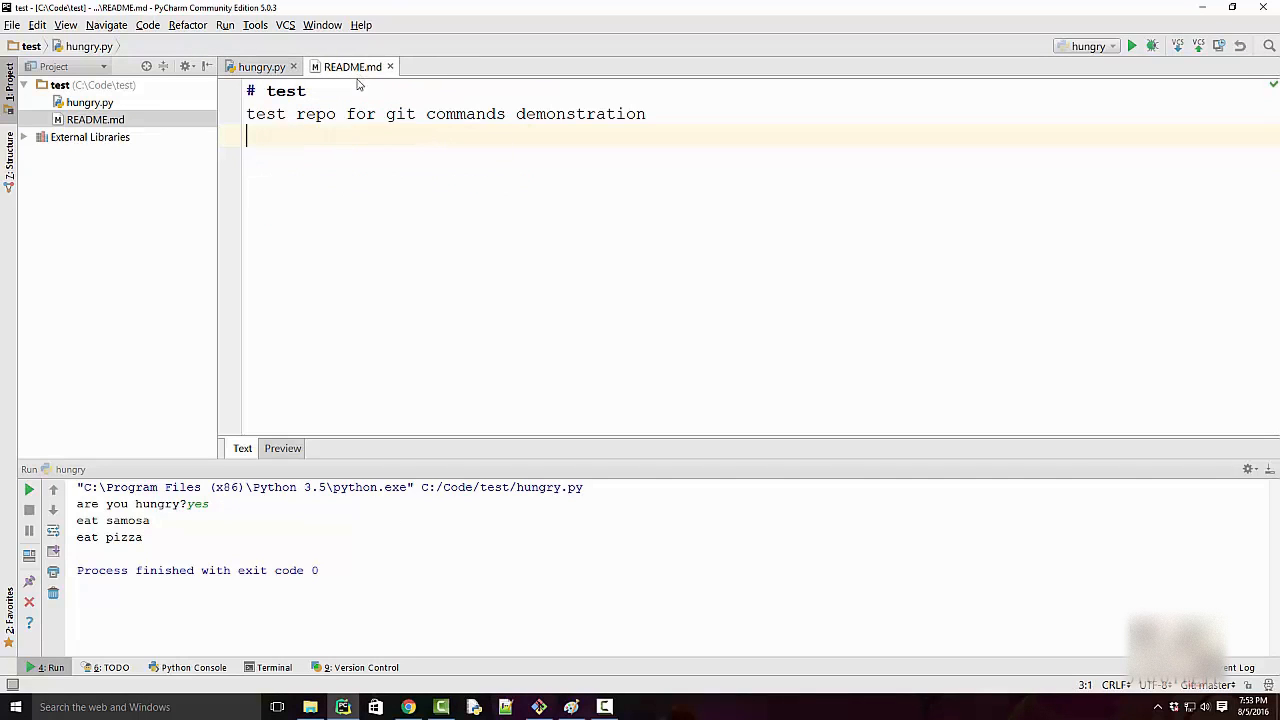
{"action": "left_click", "coordinate": [538, 707]}
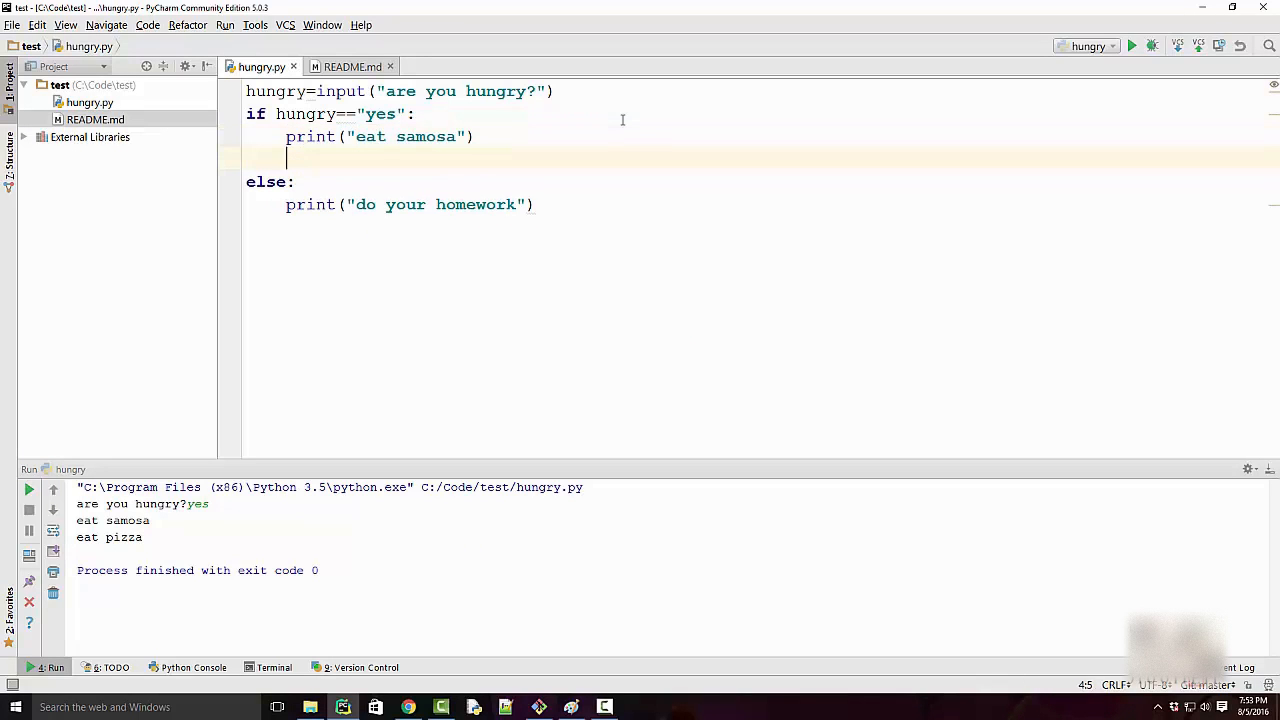
{"action": "type", "text": "print(\"eat pi\""}
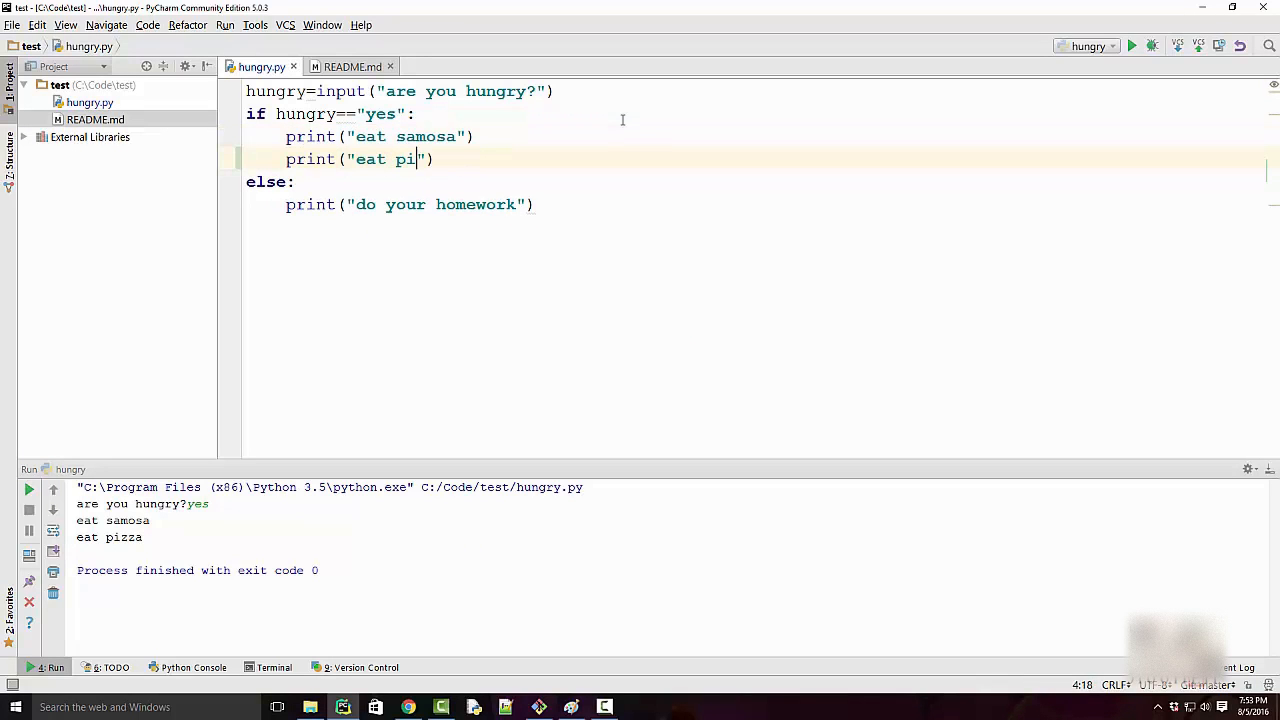
{"action": "type", "text": "zza"}
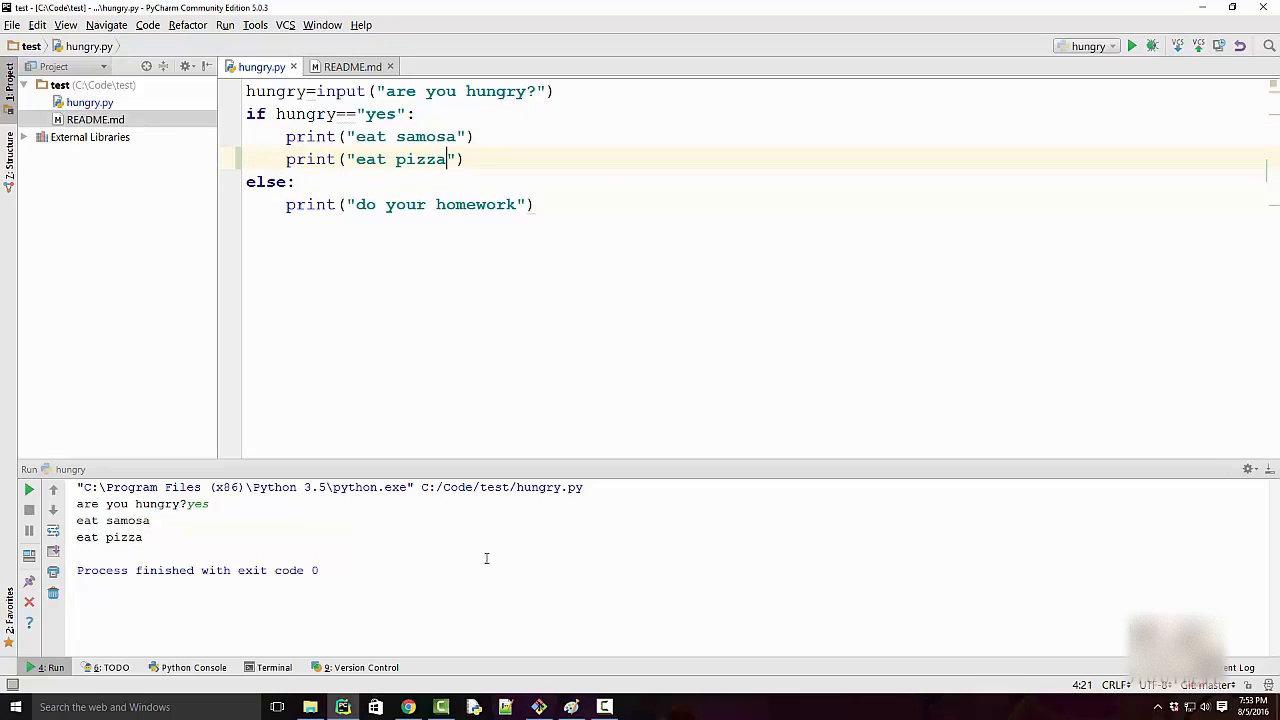
{"action": "left_click", "coordinate": [539, 707]}
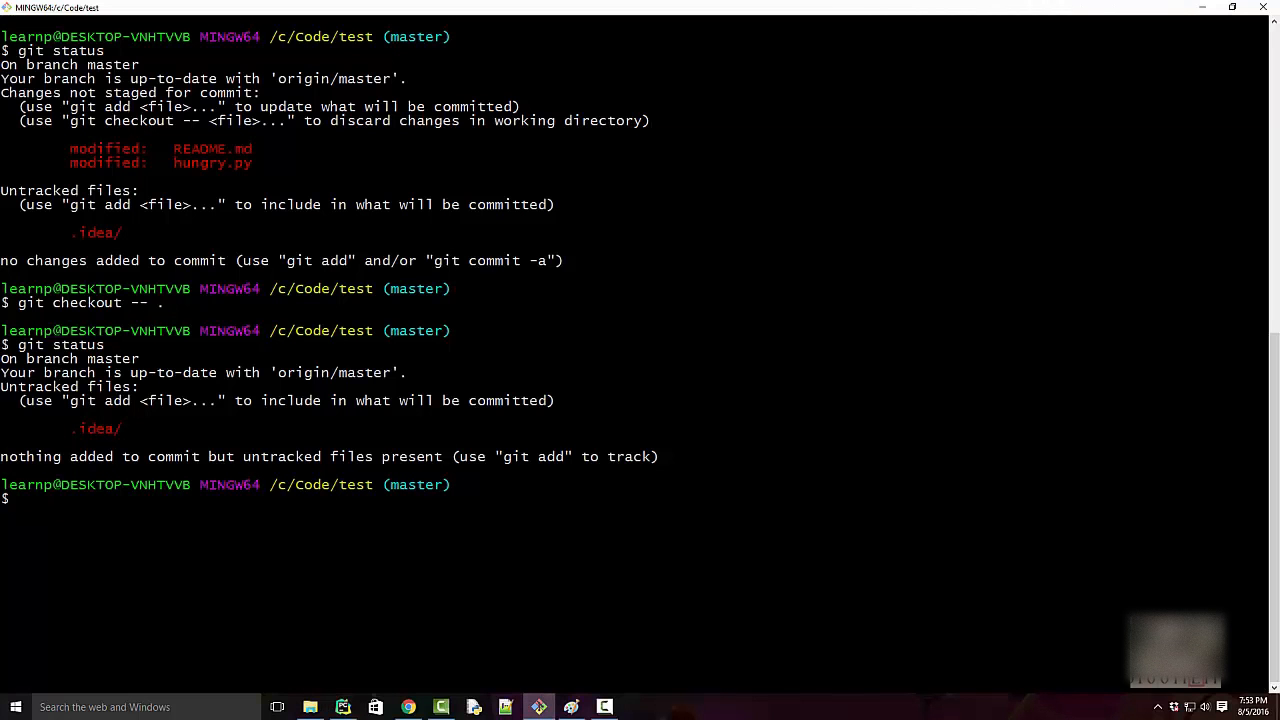
- Stage and commit hungry.py as 'pizza', then copy its hash from git log
{"action": "type", "text": "git ad"}
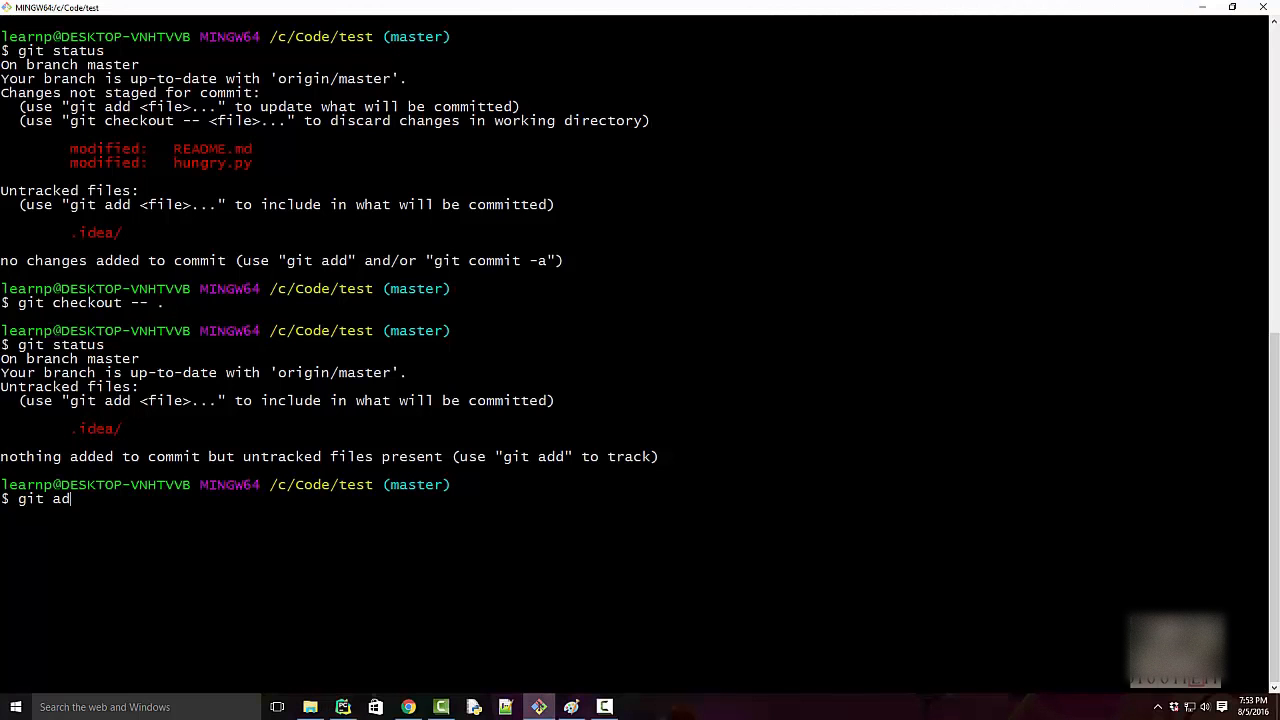
{"action": "type", "text": "d hungry.py"}
{"action": "type", "text": "git commit -"}
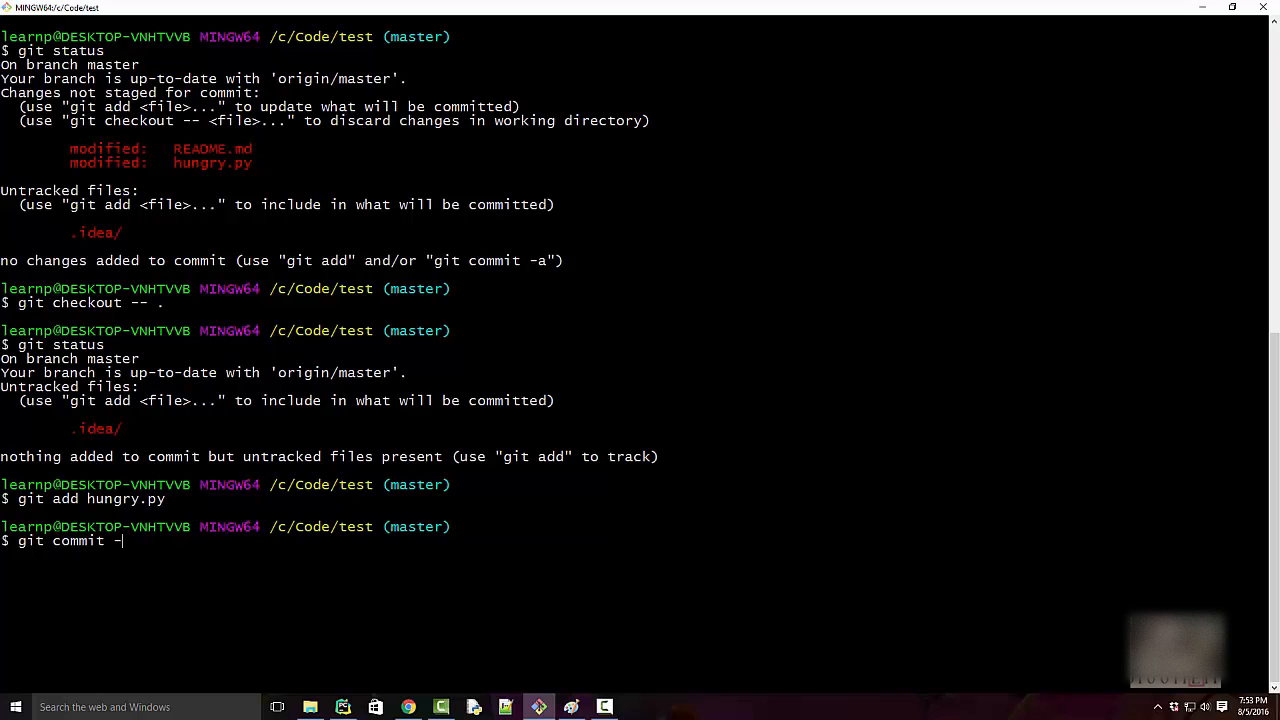
{"action": "type", "text": "m 'pizza"}
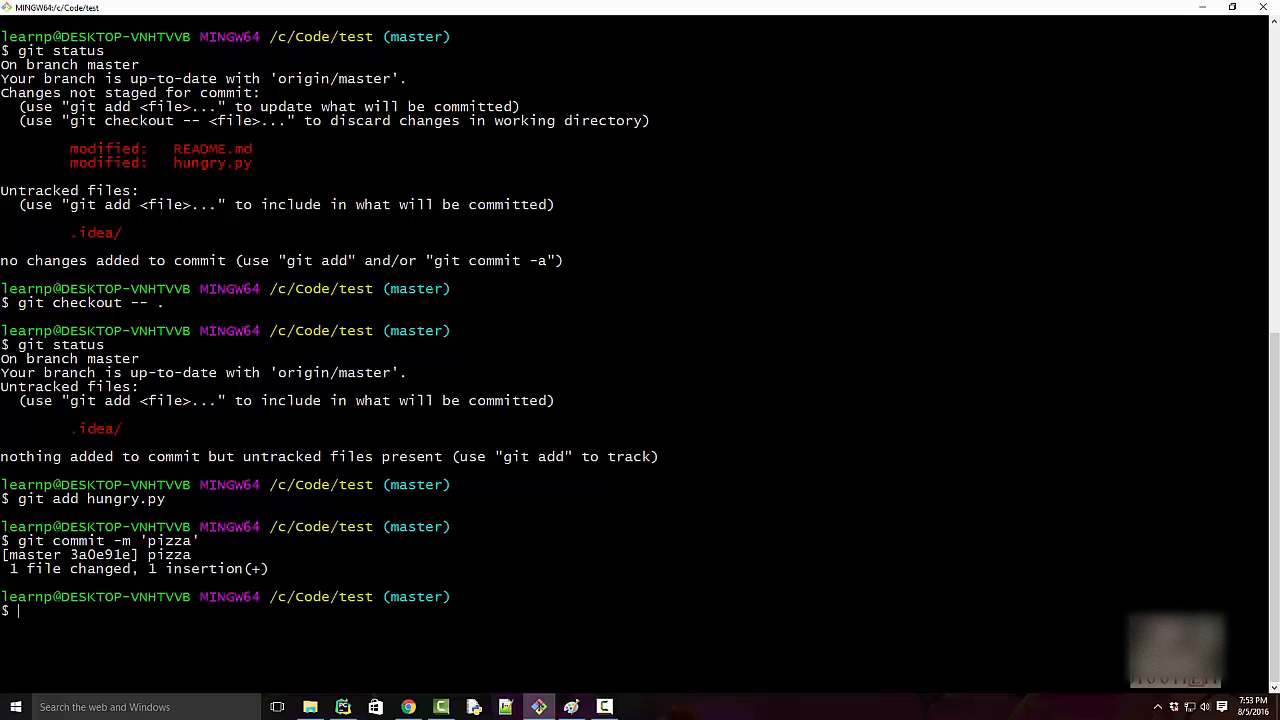
{"action": "type", "text": "clear"}
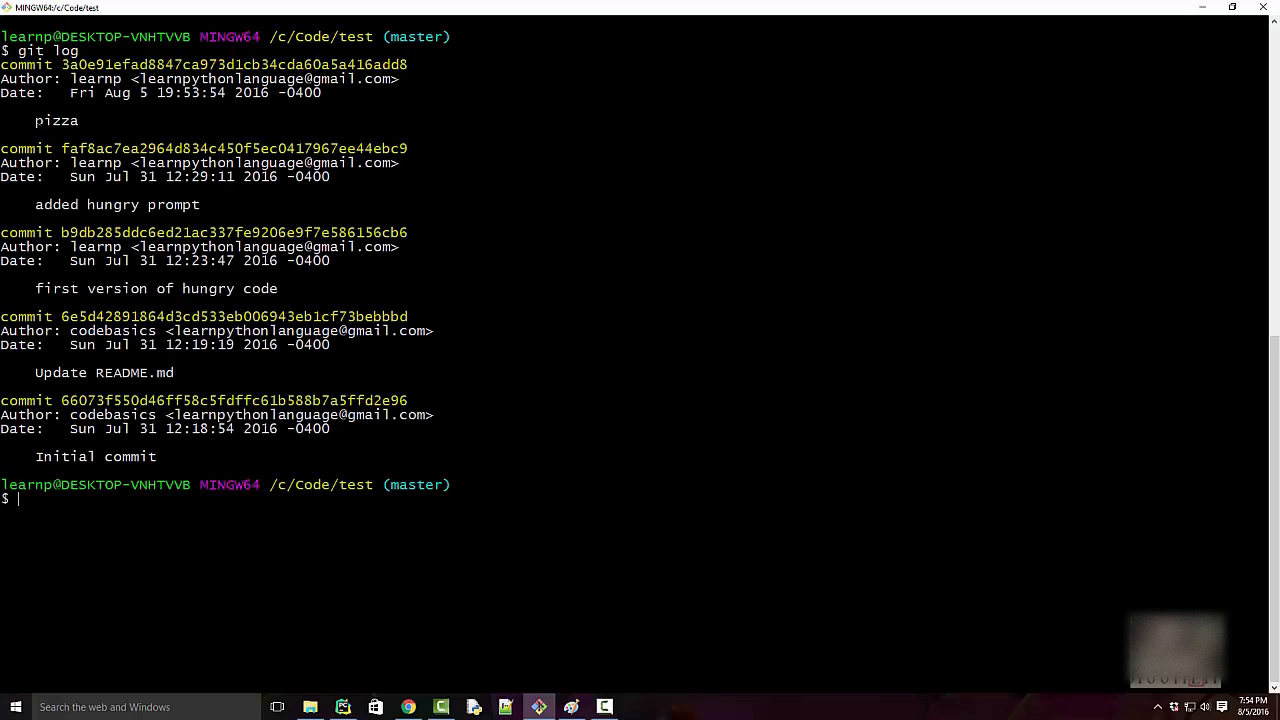
{"action": "double_click", "coordinate": [57, 120]}
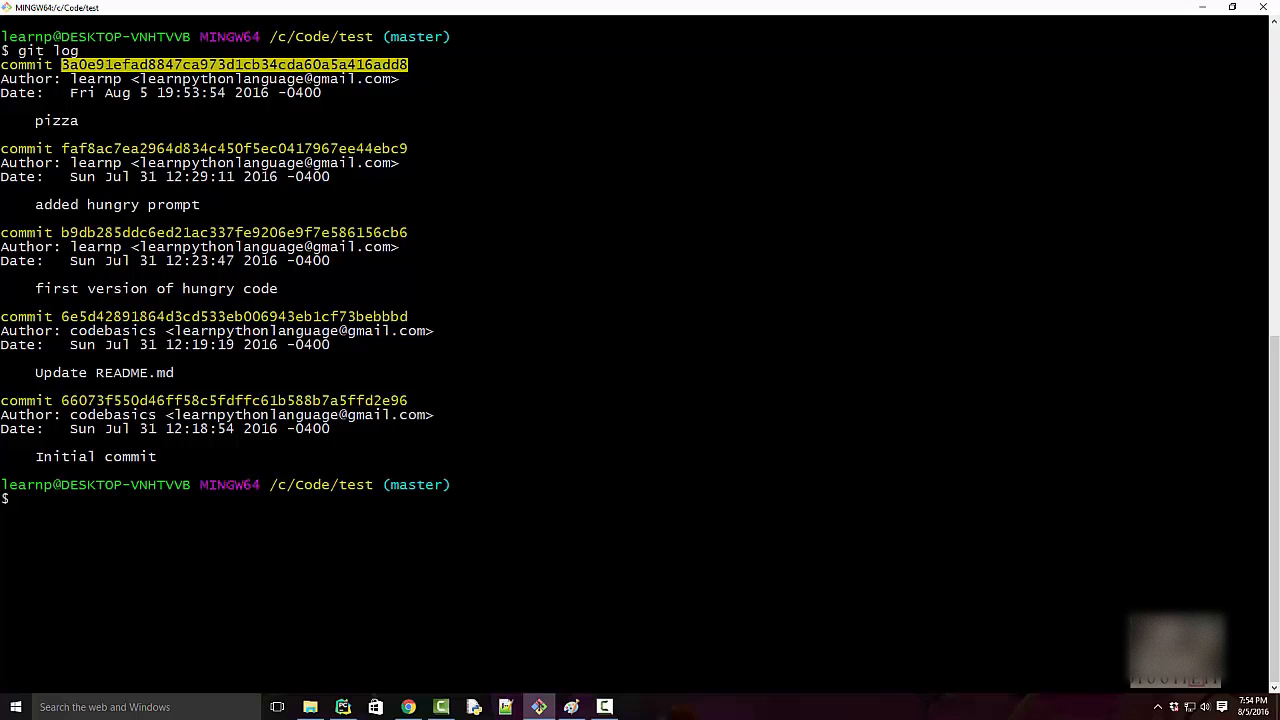
{"action": "type", "text": "cle"}
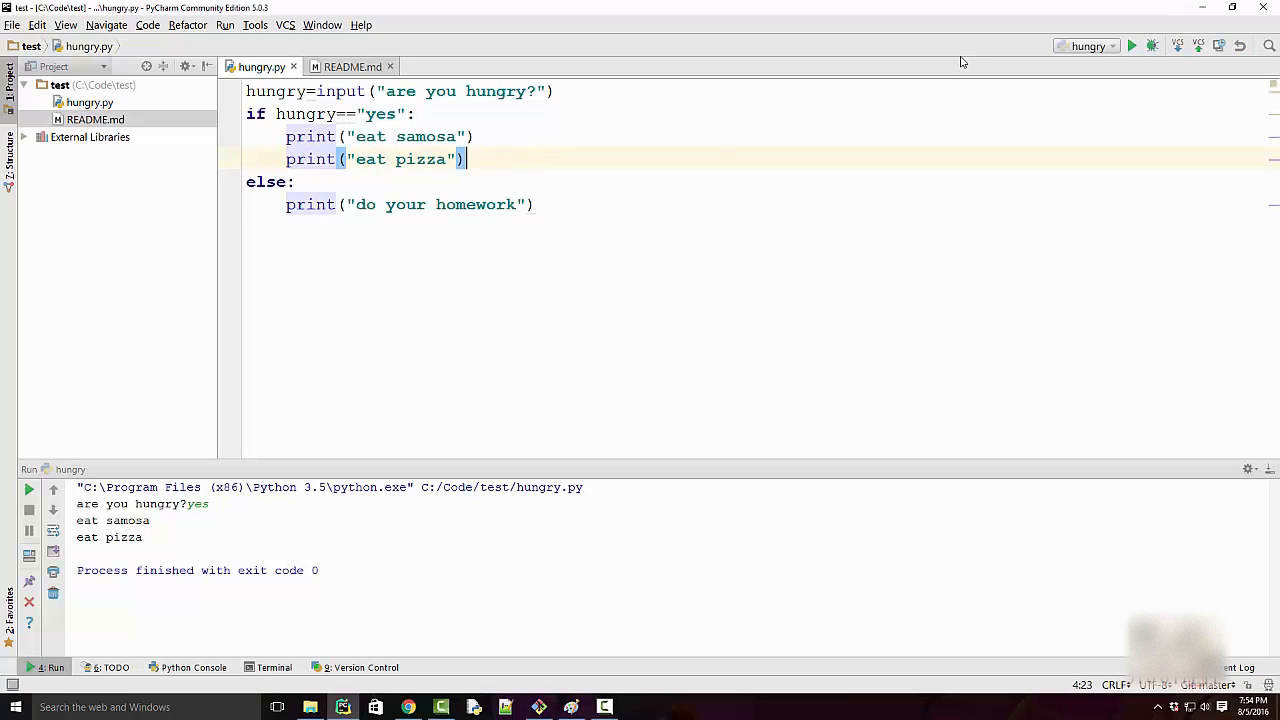
- Add print("eat burger") as a third print line below the pizza line
{"action": "type", "text": "print(\"eat pizza\")"}
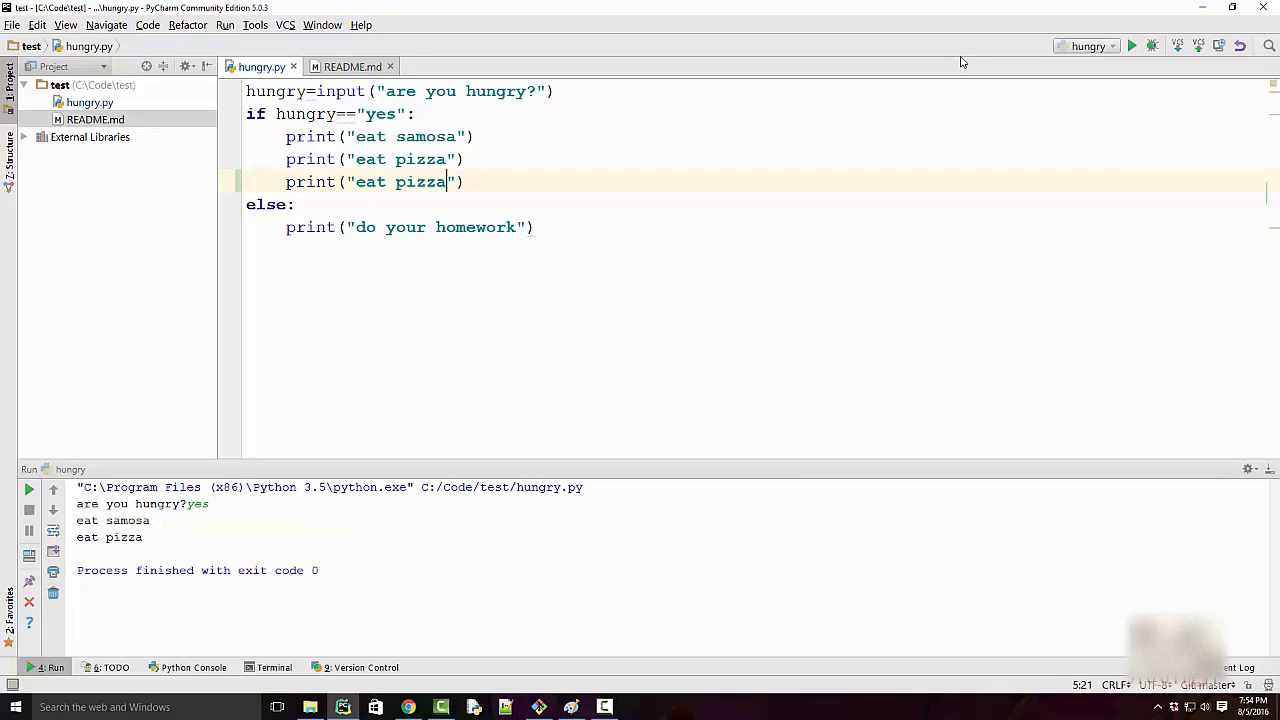
{"action": "type", "text": "burge"}
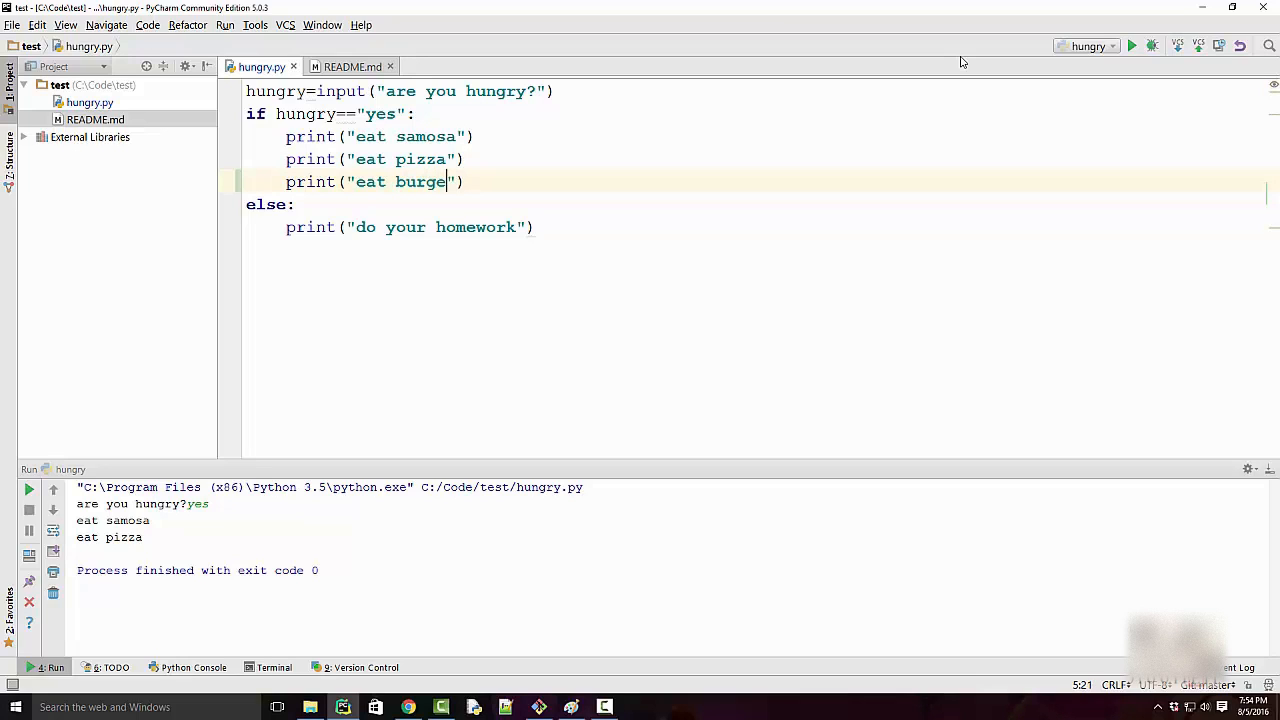
{"action": "type", "text": "r"}
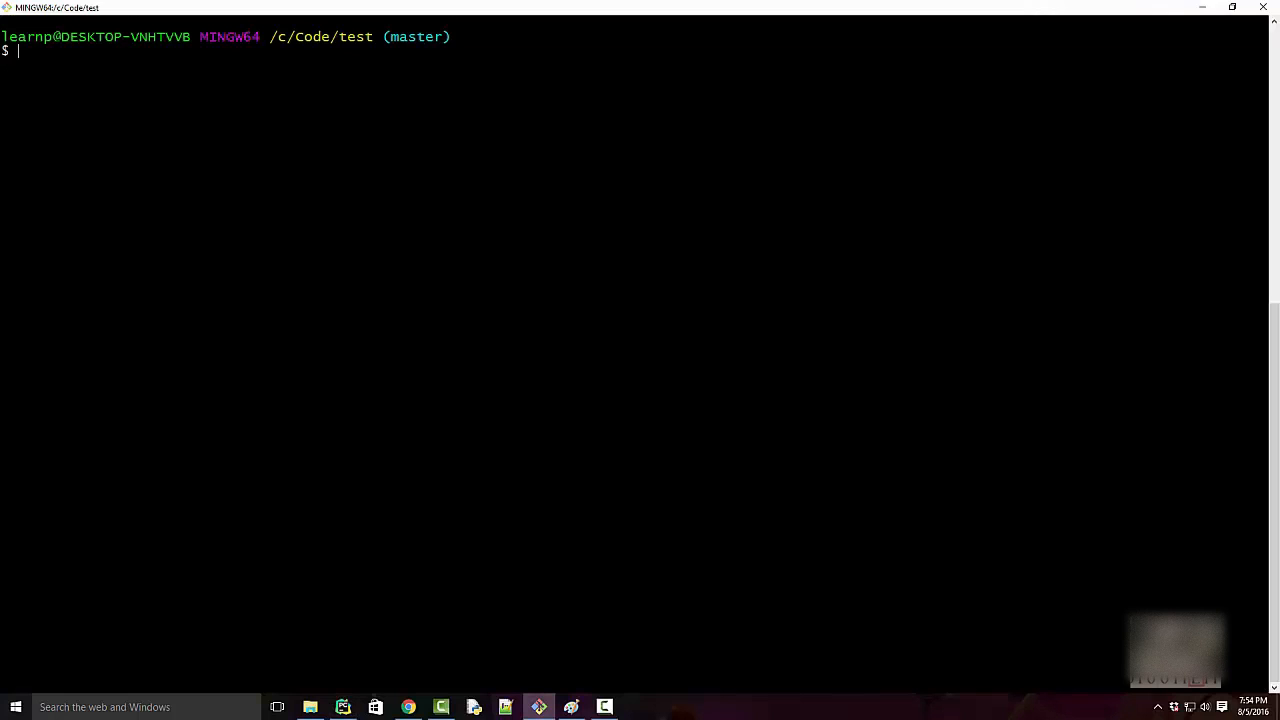
- Check git status, stage hungry.py, and start the 'burger' commit
{"action": "type", "text": "git add"}
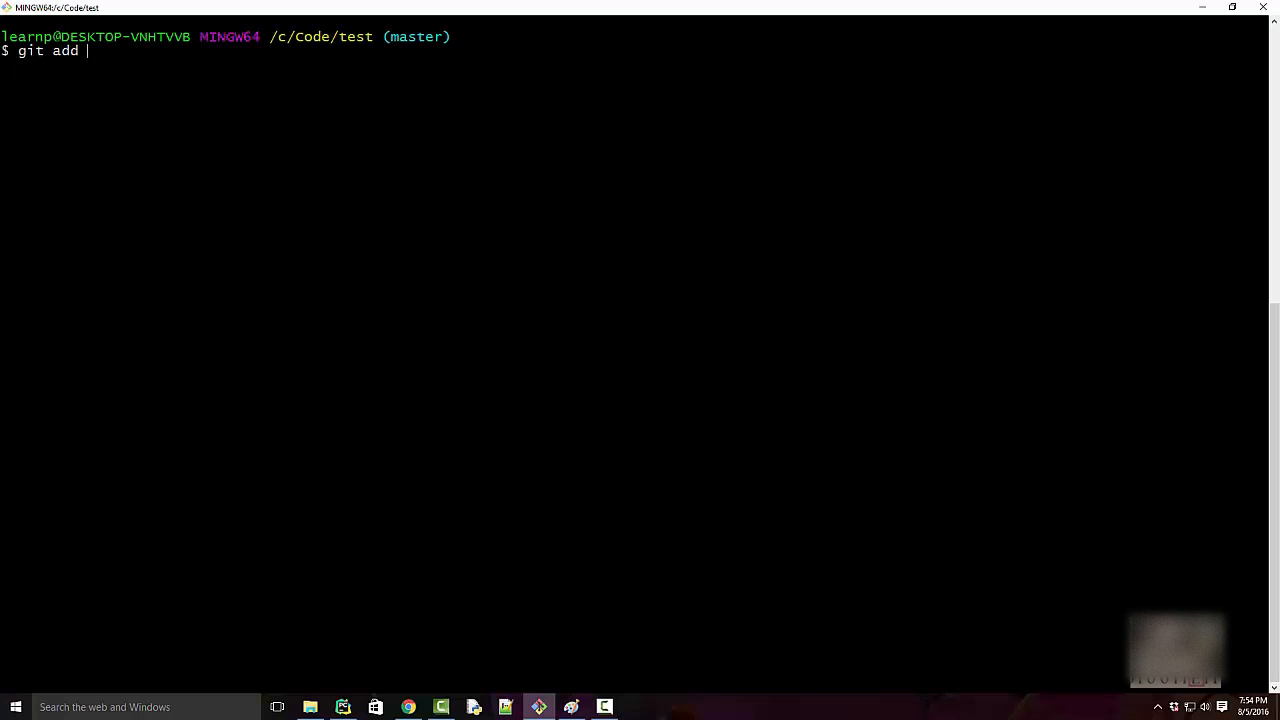
{"action": "type", "text": "status"}
{"action": "type", "text": "git"}
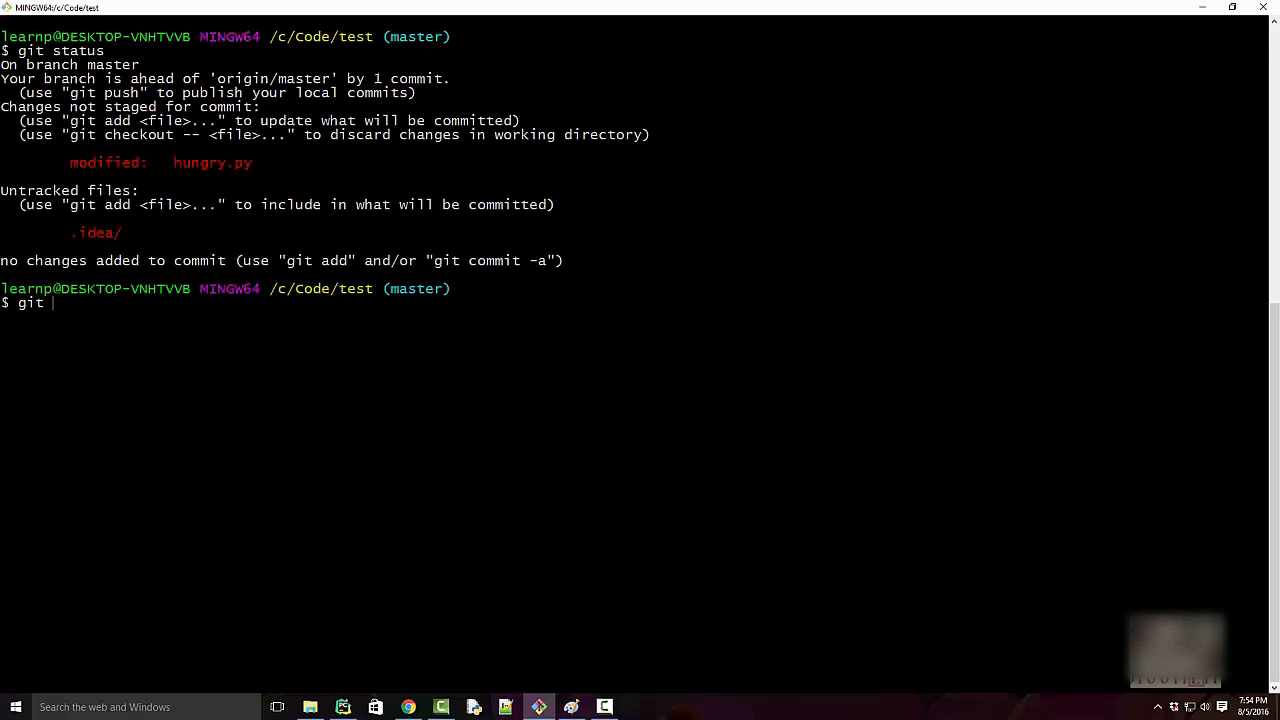
{"action": "type", "text": "commit -am"}
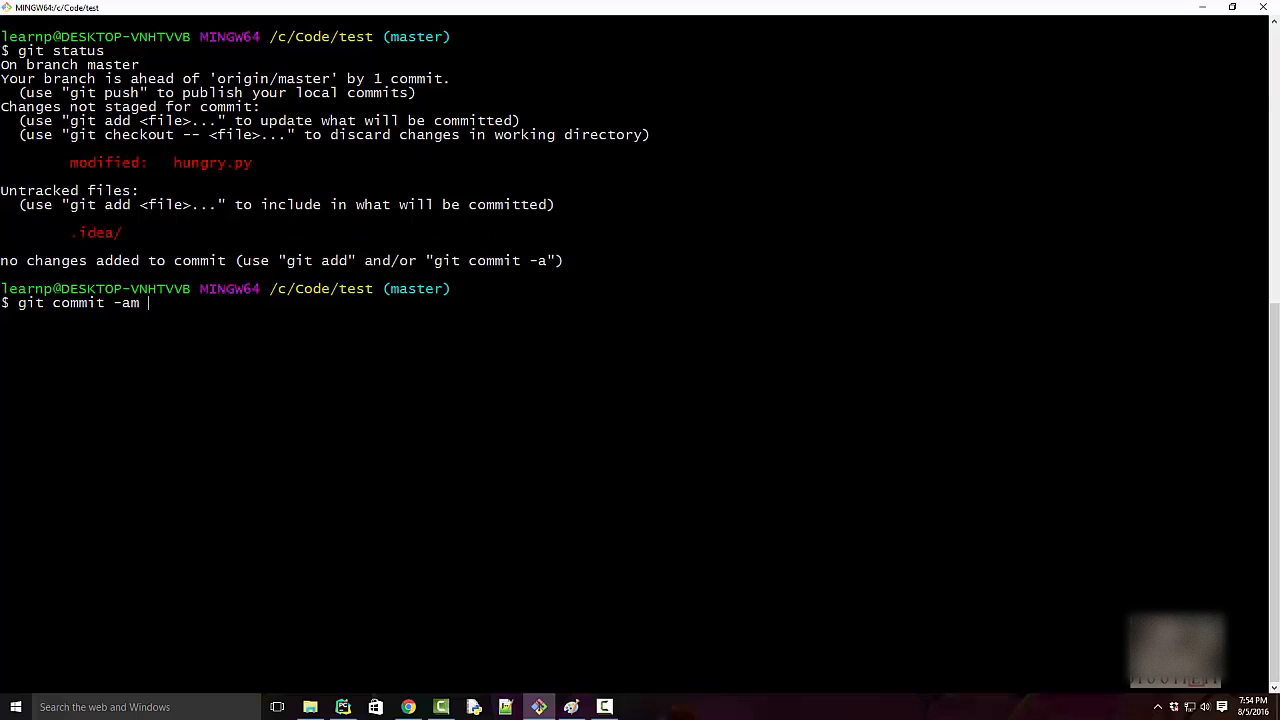
{"action": "key", "text": "BackSpace"}
{"action": "type", "text": "git add h"}
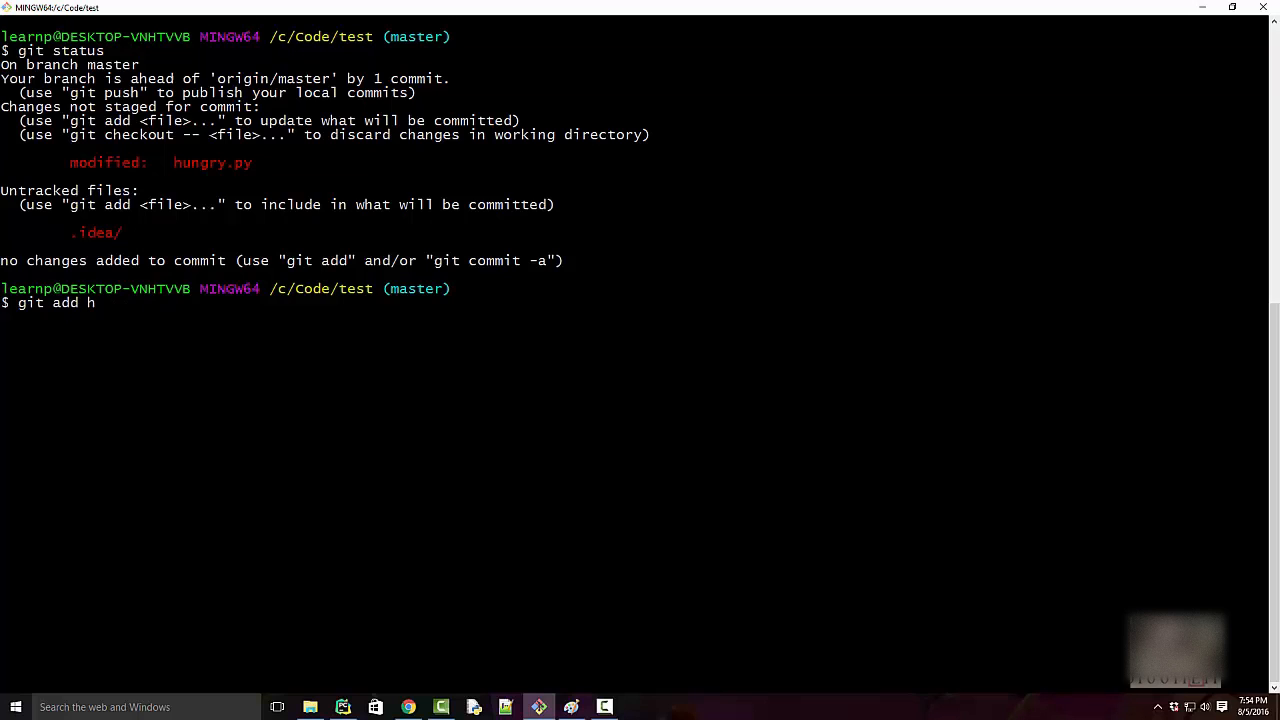
{"action": "type", "text": "ungry.py"}
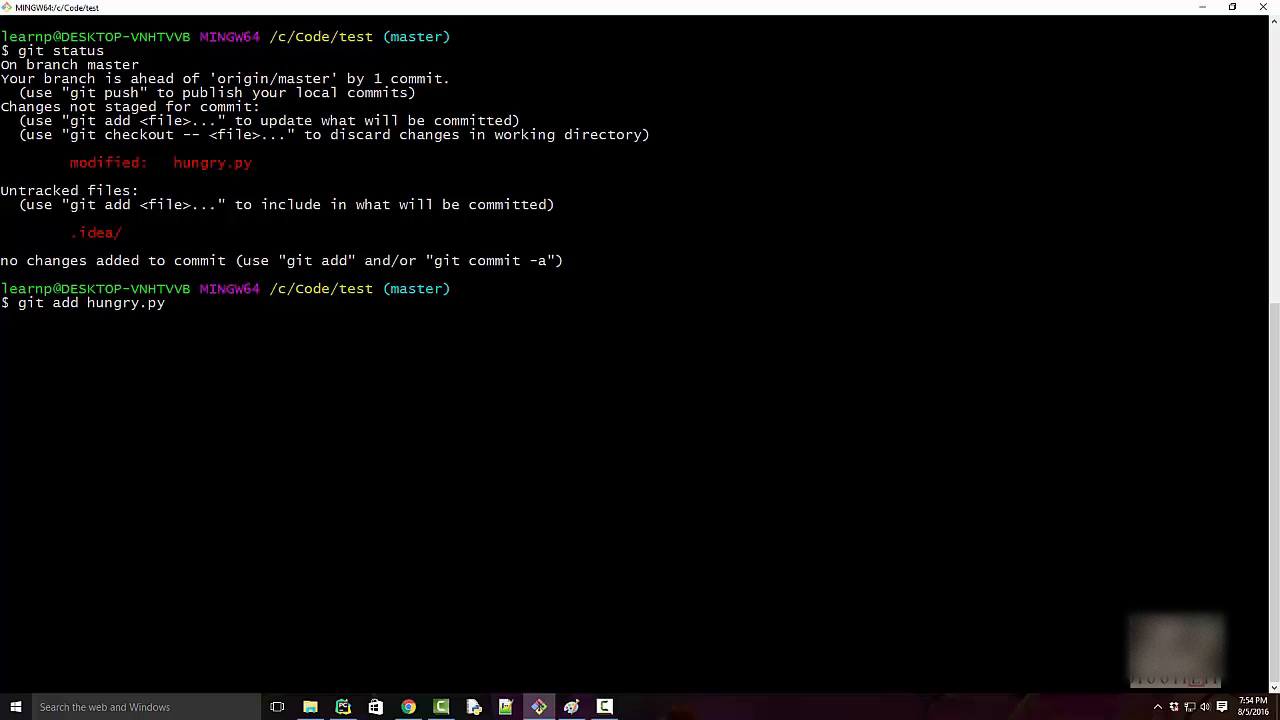
{"action": "type", "text": "git comm"}
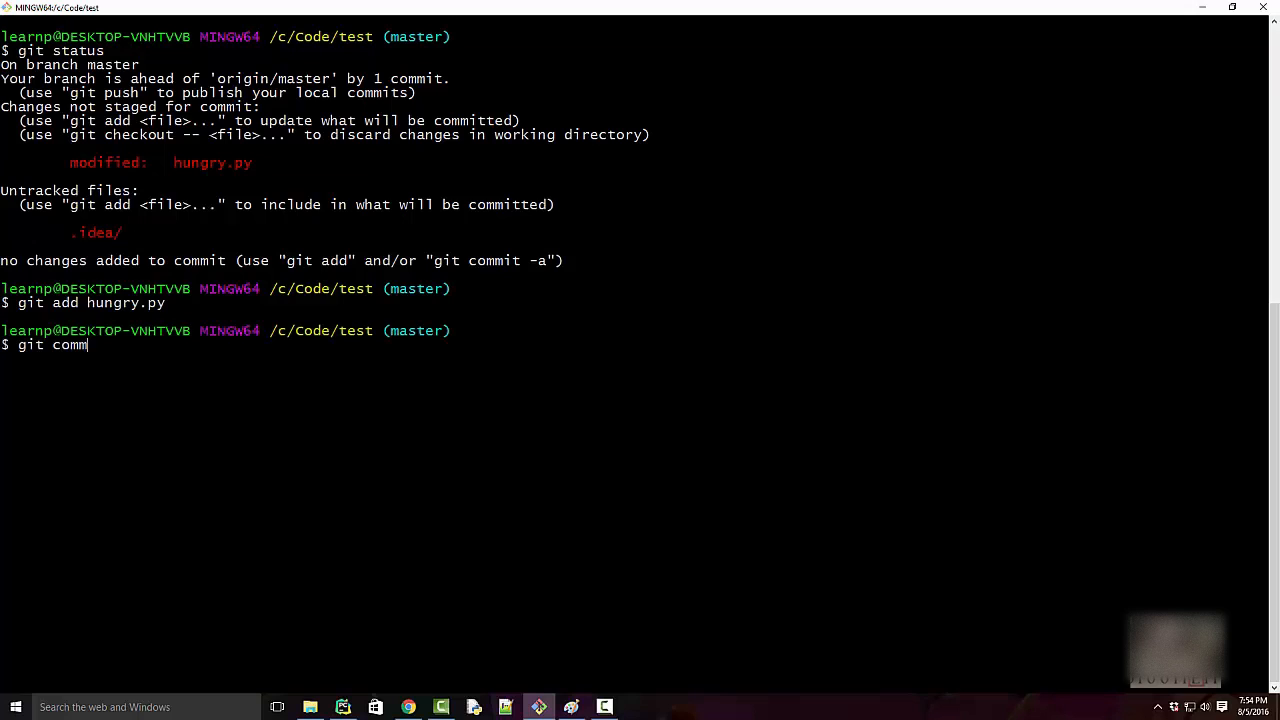
{"action": "type", "text": "it -m '"}
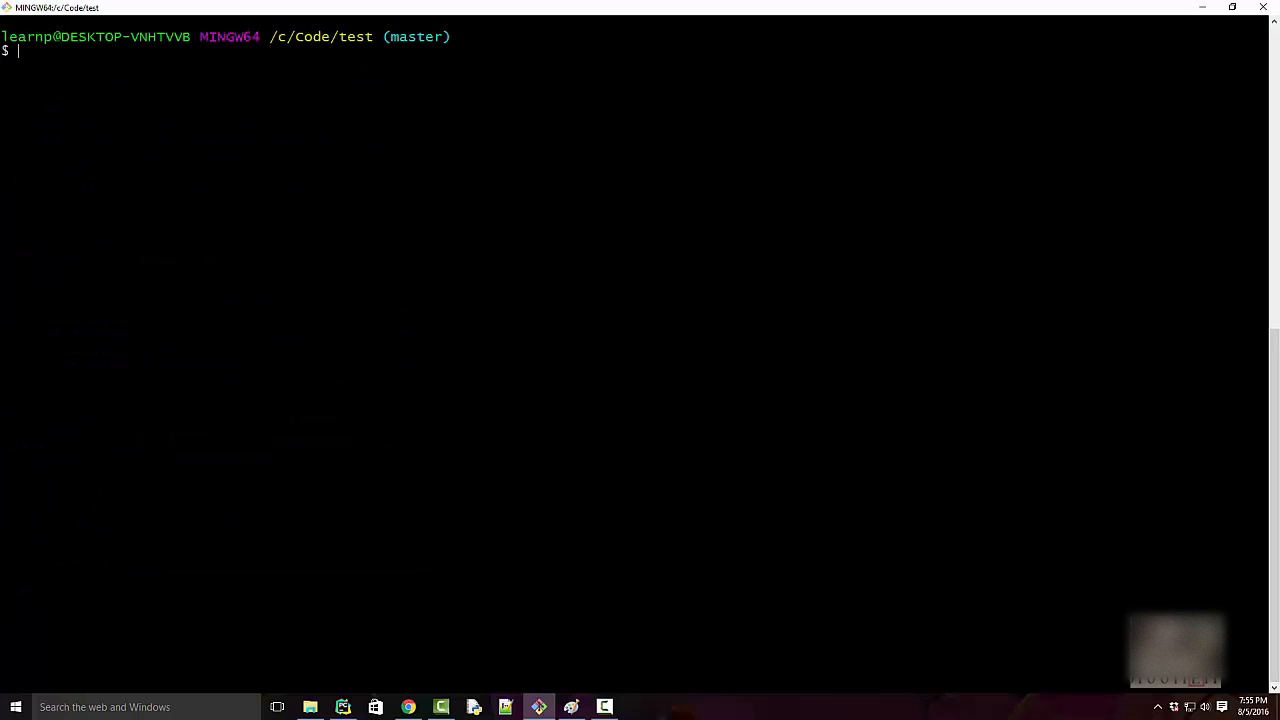
{"action": "left_click", "coordinate": [538, 707]}
{"action": "type", "text": "git log"}
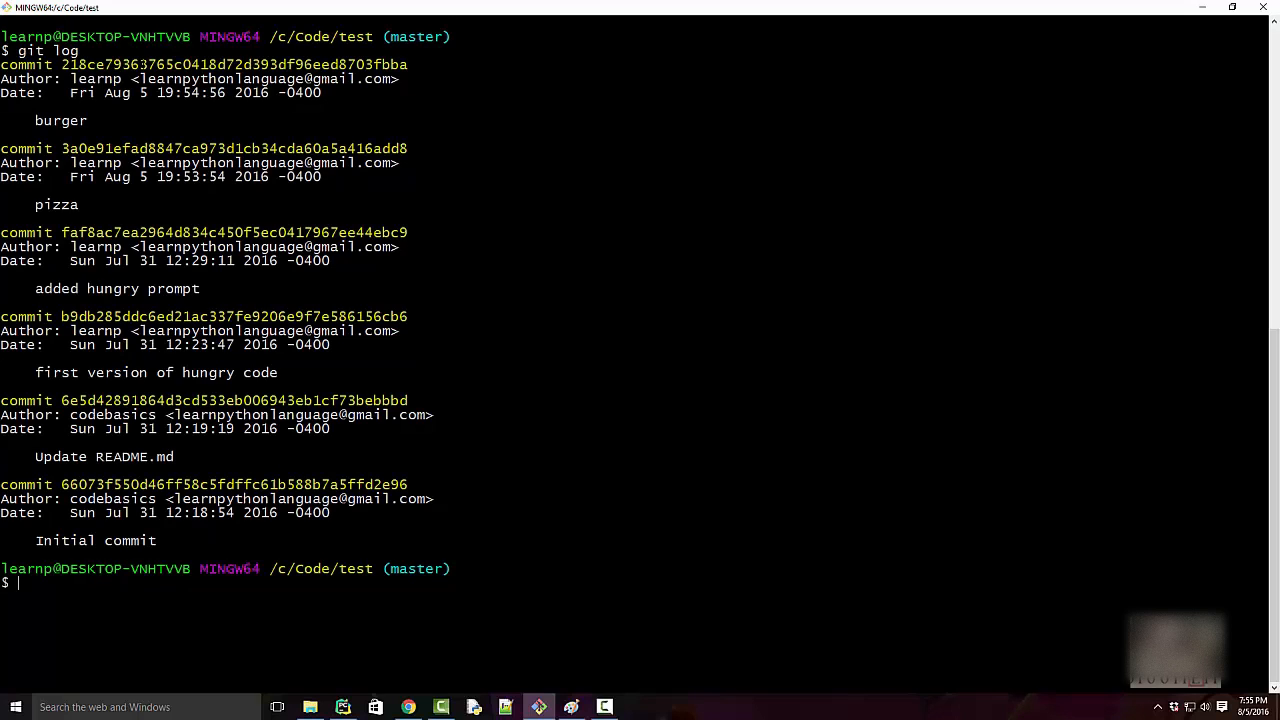
{"action": "right_click", "coordinate": [233, 64]}
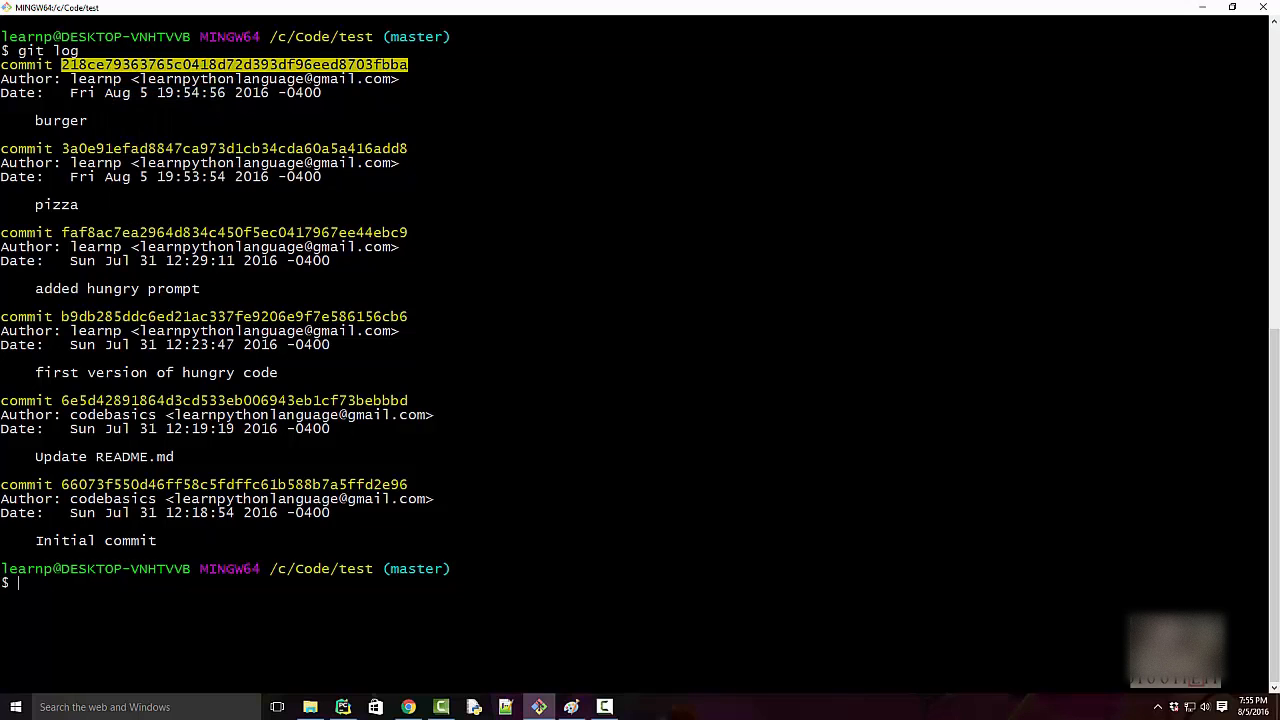
{"action": "type", "text": "clear"}
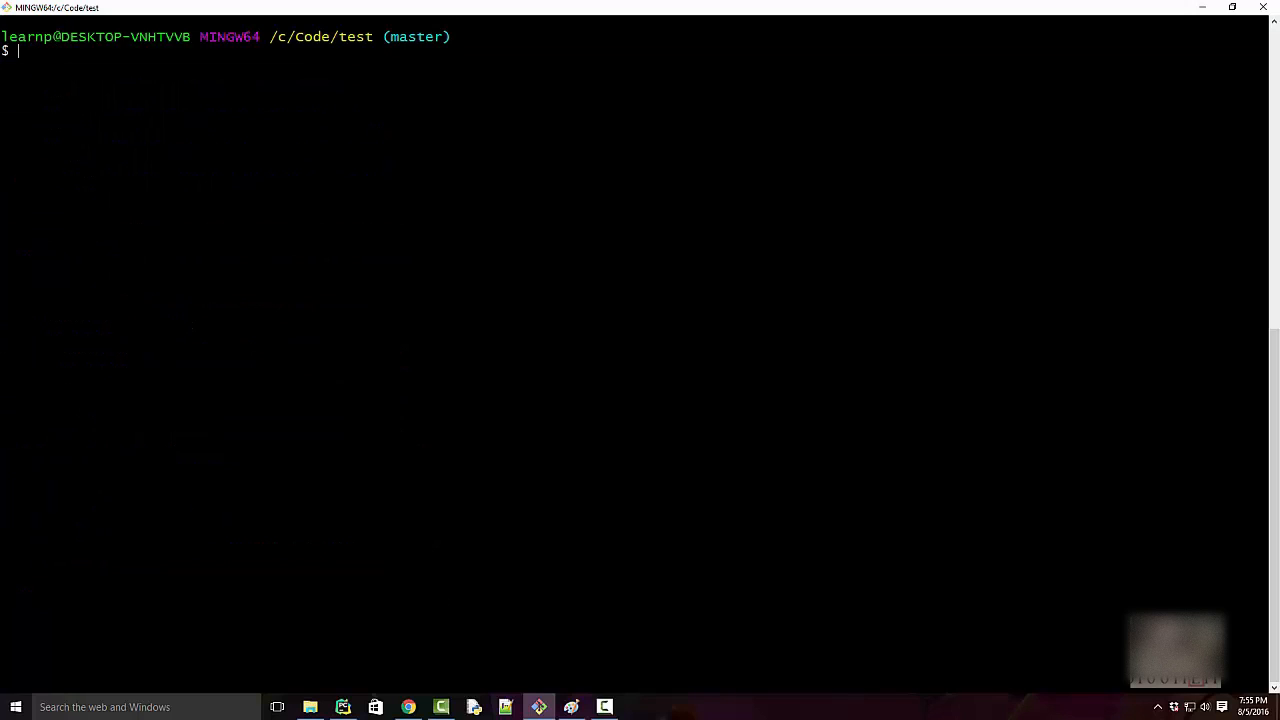
- Run git revert on the pasted burger hash, accepting the default 'Revert "burger"' message
{"action": "type", "text": "git revert"}
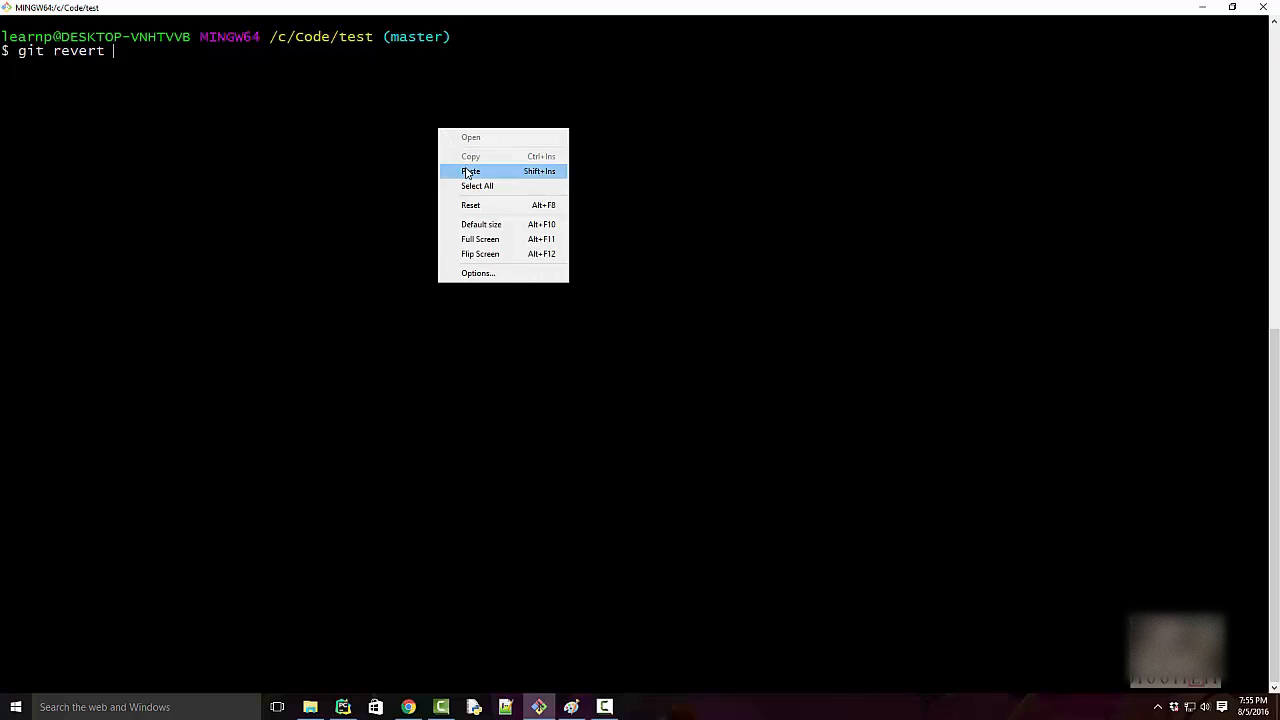
{"action": "left_click", "coordinate": [470, 171]}
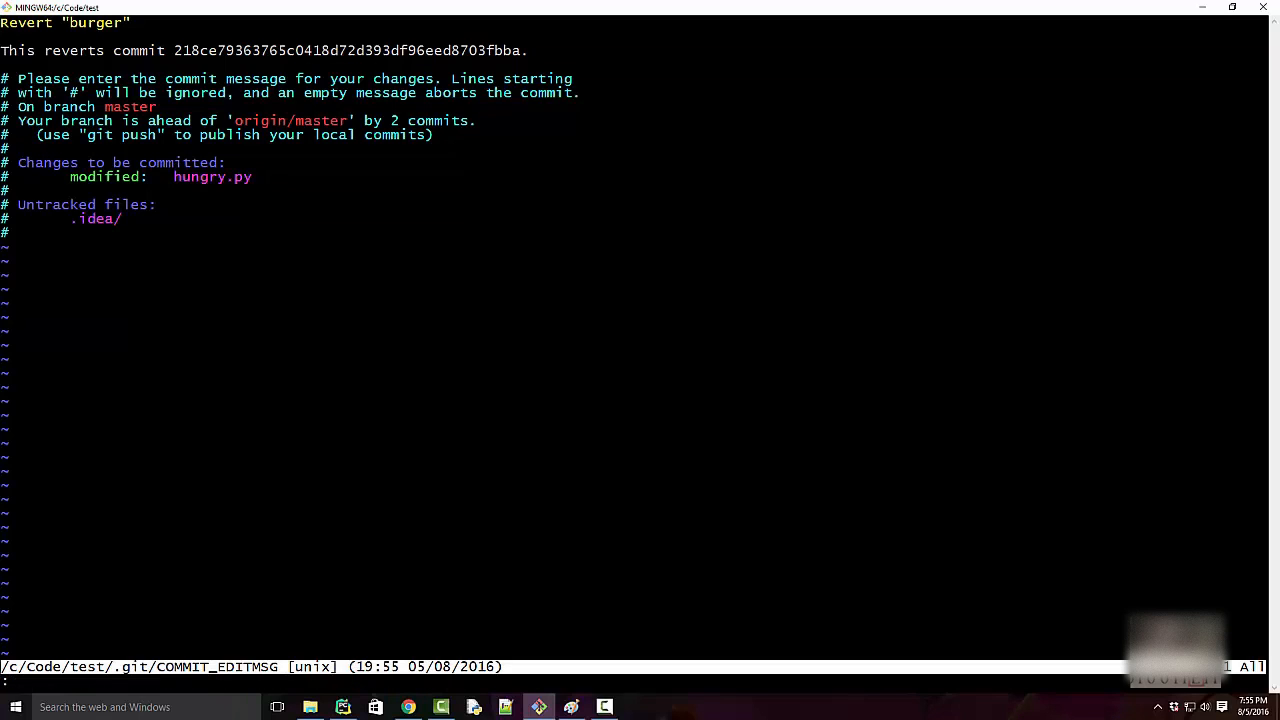
{"action": "type", "text": ":q"}
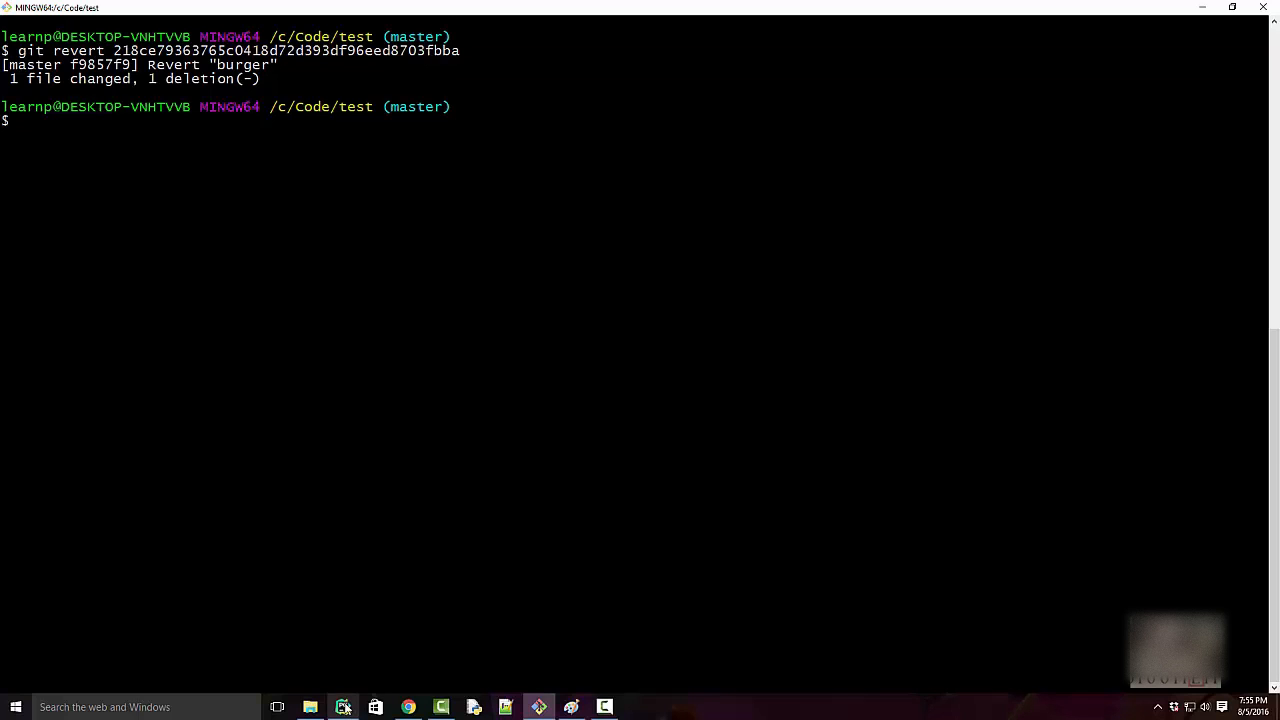
- Check hungry.py ends with the pizza line, then view git log and clear the terminal
{"action": "left_click", "coordinate": [342, 707]}
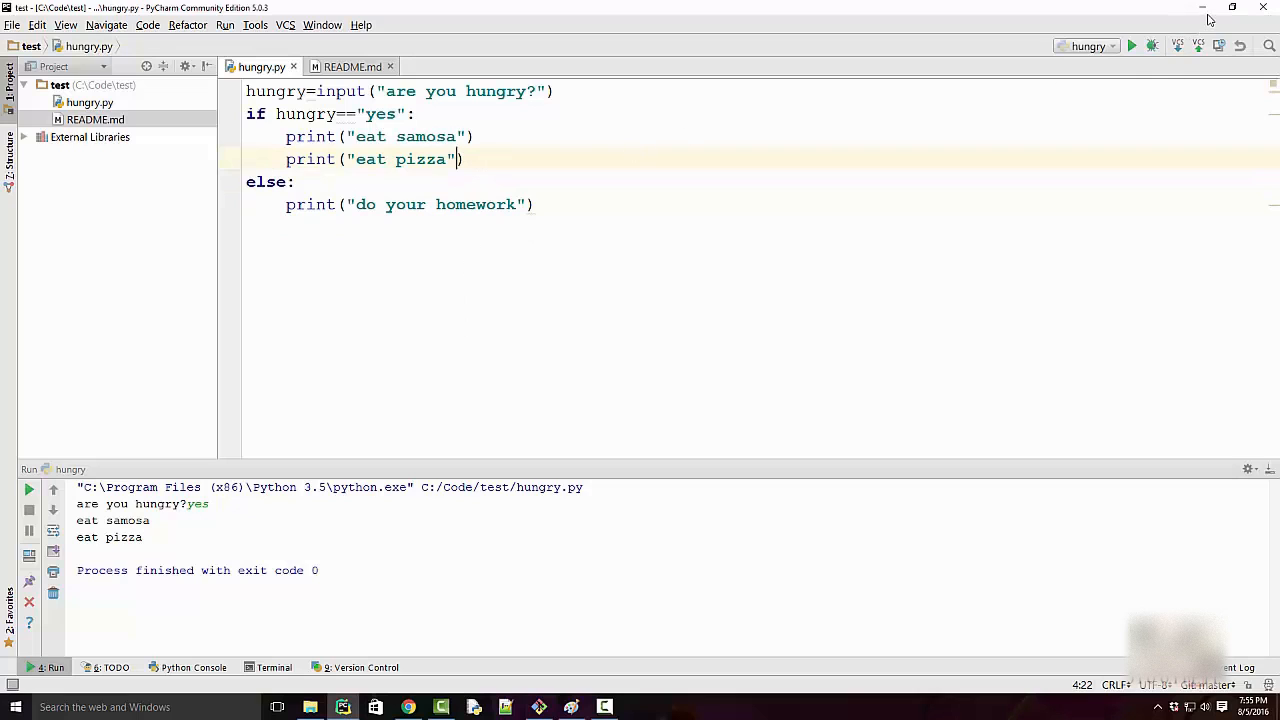
{"action": "left_click", "coordinate": [539, 707]}
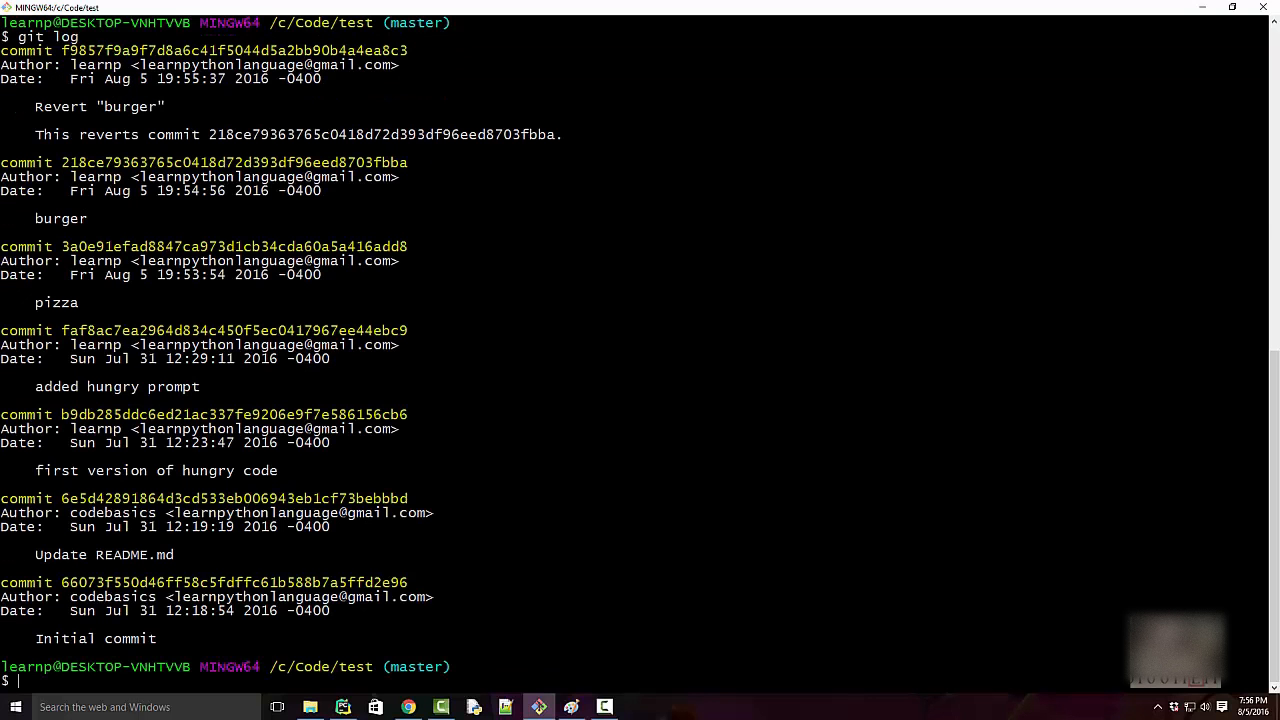
{"action": "double_click", "coordinate": [60, 106]}
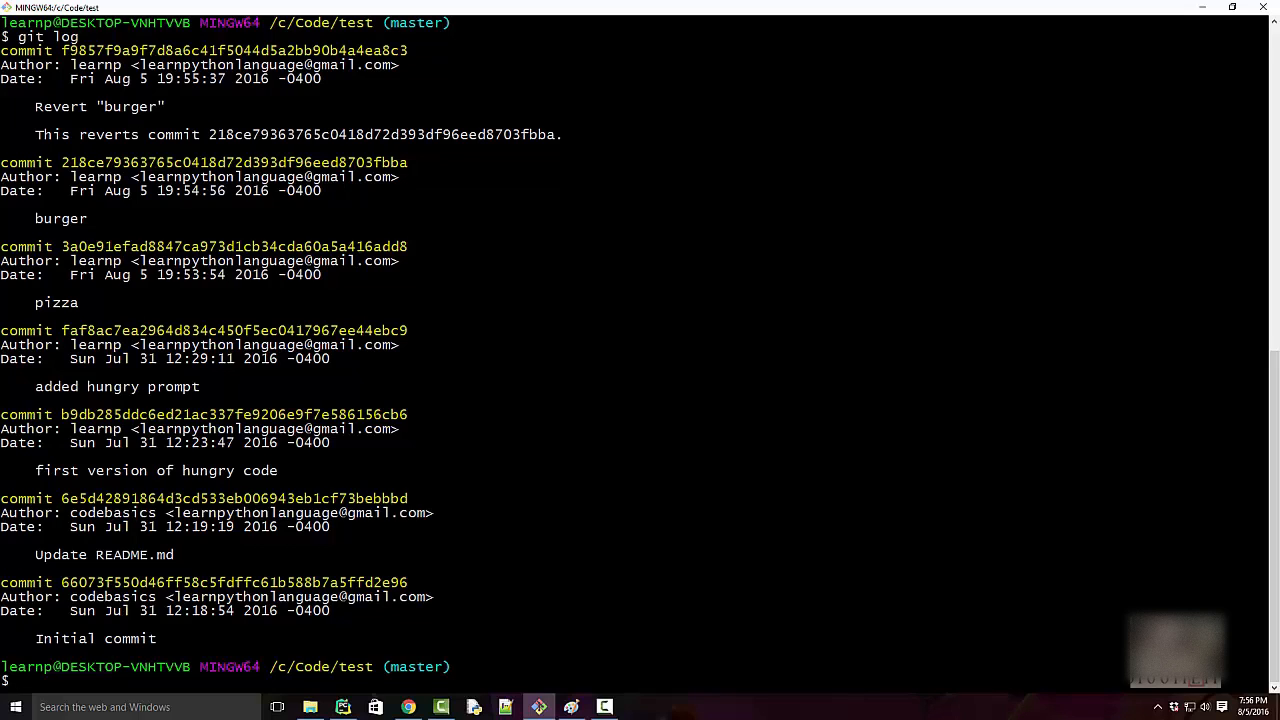
{"action": "type", "text": "c"}
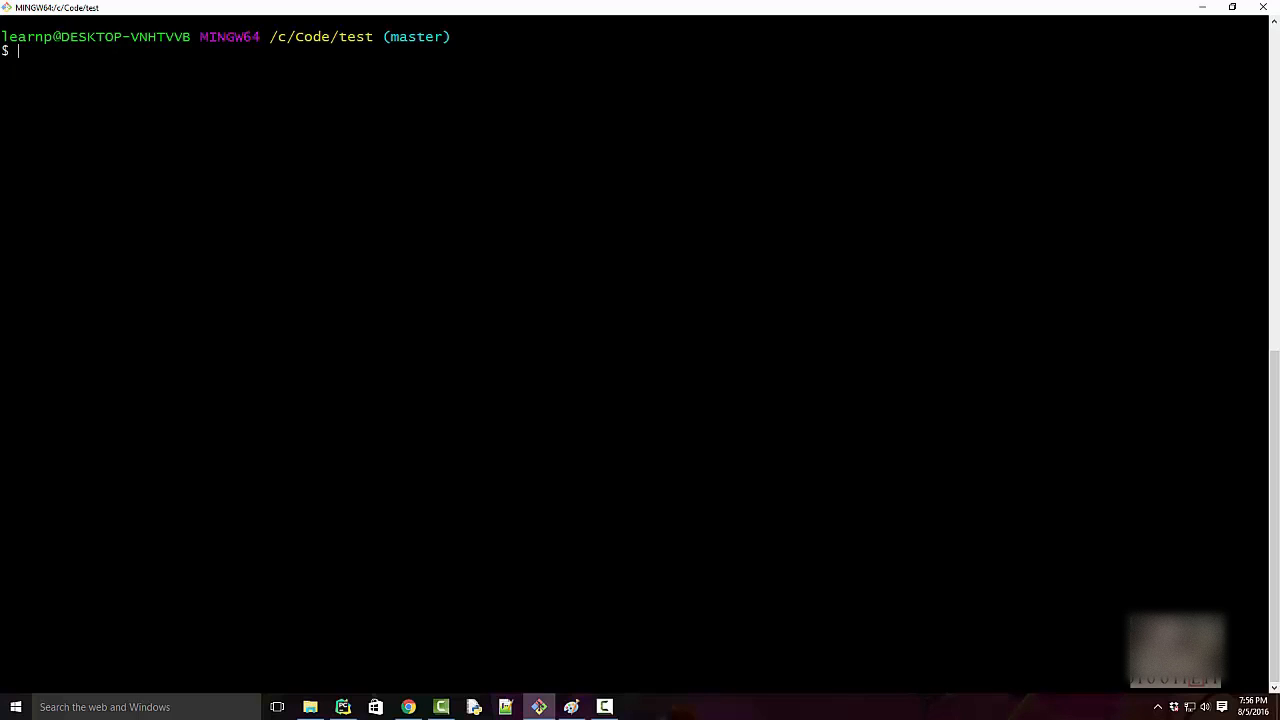
- Copy the pizza commit hash from git log and run git revert -n on it
{"action": "type", "text": "git log"}
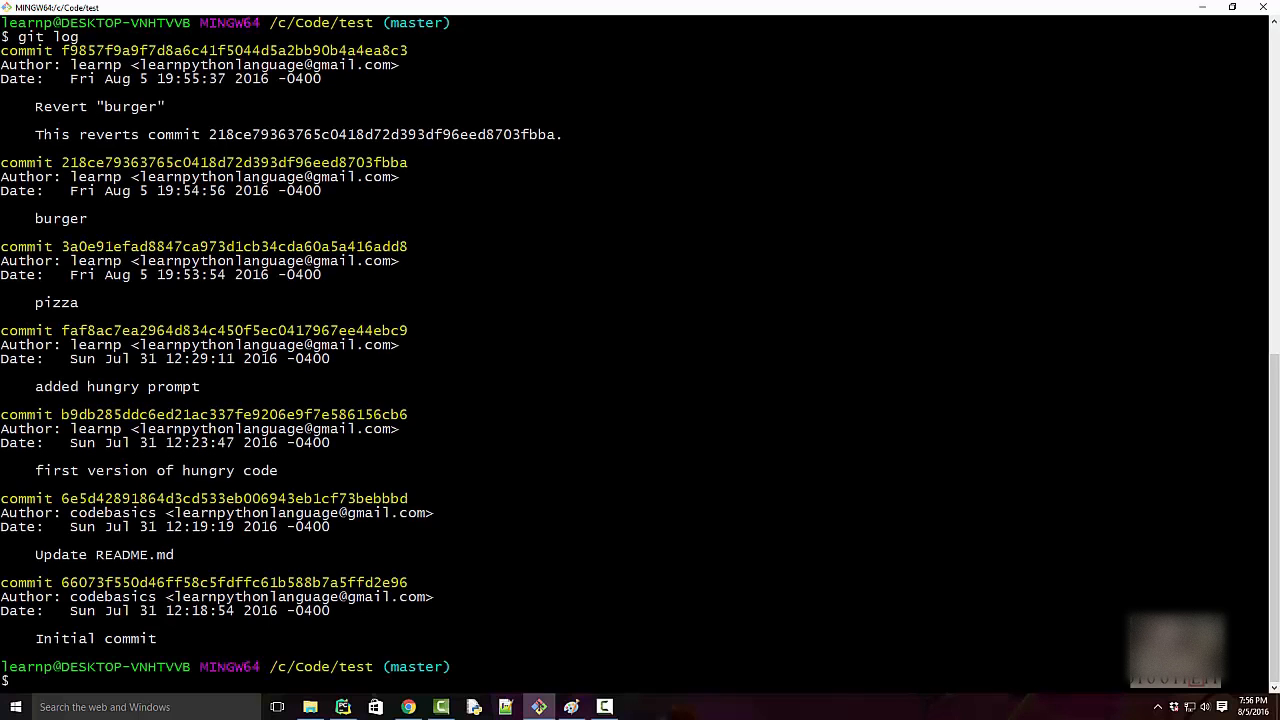
{"action": "double_click", "coordinate": [56, 302]}
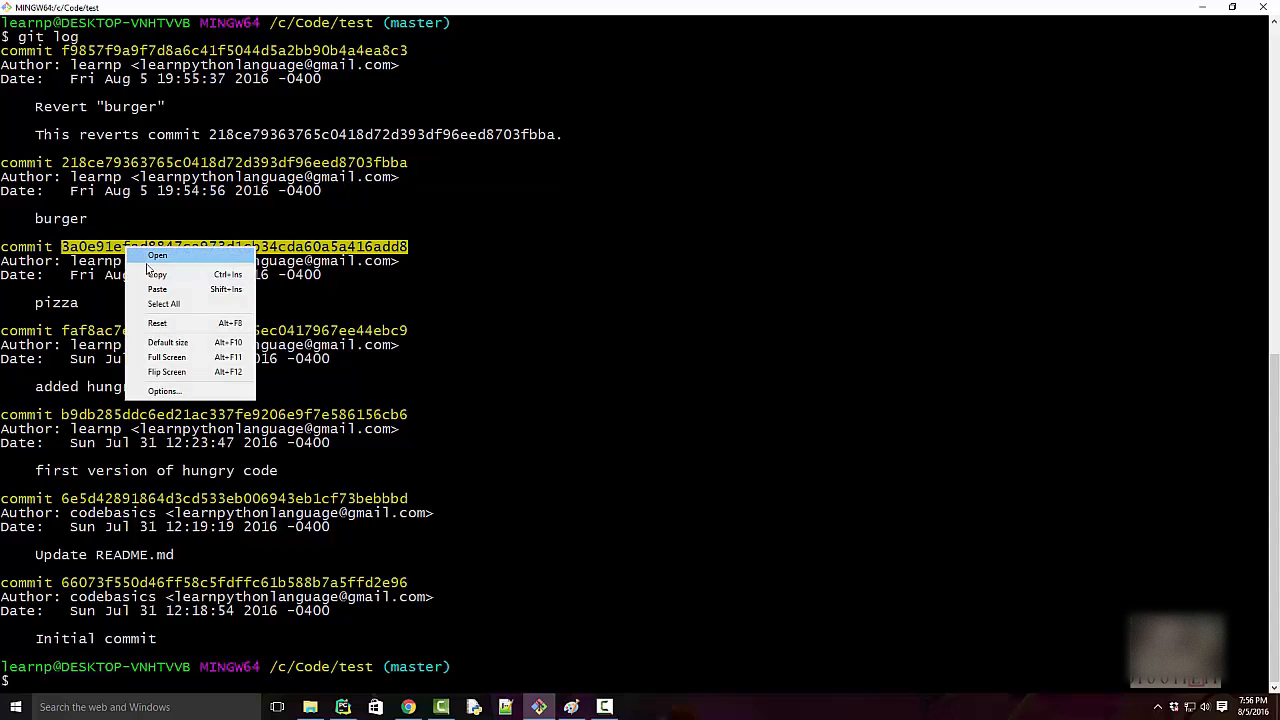
{"action": "type", "text": "c"}
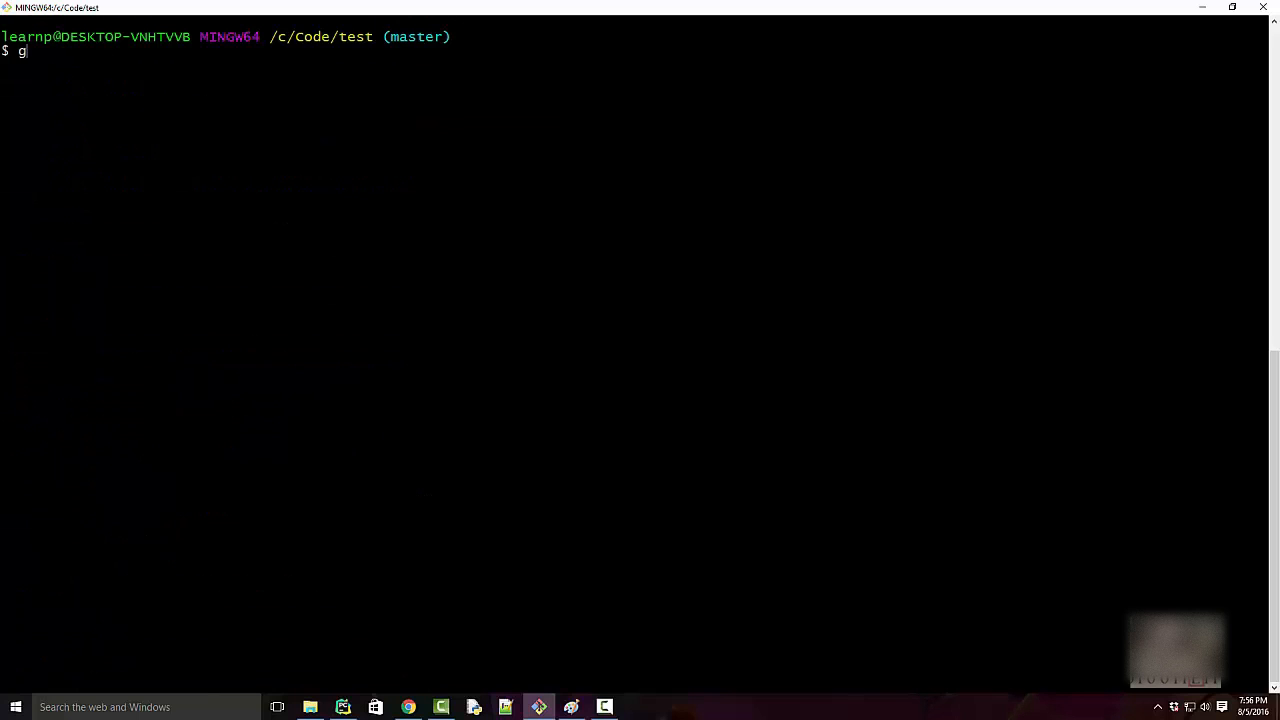
{"action": "type", "text": "it revert -n"}
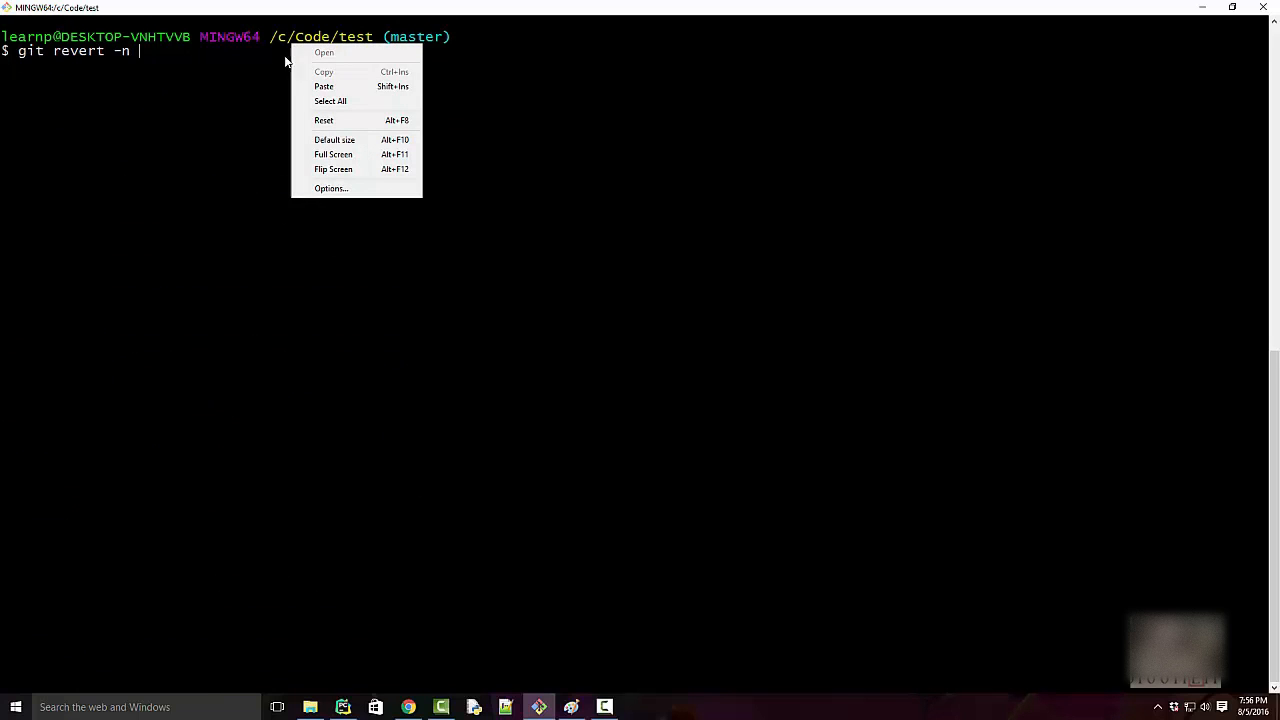
{"action": "left_click", "coordinate": [324, 86]}
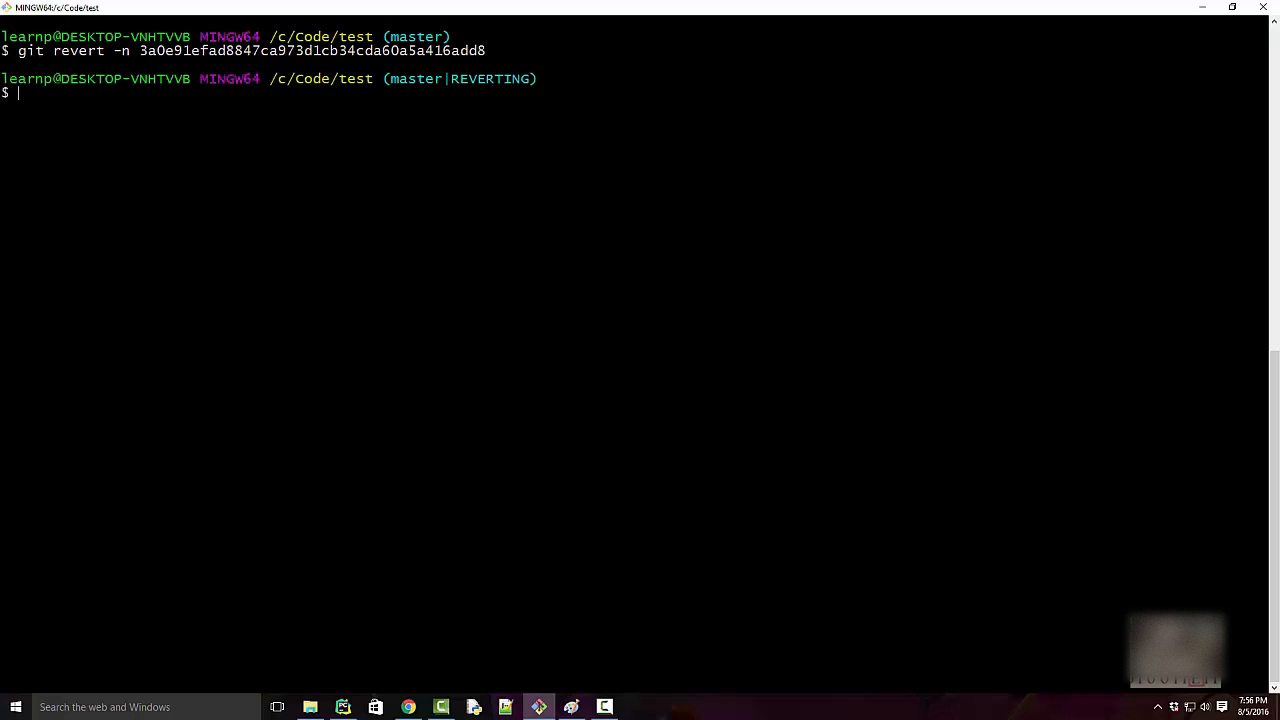
- Check git status, commit the staged revert as 'revert pizza', and review the log
{"action": "type", "text": "gi"}
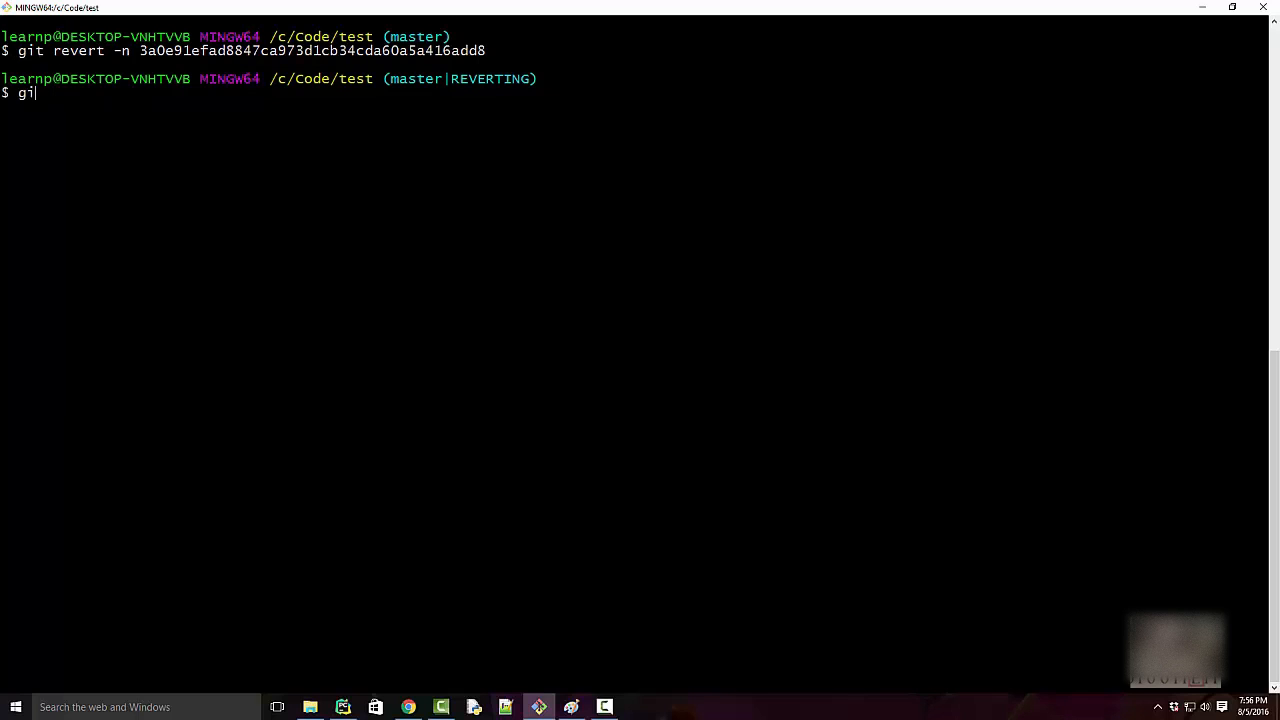
{"action": "key", "text": "Backspace"}
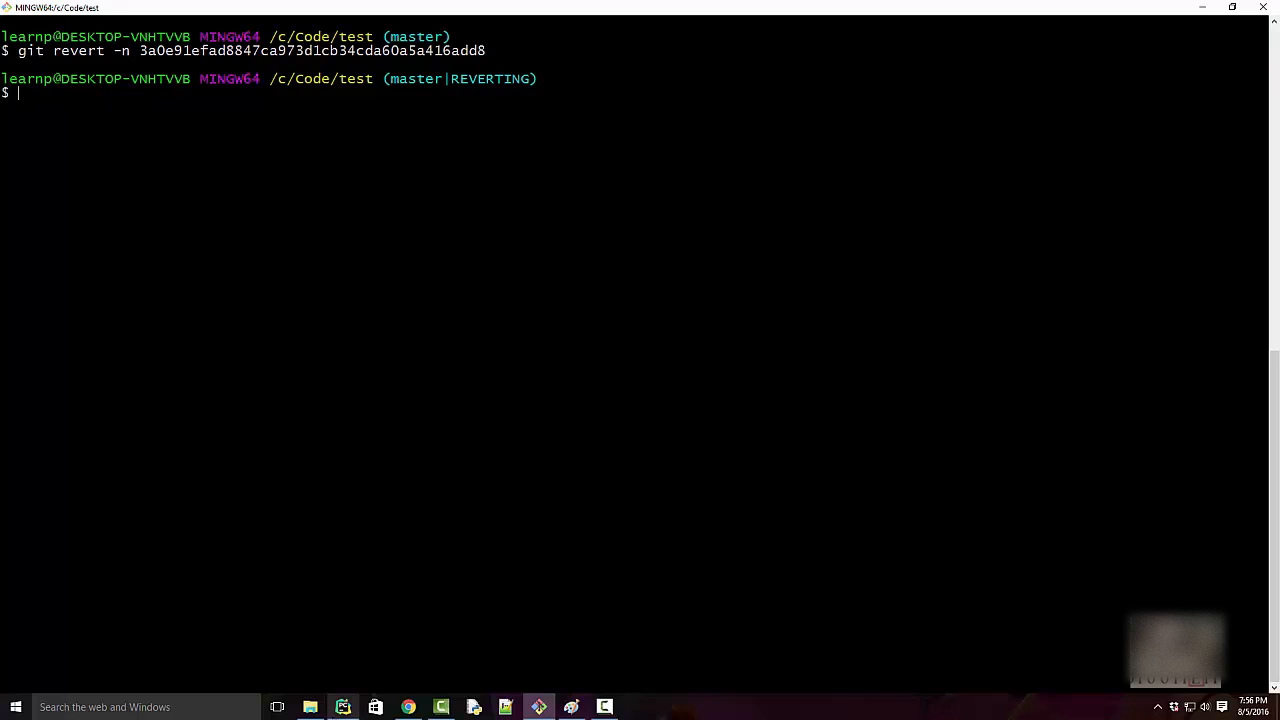
{"action": "left_click", "coordinate": [538, 707]}
{"action": "type", "text": "git commit"}
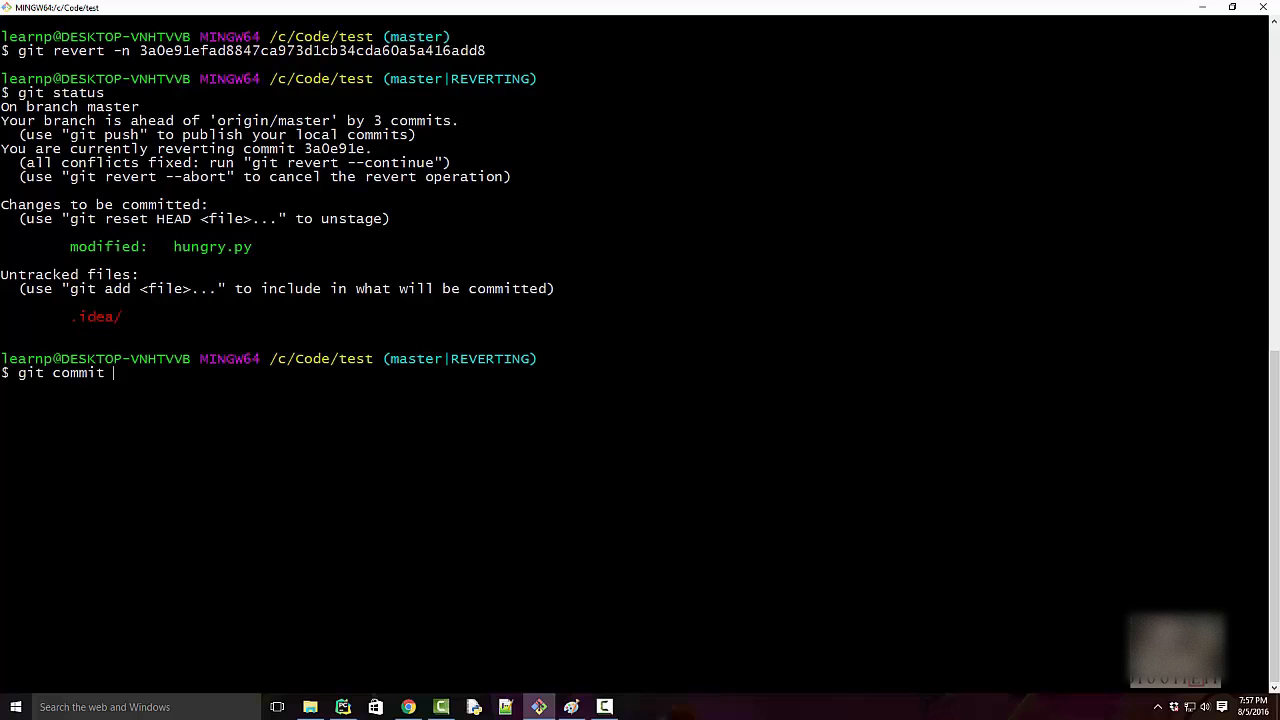
{"action": "type", "text": "-m '"}
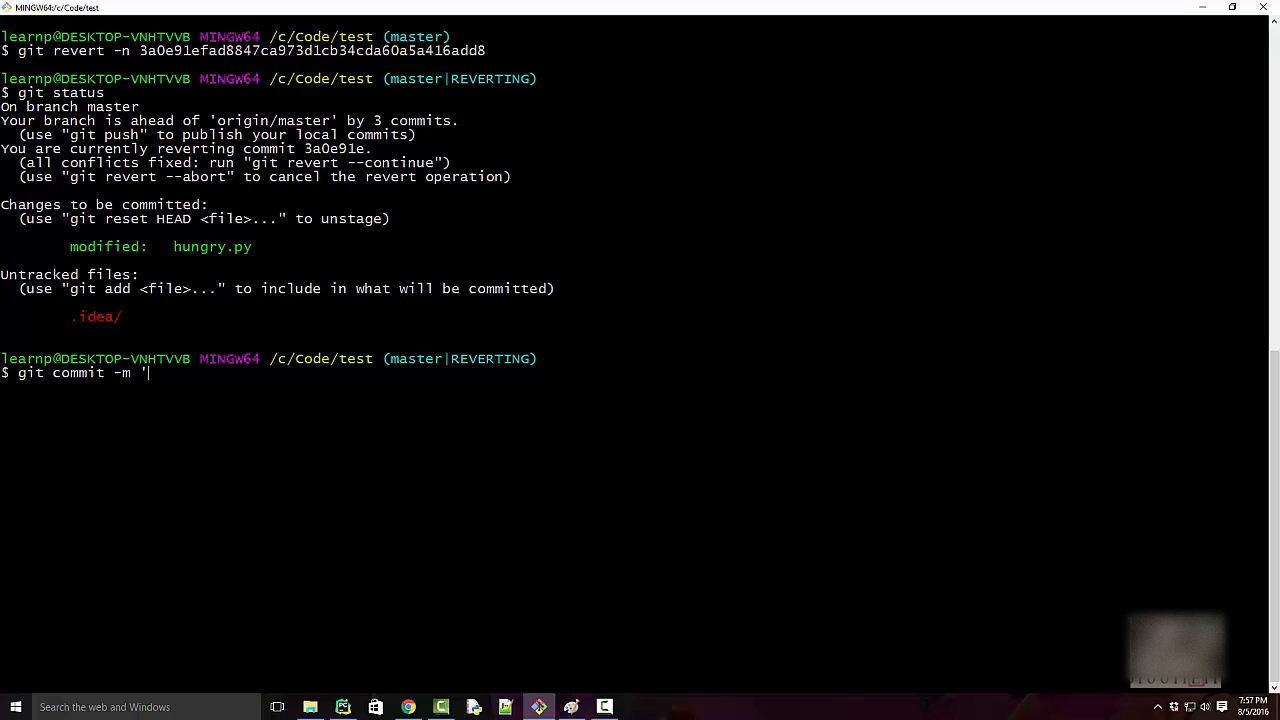
{"action": "type", "text": "revert"}
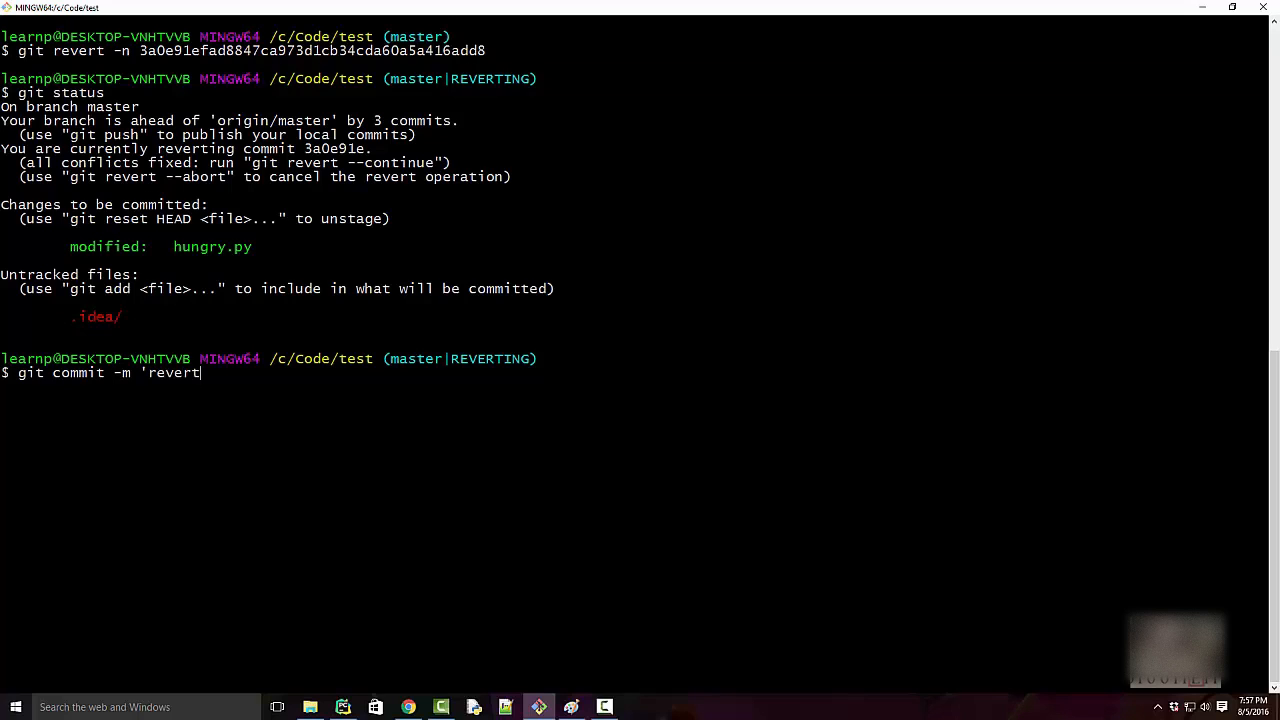
{"action": "type", "text": "pizza'"}
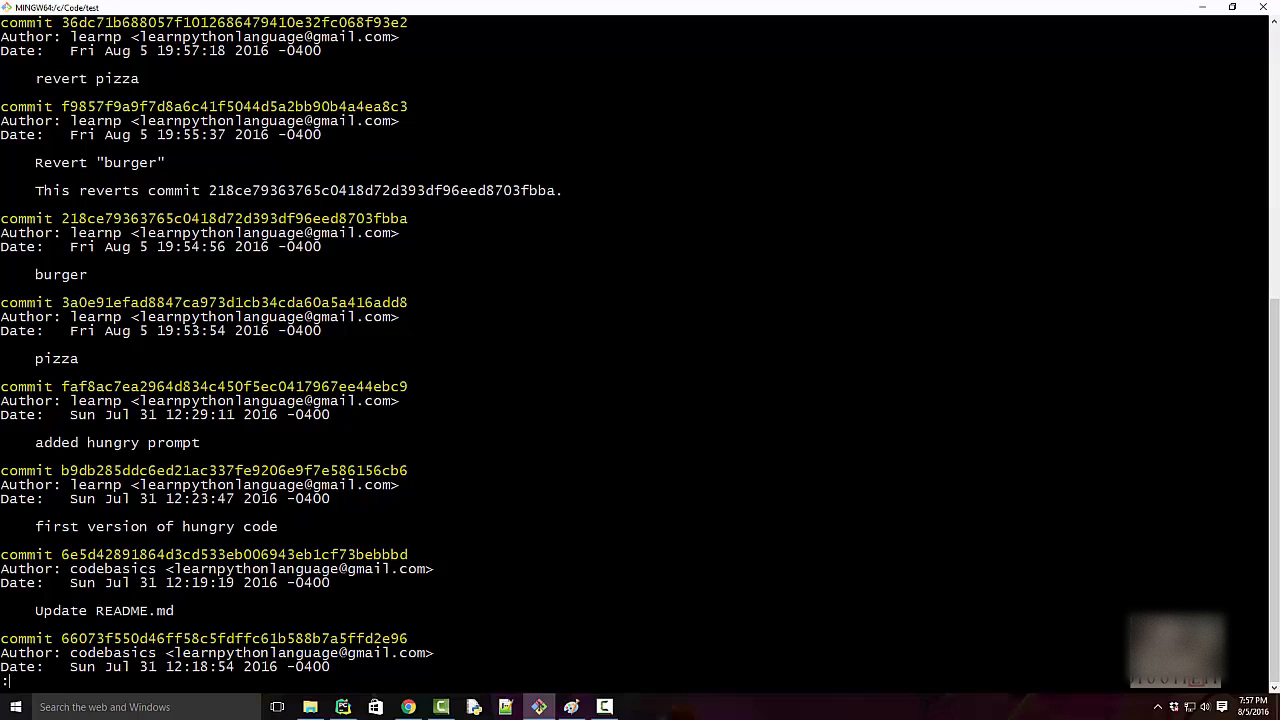
{"action": "scroll", "scroll_direction": "down", "scroll_amount": 3}
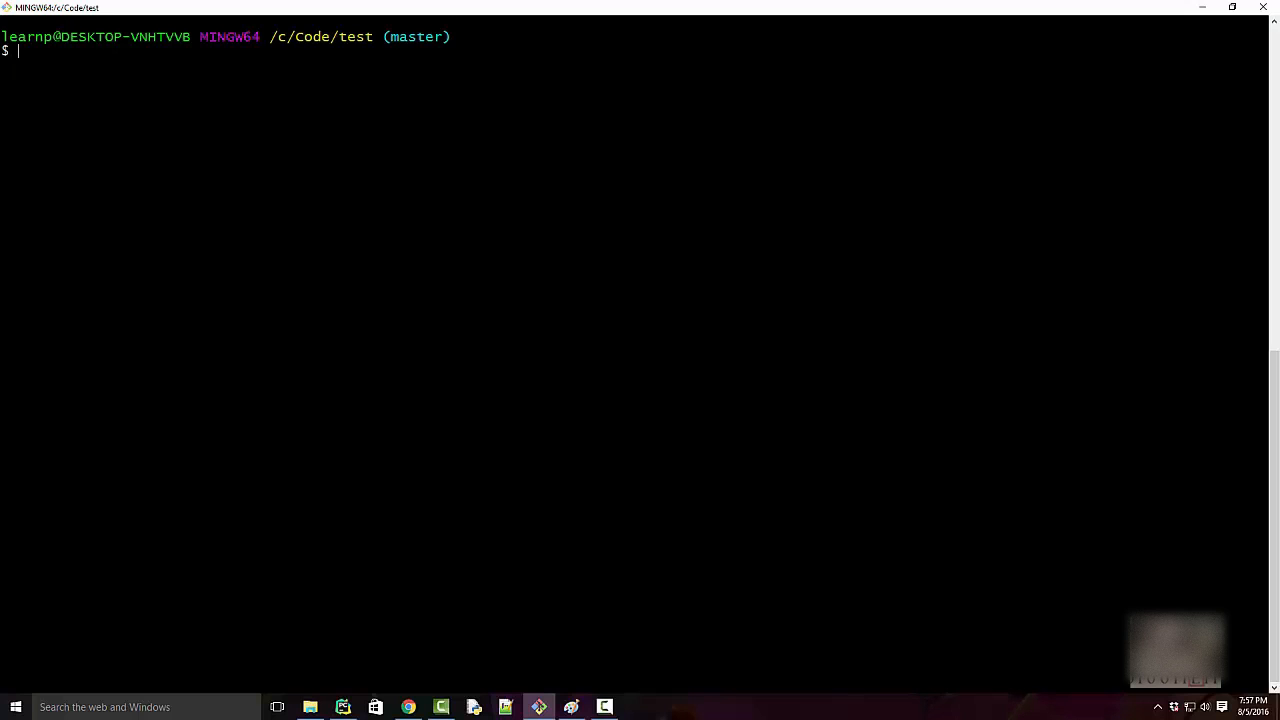
- Review git log with 'revert pizza' on top and copy the burger commit hash
{"action": "type", "text": "git log"}
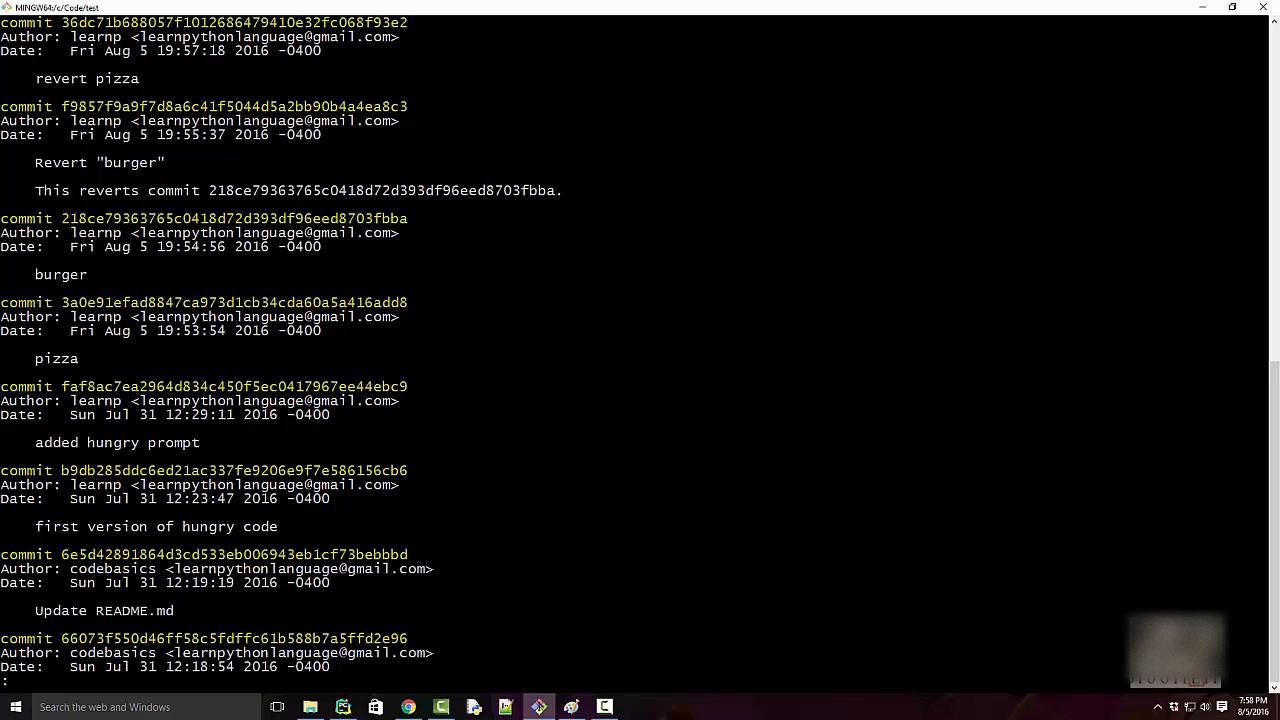
{"action": "scroll", "scroll_direction": "down", "scroll_amount": 3}
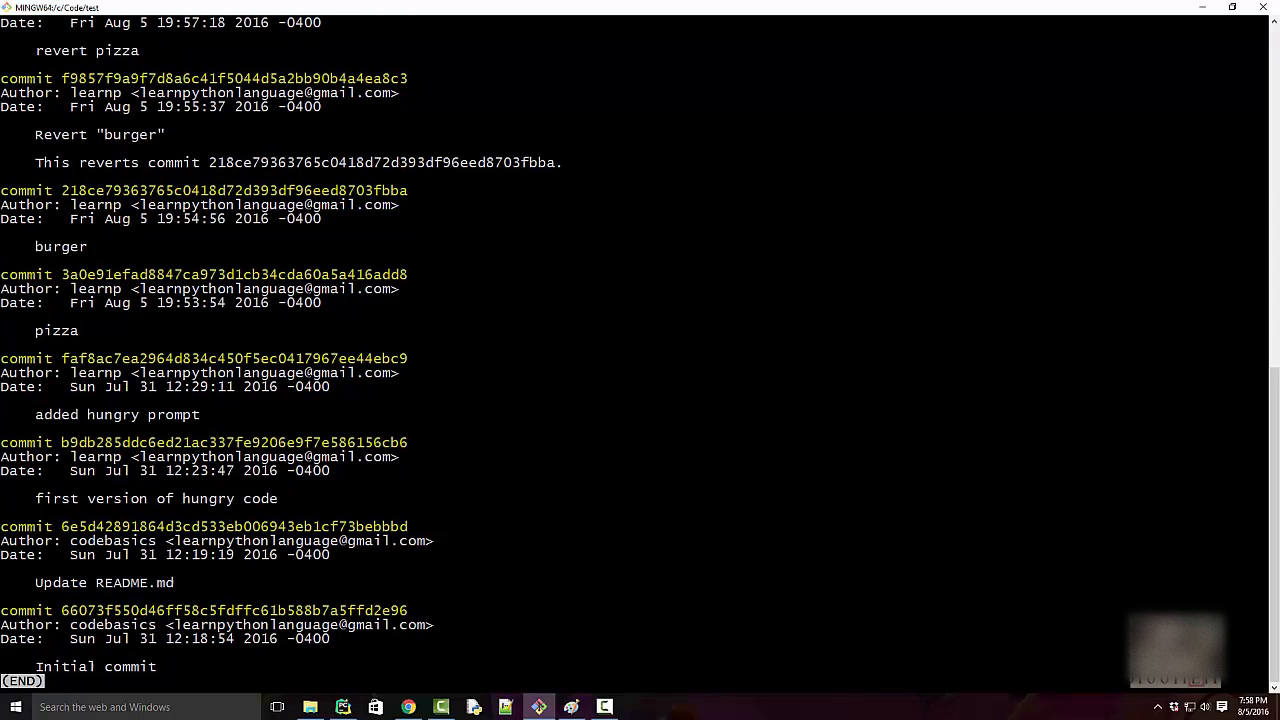
{"action": "double_click", "coordinate": [60, 246]}
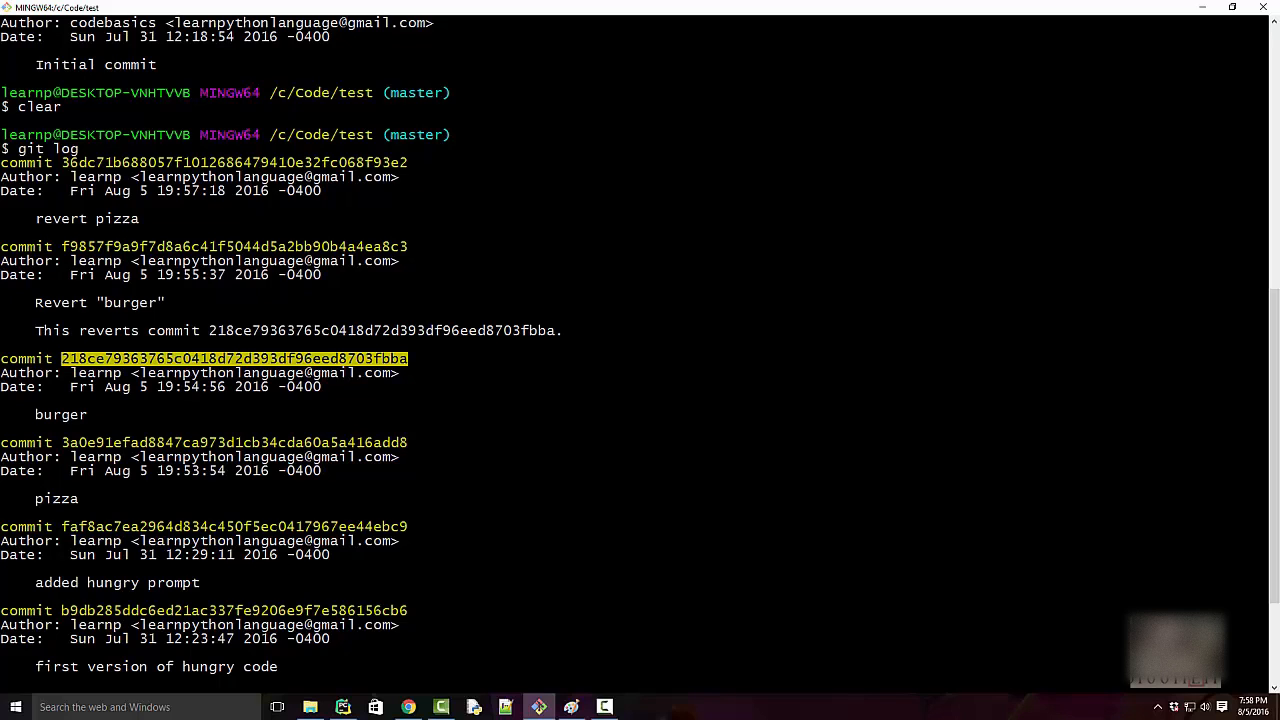
{"action": "scroll", "scroll_direction": "down", "scroll_amount": 3}
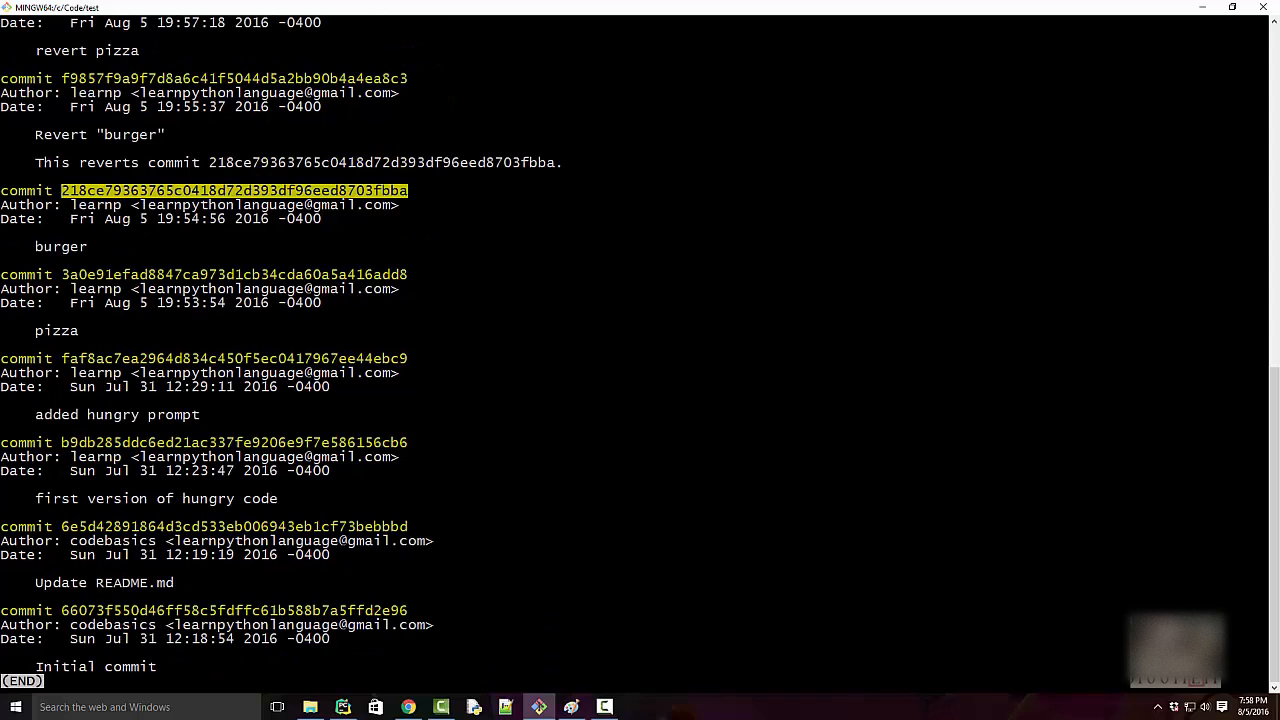
{"action": "key", "text": "q"}
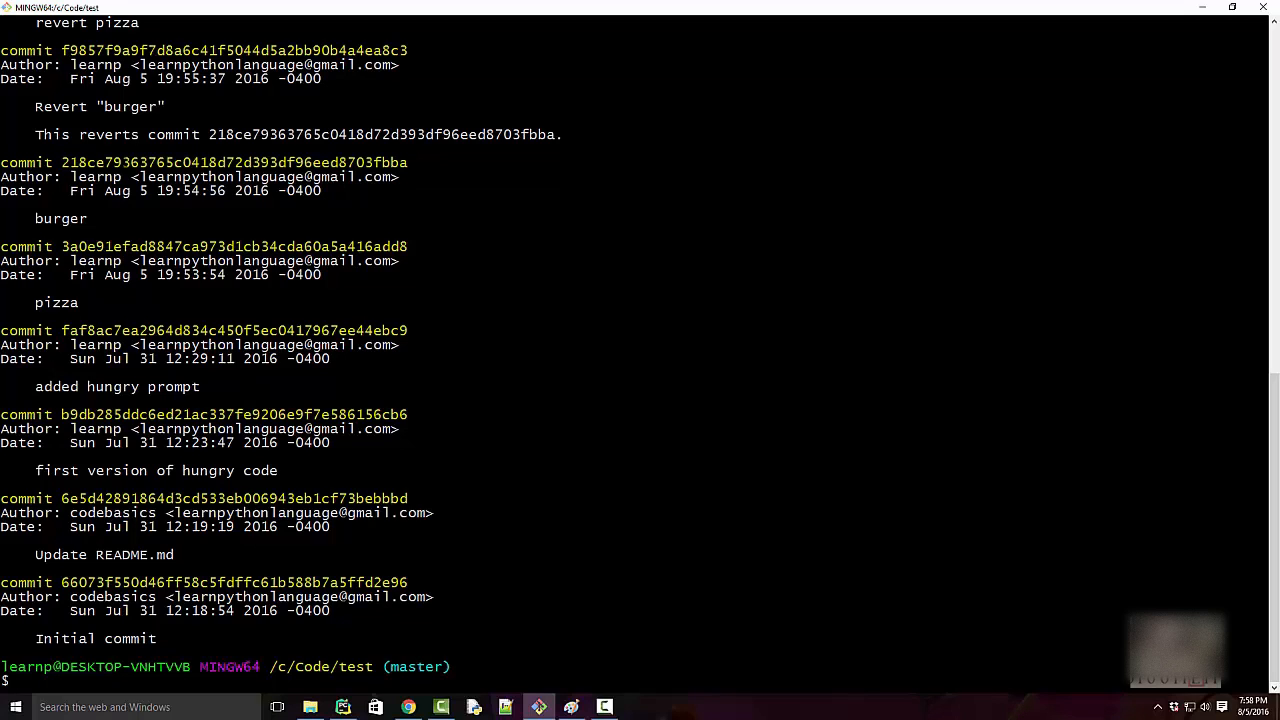
{"action": "double_click", "coordinate": [233, 162]}
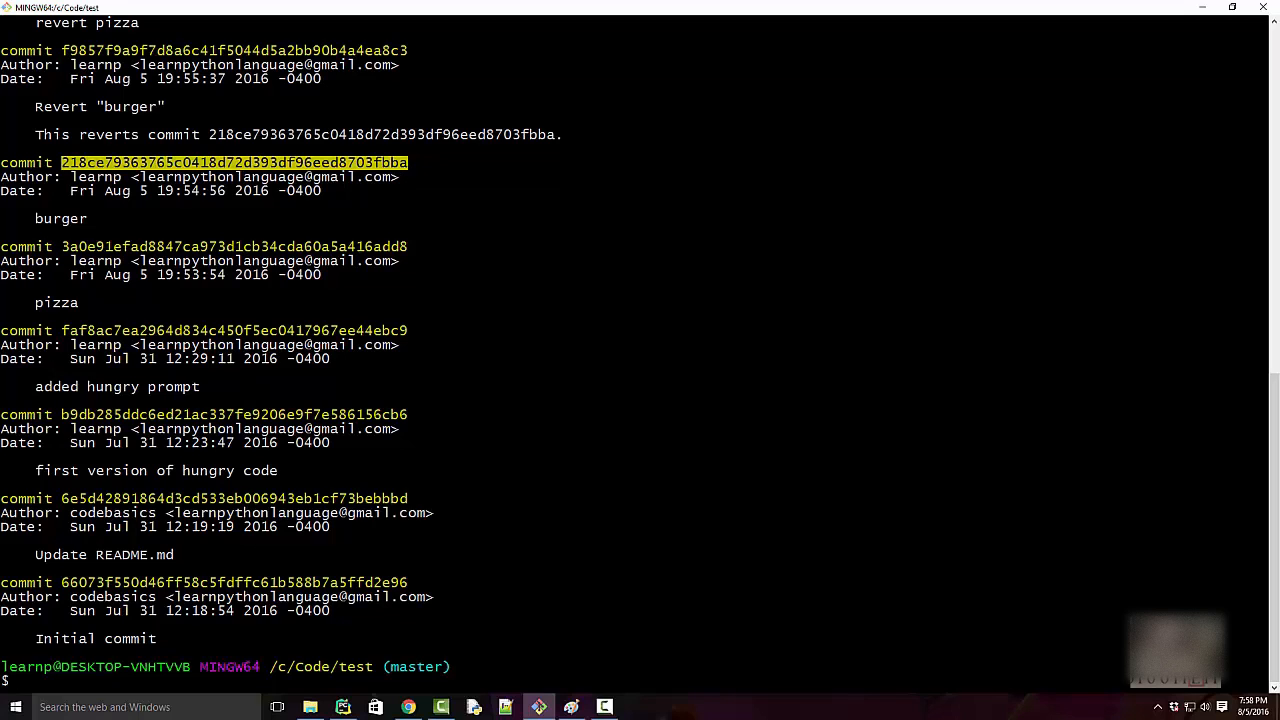
{"action": "right_click", "coordinate": [205, 165]}
{"action": "type", "text": "git"}
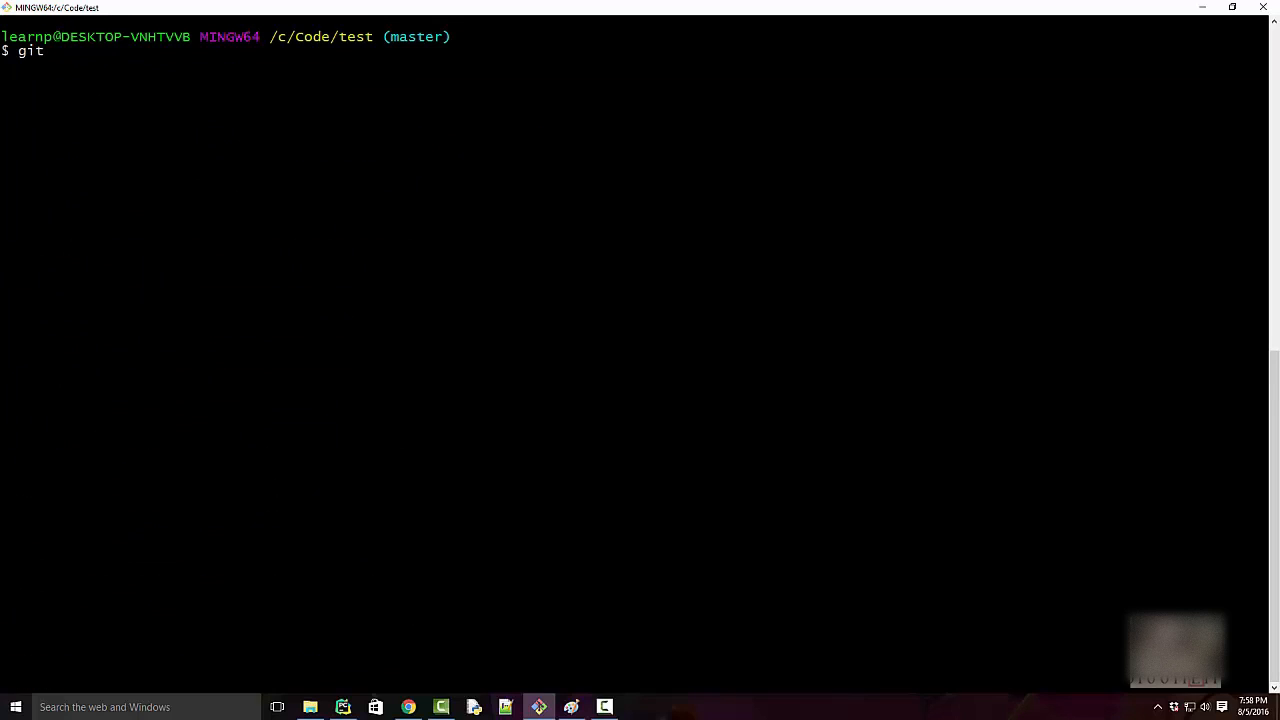
- Hard reset to burger commit 218ce79… and confirm hungry.py in PyCharm
{"action": "type", "text": "reset"}
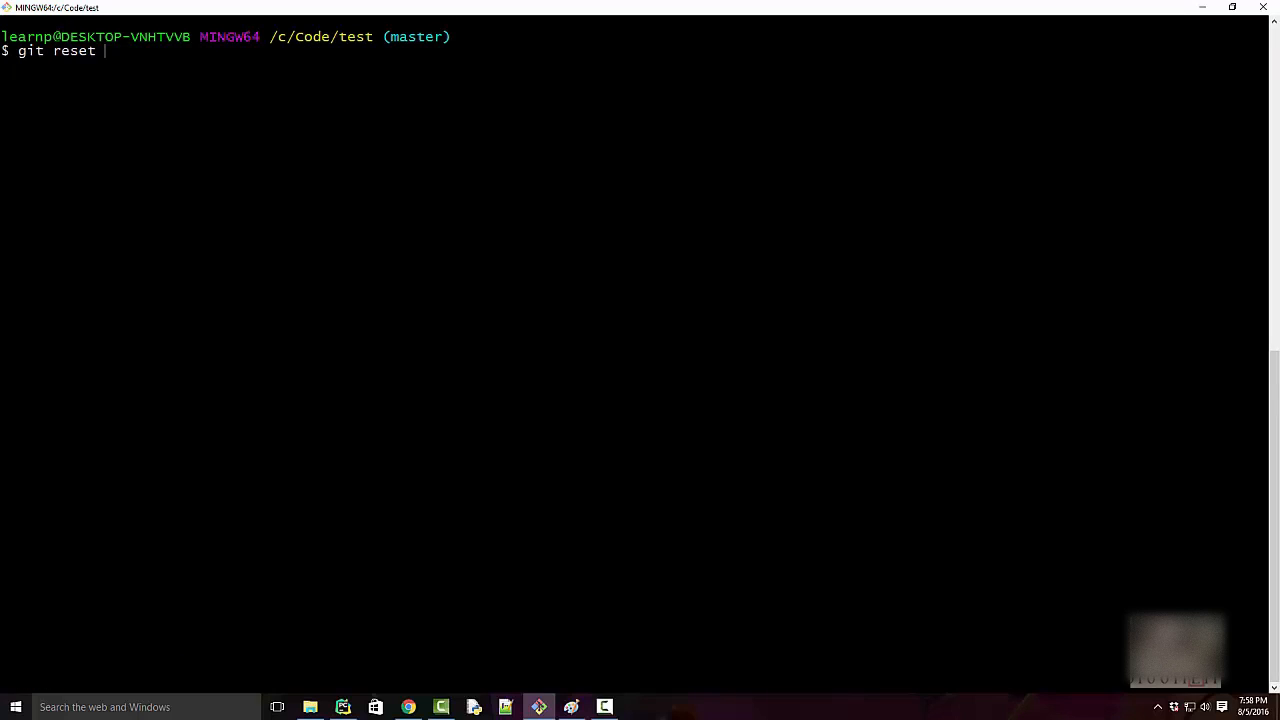
{"action": "type", "text": "--hard"}
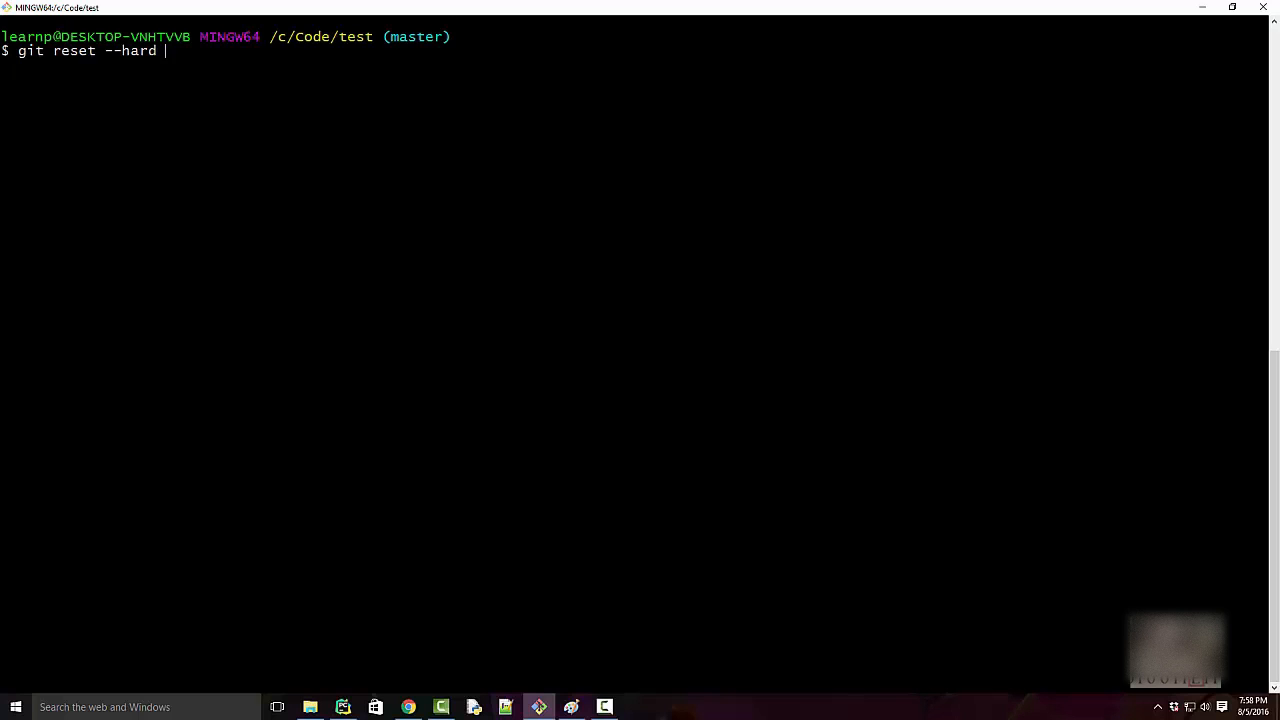
{"action": "type", "text": "218ce79363765c0418d72d393df96eed8703fbba"}
{"action": "type", "text": "git log"}
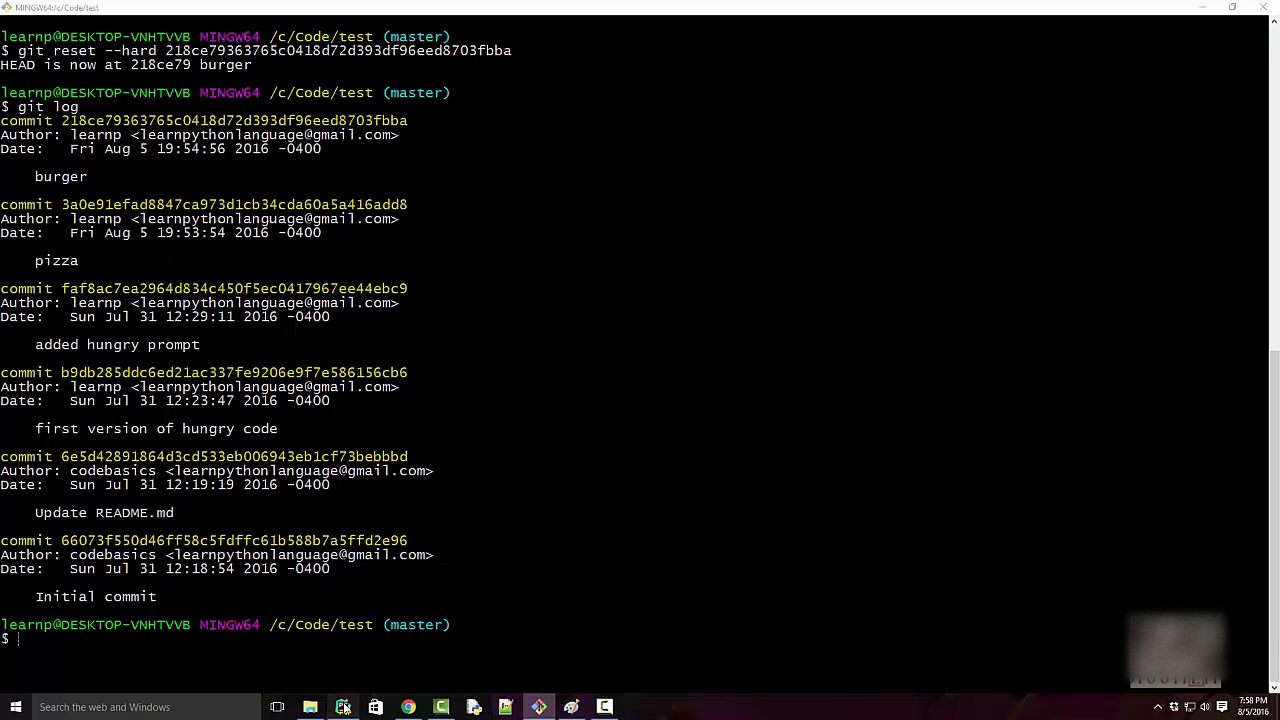
{"action": "left_click", "coordinate": [343, 707]}
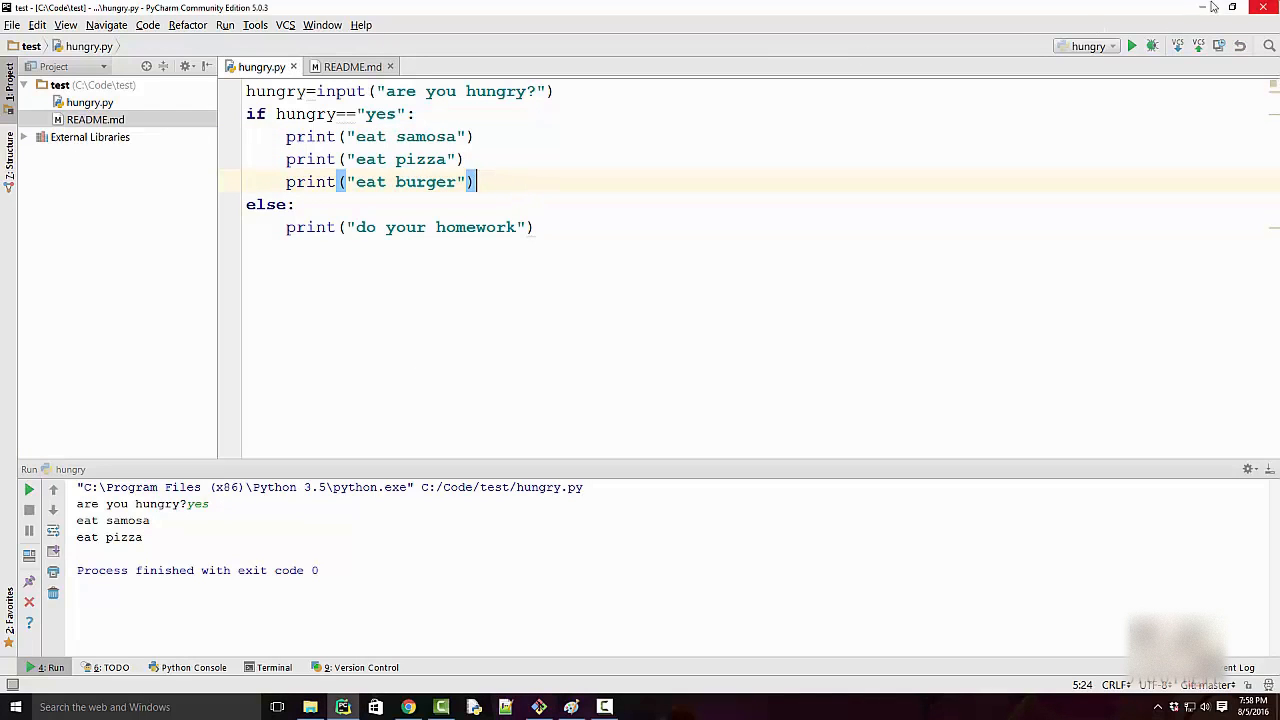
{"action": "left_click", "coordinate": [538, 707]}
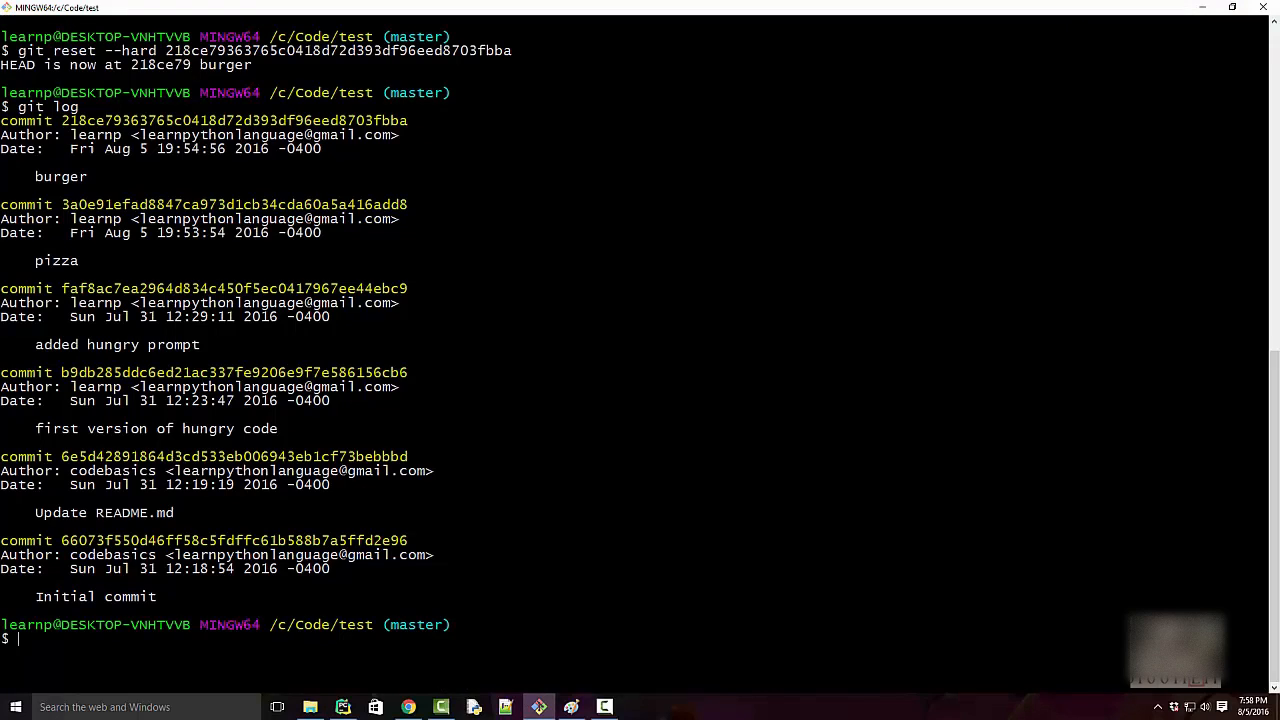